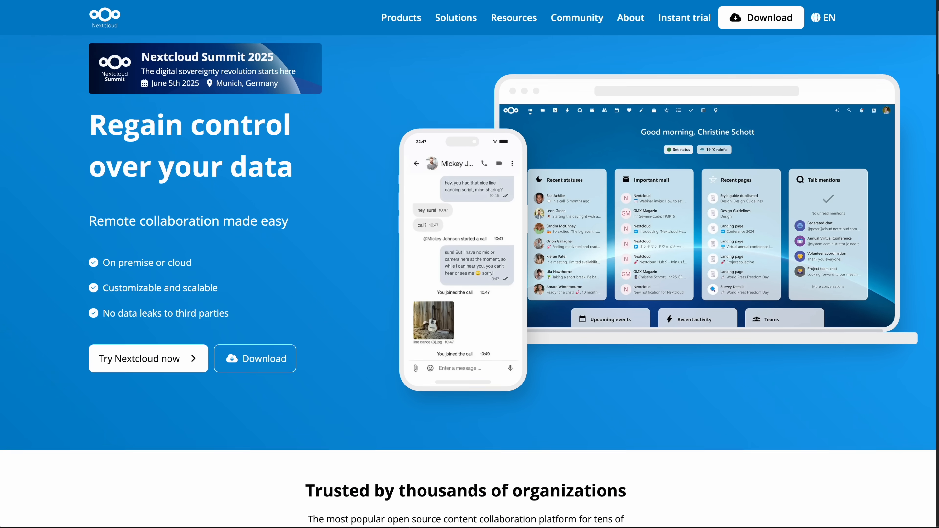
Review the apt repository install commands in the Docker Engine on Ubuntu guide.
{"action": "scroll", "scroll_direction": "down", "scroll_amount": 3}
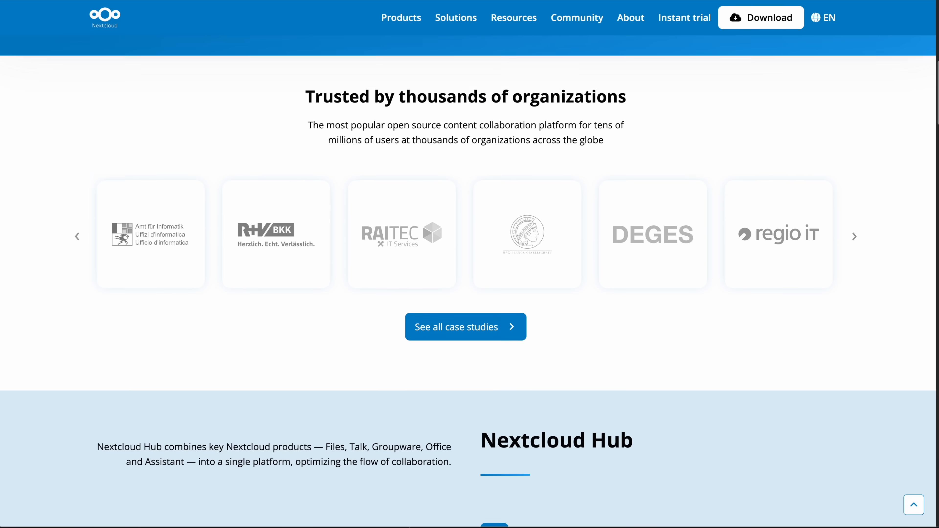
{"action": "scroll", "scroll_direction": "down", "scroll_amount": 3}
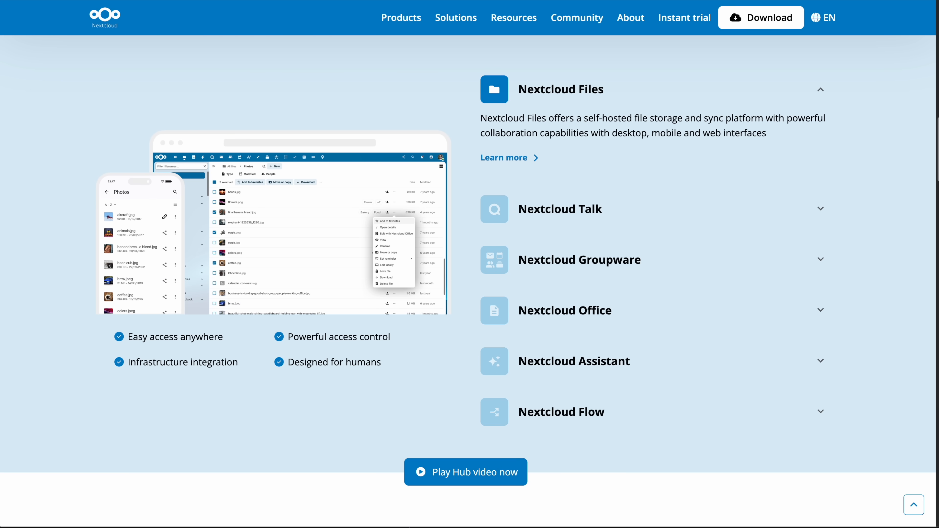
{"action": "scroll", "scroll_direction": "down", "scroll_amount": 3}
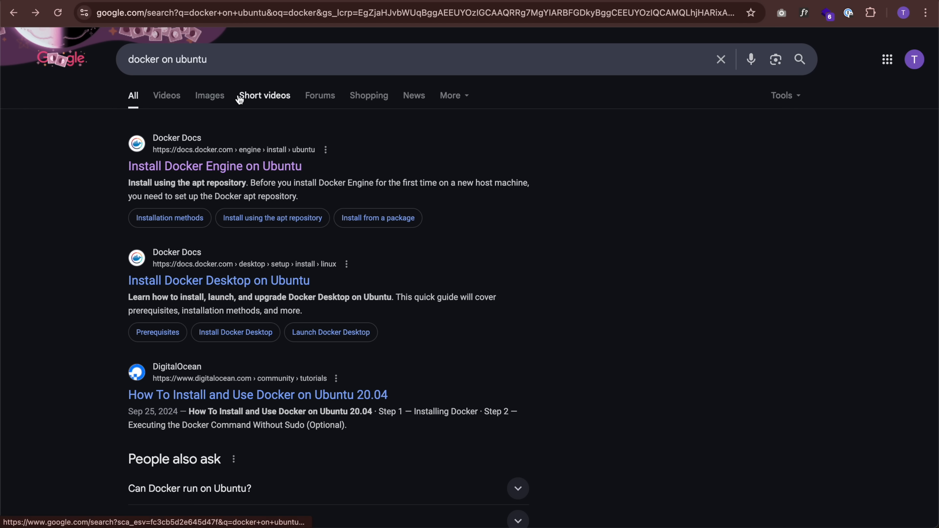
{"action": "mouse_move", "coordinate": [214, 165]}
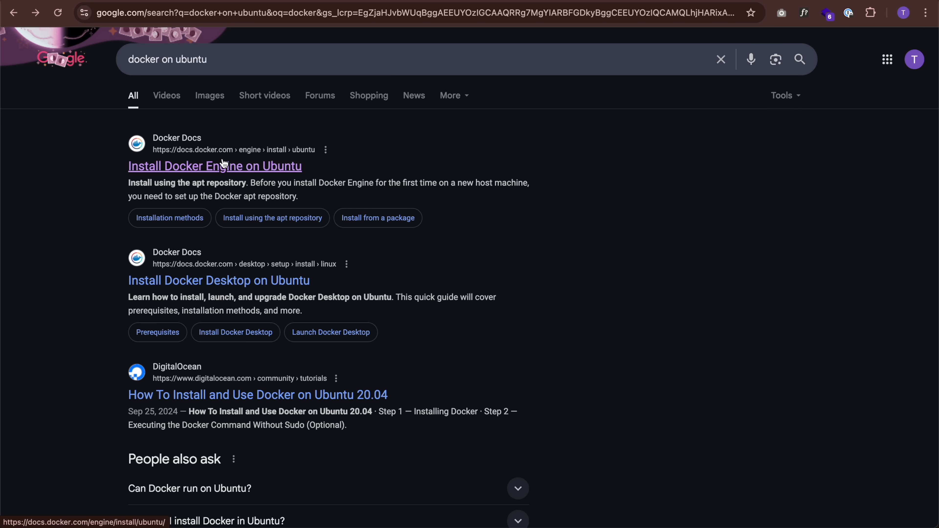
{"action": "left_click", "coordinate": [214, 166]}
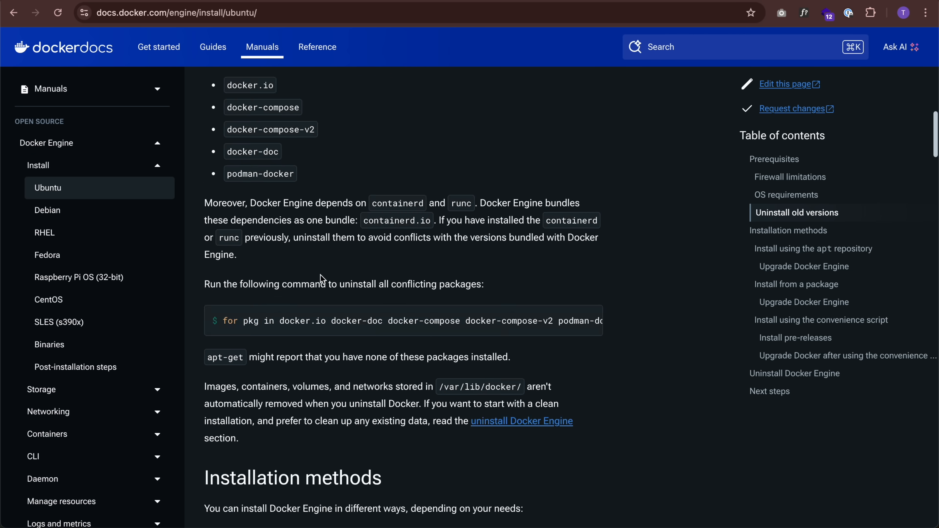
{"action": "scroll", "scroll_direction": "down", "scroll_amount": 3}
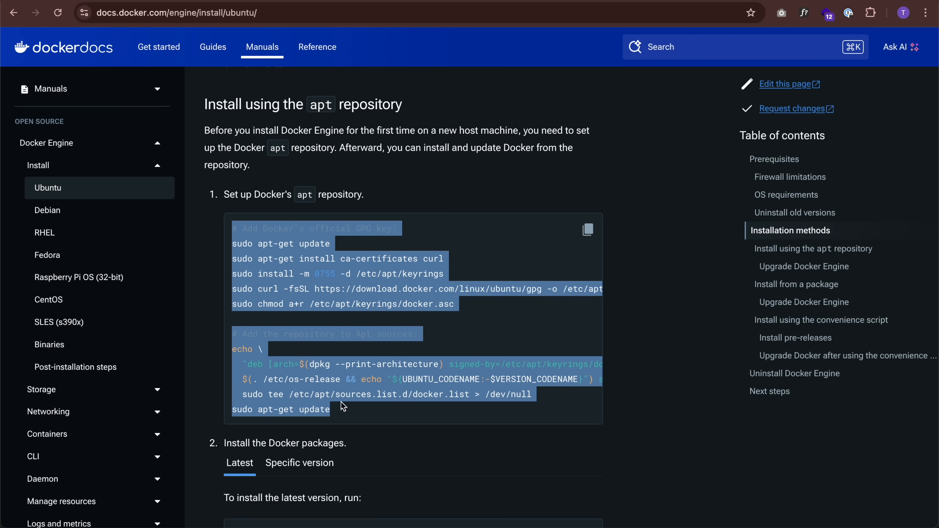
{"action": "scroll", "scroll_direction": "down", "scroll_amount": 3}
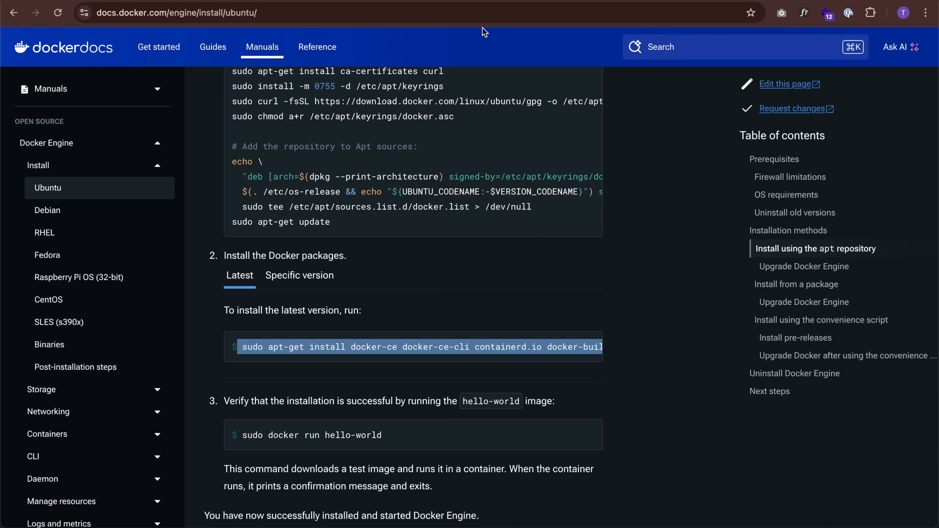
Search Google for "nextcloud all in one".
{"action": "type", "text": "nextcloud all in one"}
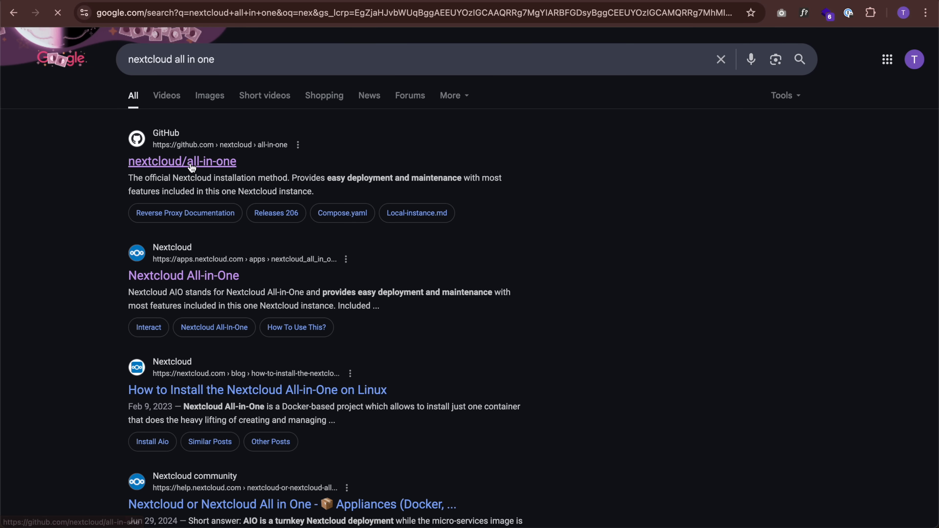
Copy the full compose.yaml contents from the nextcloud/all-in-one GitHub repository.
{"action": "left_click", "coordinate": [182, 161]}
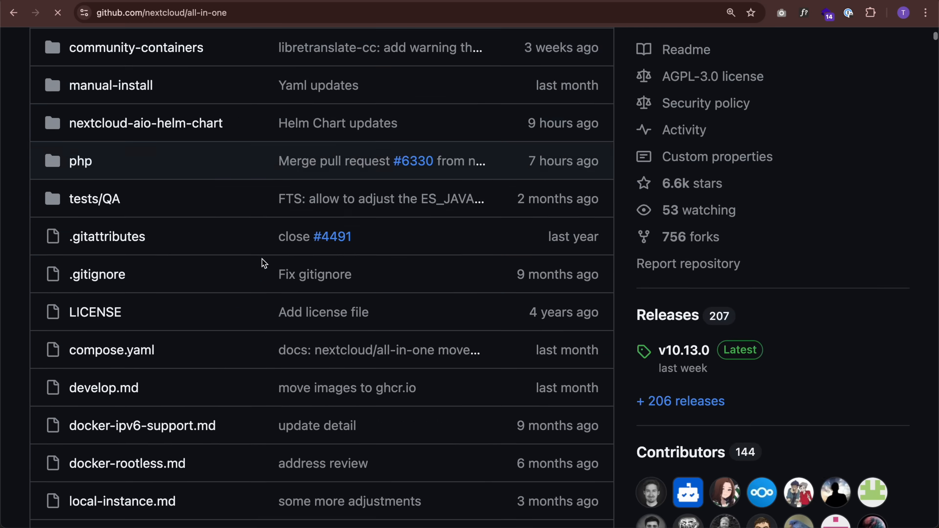
{"action": "scroll", "scroll_direction": "down", "scroll_amount": 3}
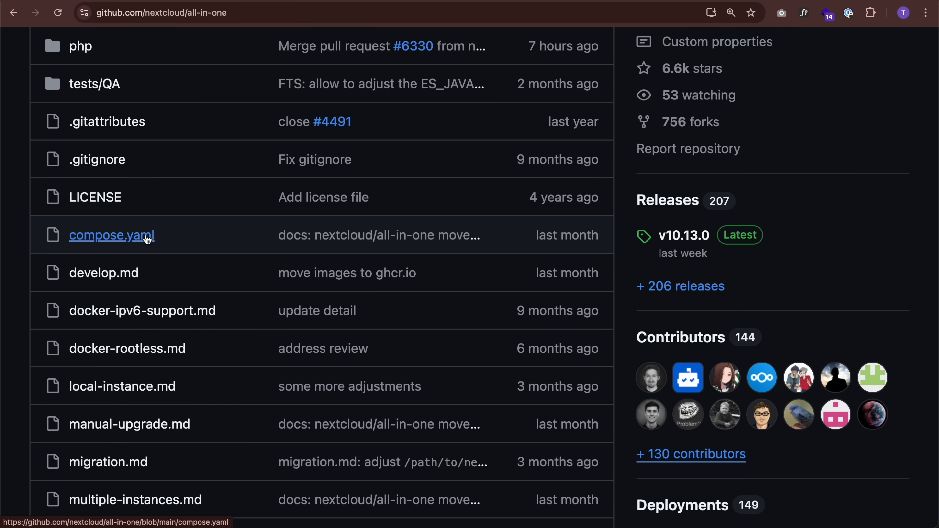
{"action": "left_click", "coordinate": [111, 235]}
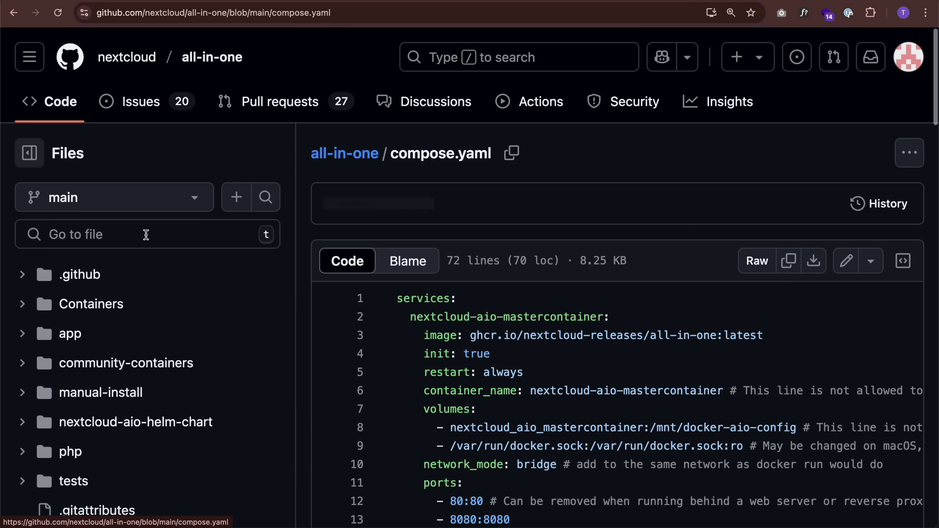
{"action": "left_click", "coordinate": [788, 261]}
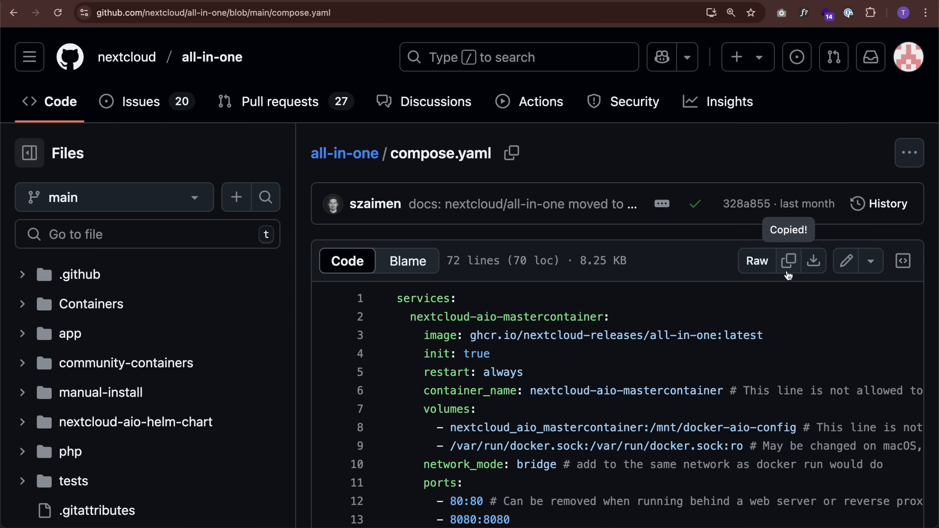
{"action": "mouse_move", "coordinate": [618, 411]}
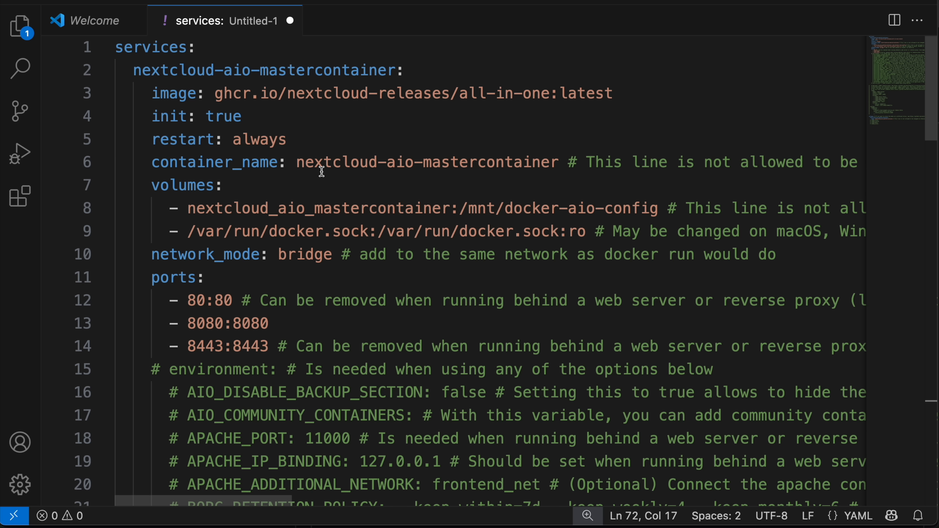
{"action": "mouse_move", "coordinate": [393, 334]}
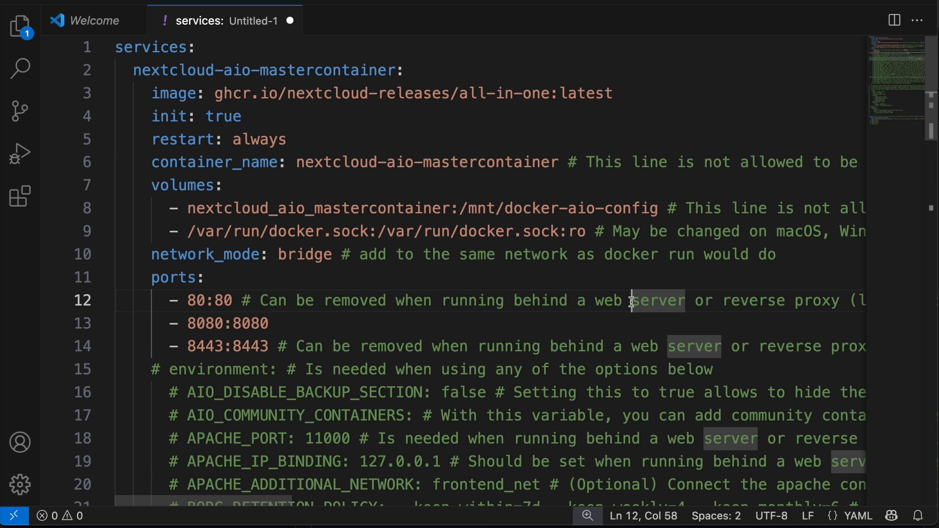
Comment out the 80:80 and 8443:8443 port lines in the pasted compose file.
{"action": "left_click", "coordinate": [172, 300]}
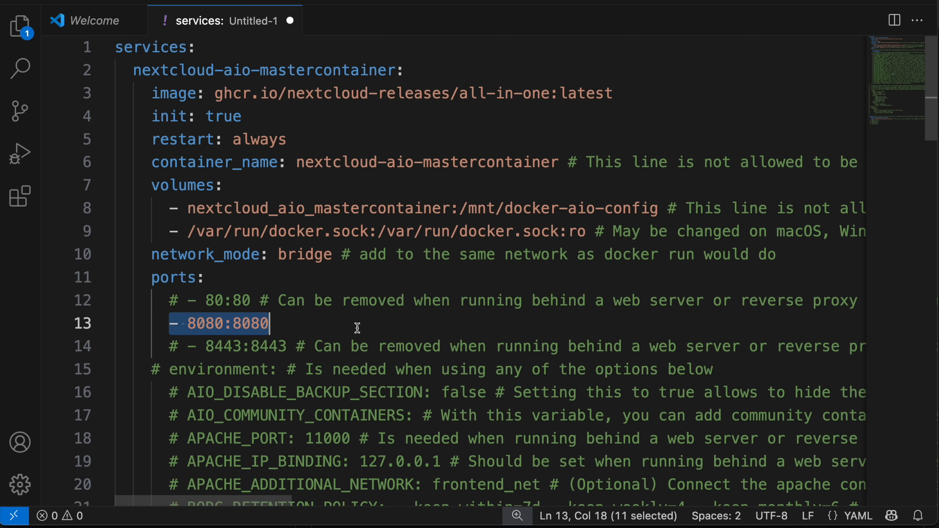
Uncomment the environment, APACHE_PORT and APACHE_IP_BINDING lines.
{"action": "scroll", "scroll_direction": "down", "scroll_amount": 3}
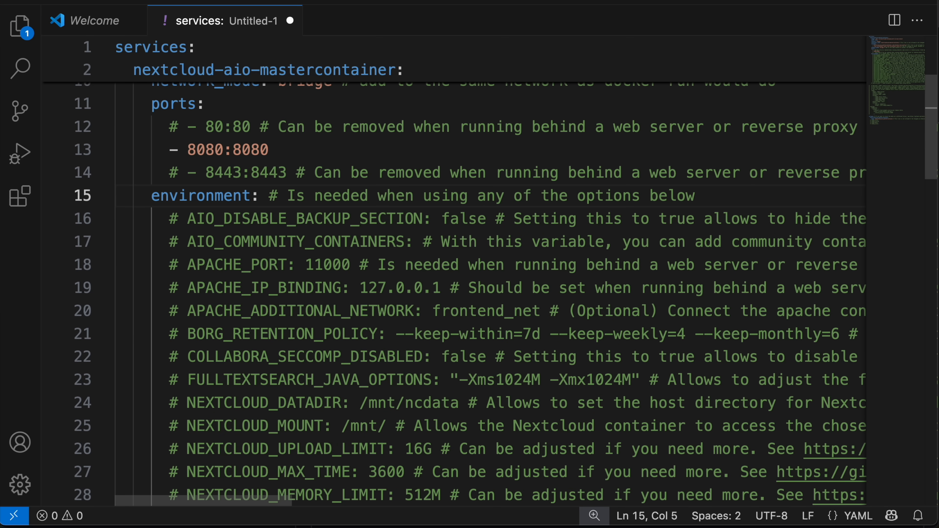
{"action": "left_click_drag", "start_coordinate": [378, 265], "coordinate": [599, 264]}
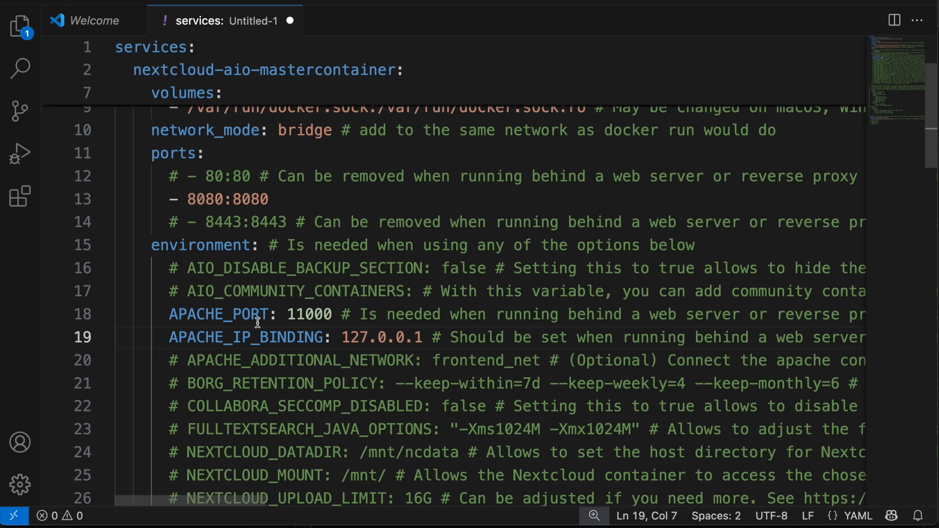
Uncomment SKIP_DOMAIN_VALIDATION and change its value from false to true.
{"action": "scroll", "scroll_direction": "down", "scroll_amount": 3}
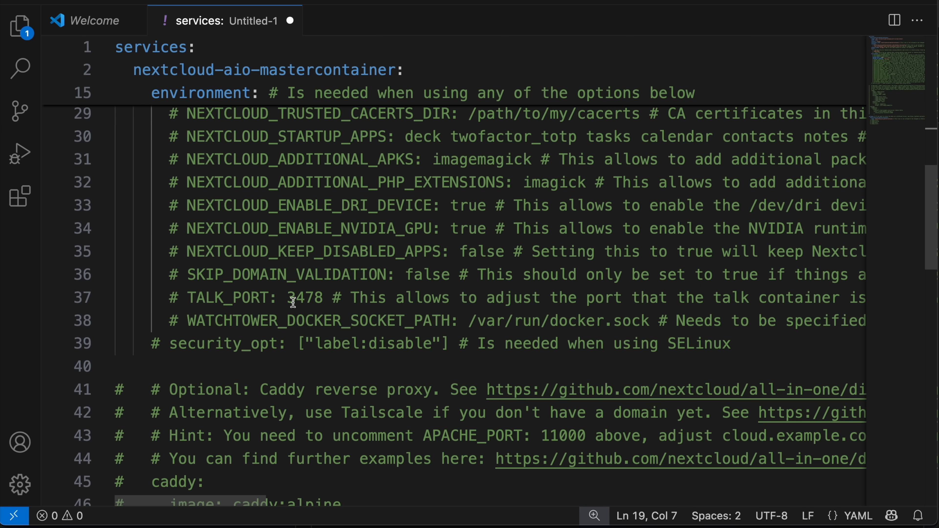
{"action": "double_click", "coordinate": [287, 275]}
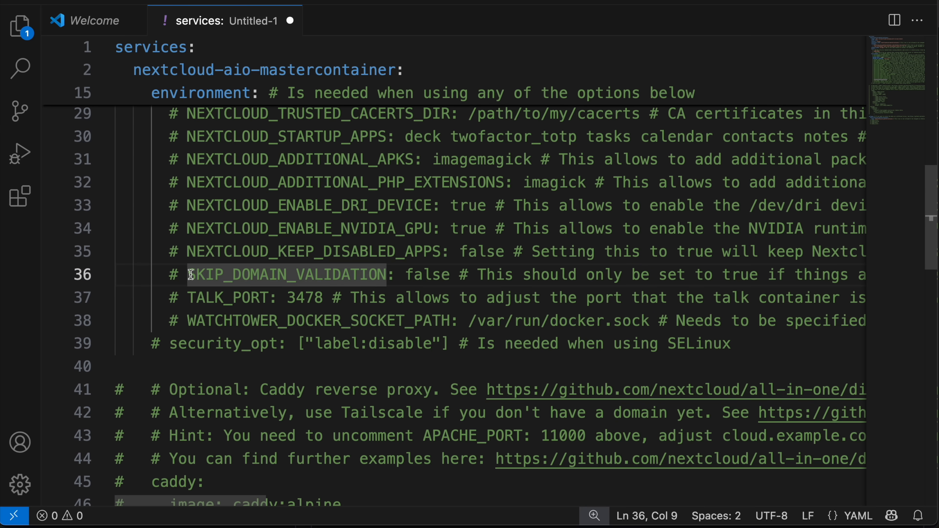
{"action": "double_click", "coordinate": [409, 274]}
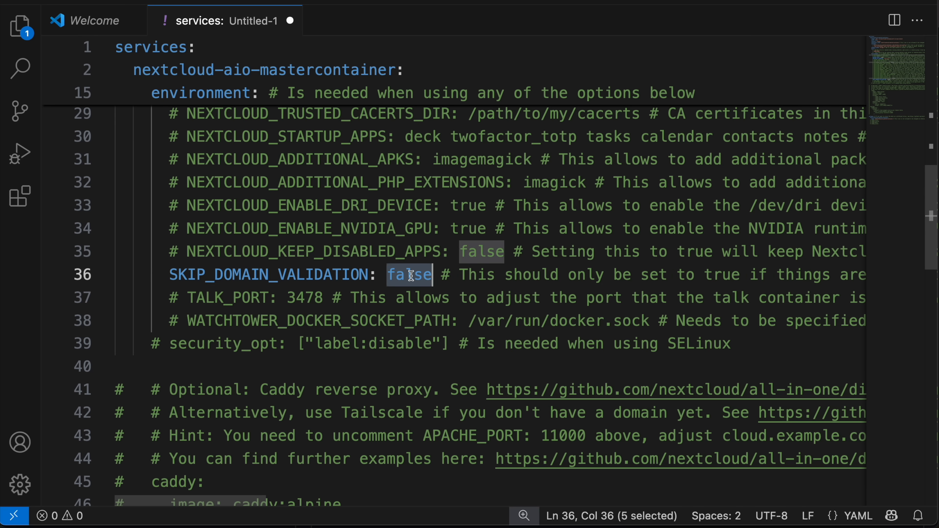
{"action": "type", "text": "true"}
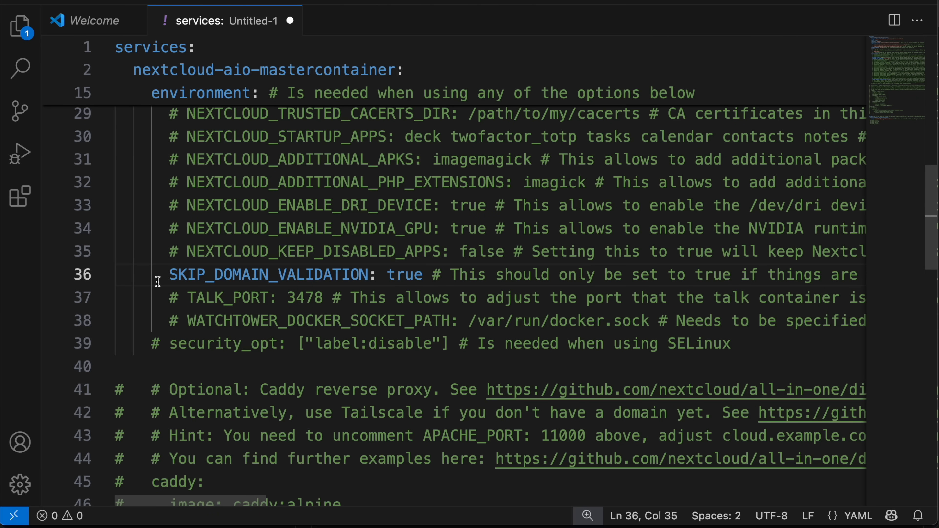
Uncomment the Caddy proxy block, set its domain to family.cloud and add tls internal.
{"action": "scroll", "scroll_direction": "down", "scroll_amount": 3}
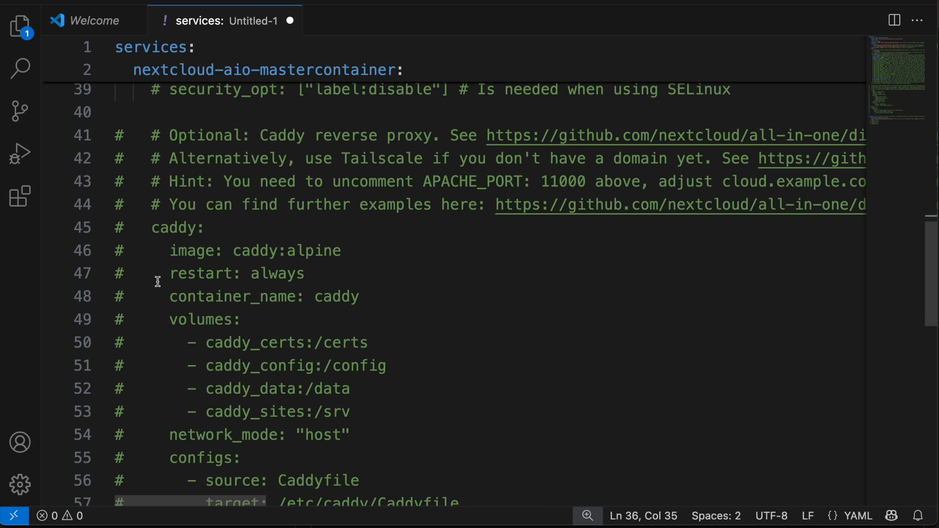
{"action": "mouse_move", "coordinate": [115, 234]}
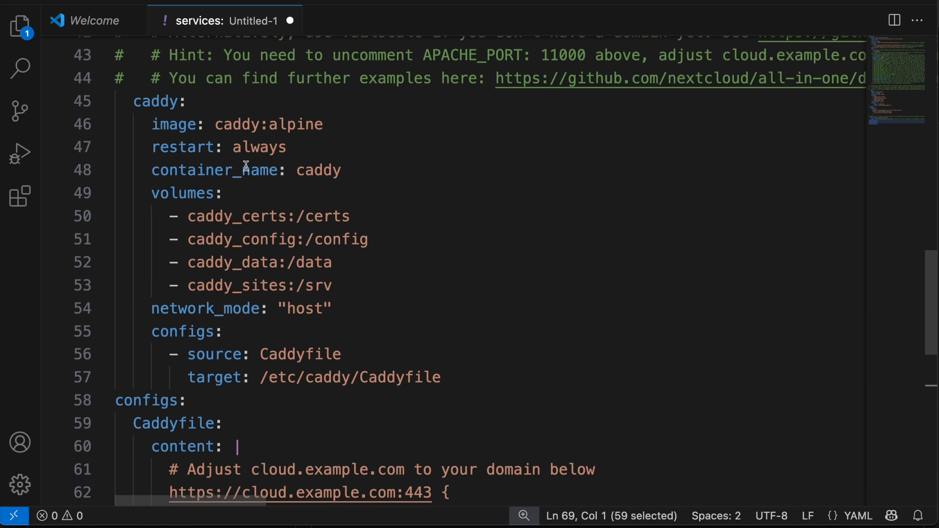
{"action": "left_click_drag", "start_coordinate": [136, 101], "coordinate": [325, 377]}
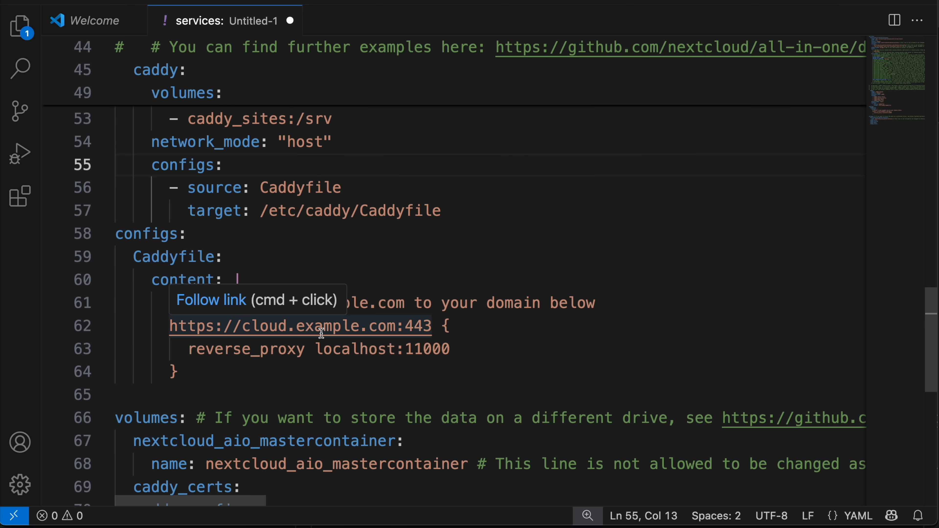
{"action": "mouse_move", "coordinate": [385, 327]}
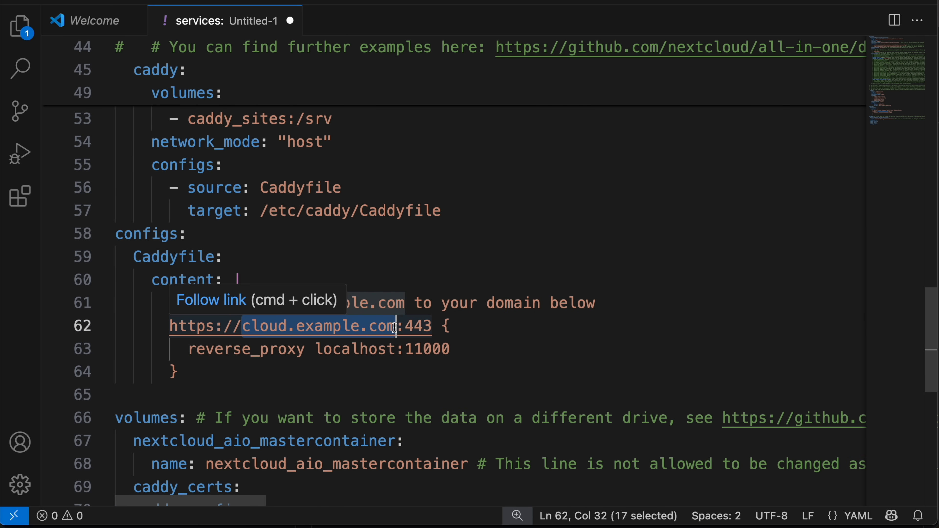
{"action": "type", "text": "family."}
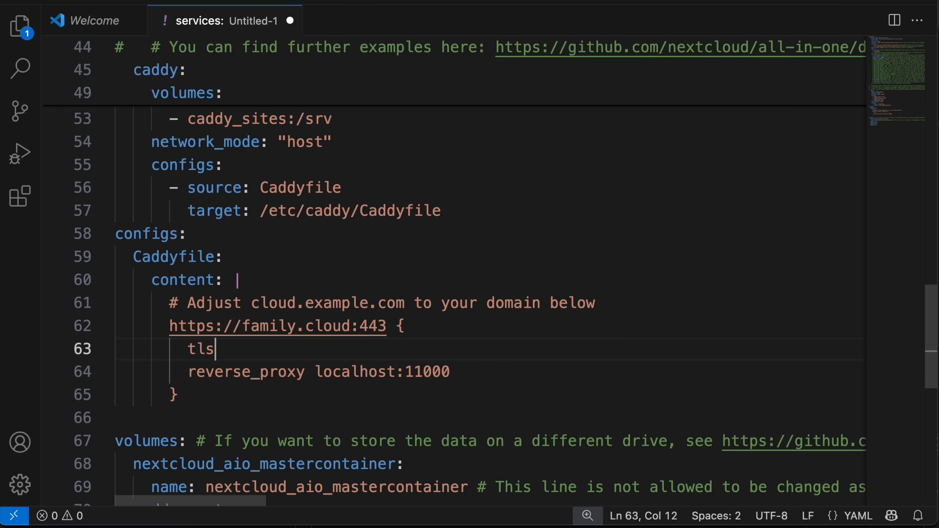
{"action": "type", "text": "internal"}
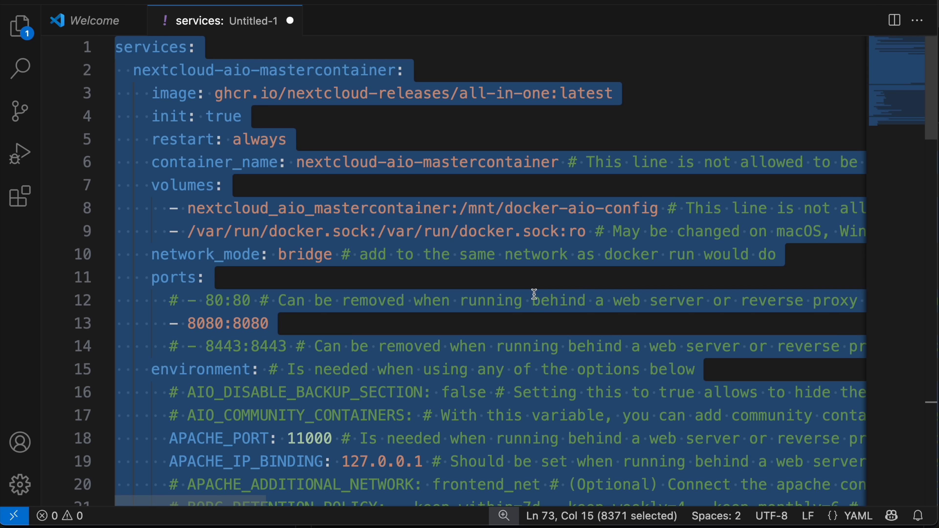
{"action": "mouse_move", "coordinate": [611, 396]}
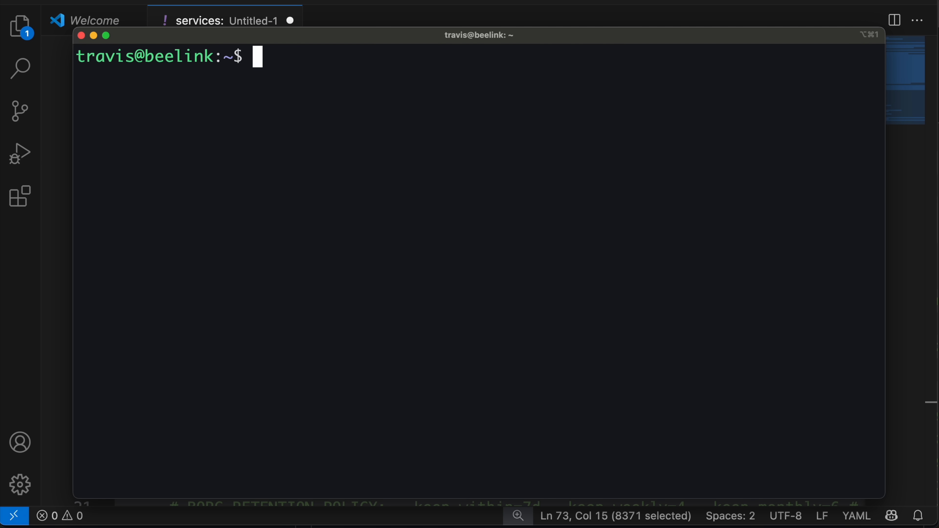
Create a nextcloud directory and start editing compose.yaml in it with sudo vi.
{"action": "type", "text": "mkdir nextcloud"}
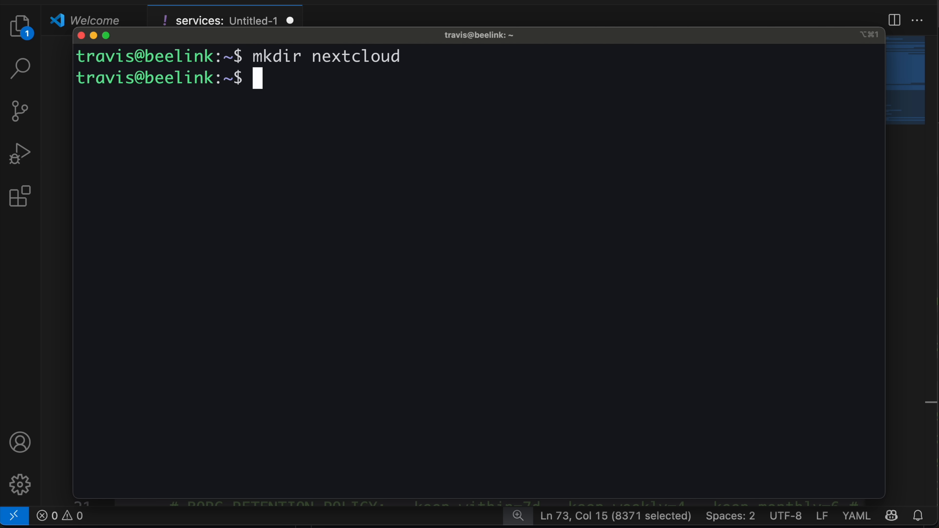
{"action": "type", "text": "cd nextcloud/"}
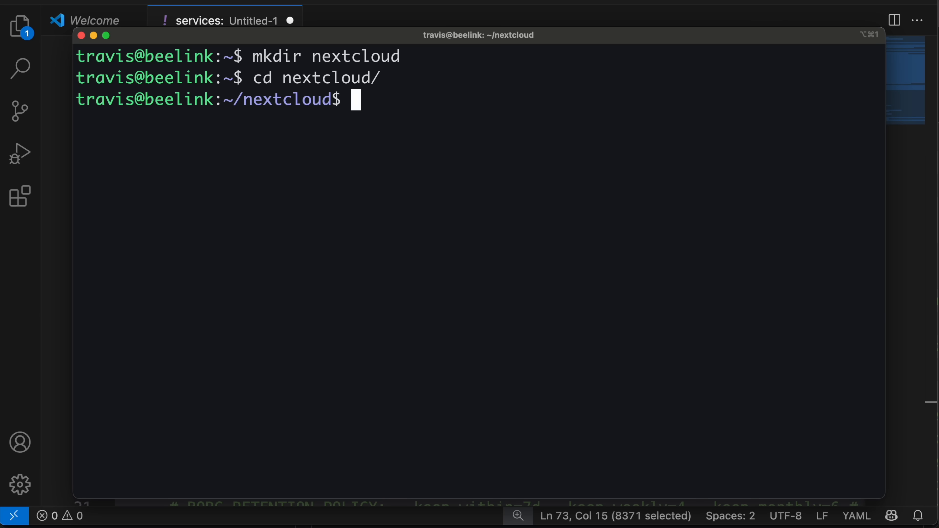
{"action": "type", "text": "sudo vi"}
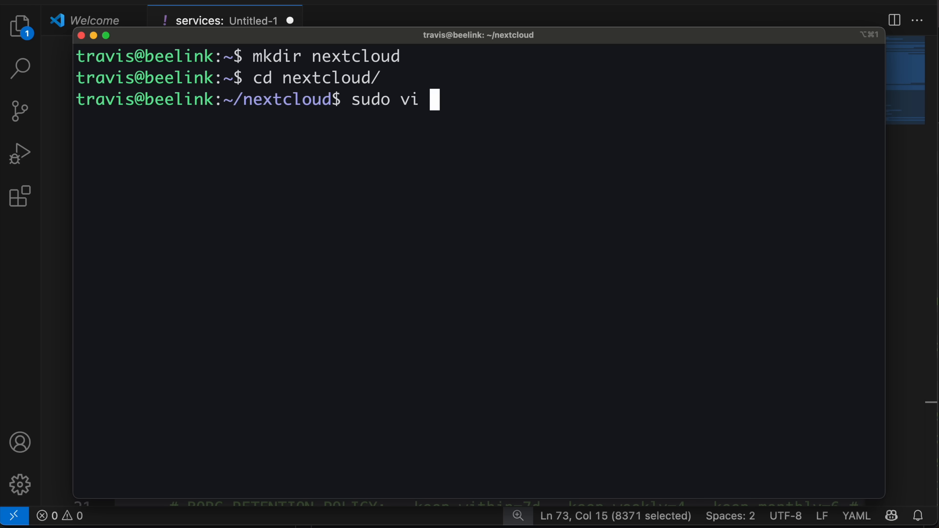
{"action": "type", "text": "compose.yaml"}
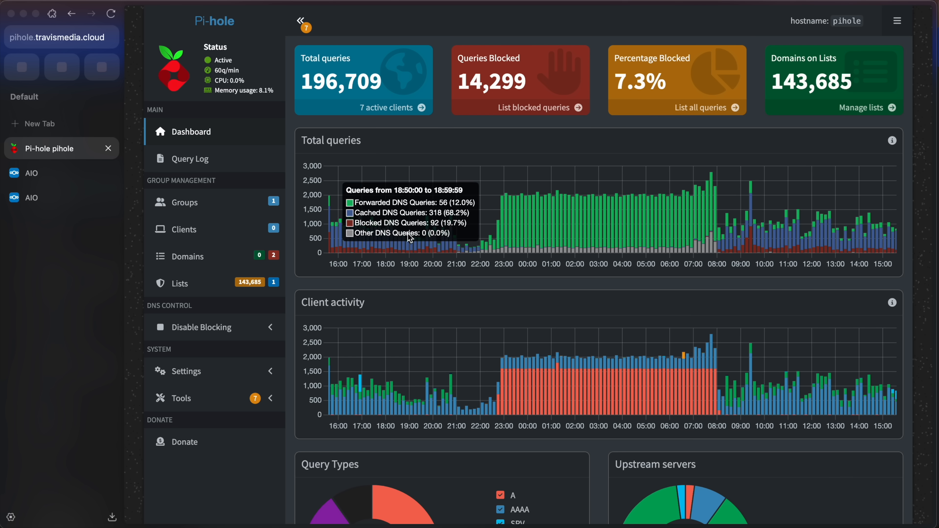
Check the Pi-hole local DNS record pointing family.cloud to 192.168.1.111.
{"action": "left_click", "coordinate": [186, 371]}
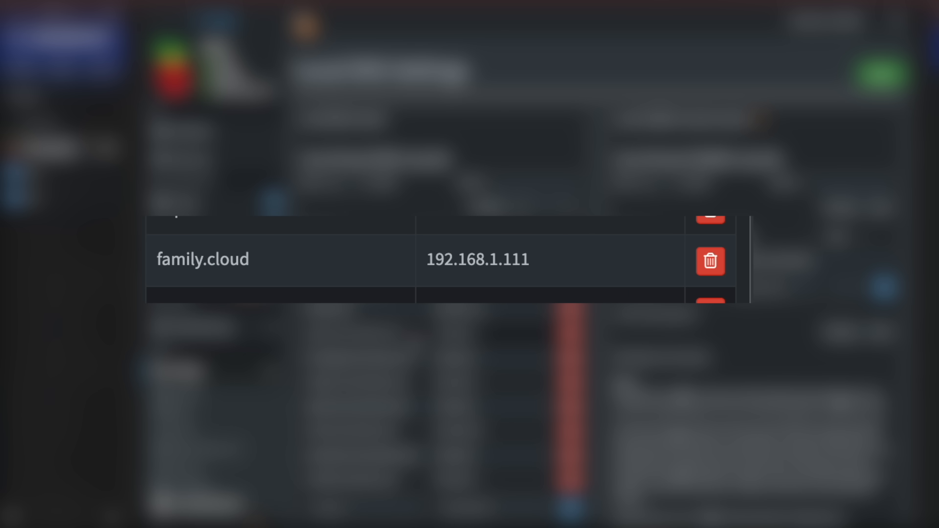
{"action": "double_click", "coordinate": [202, 260]}
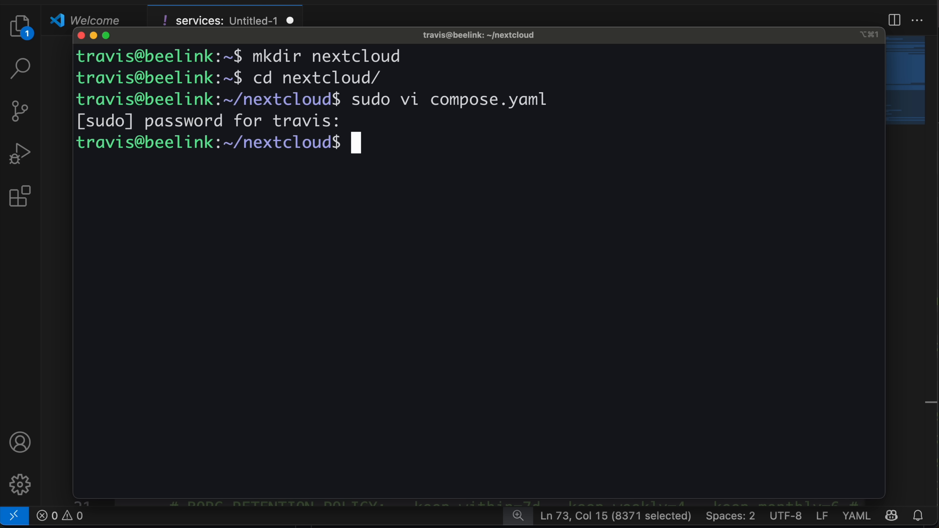
Run docker compose up -d in the nextcloud directory.
{"action": "type", "text": "docker compose up"}
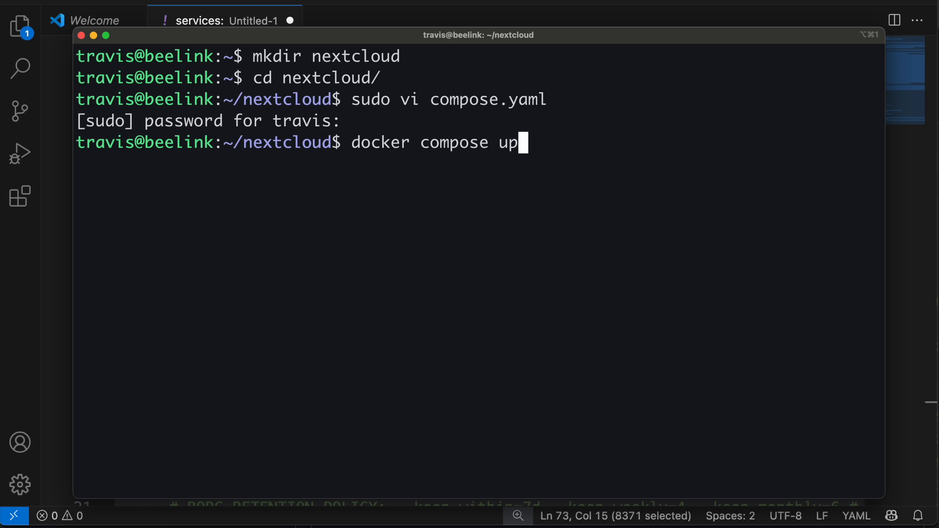
{"action": "type", "text": "-d"}
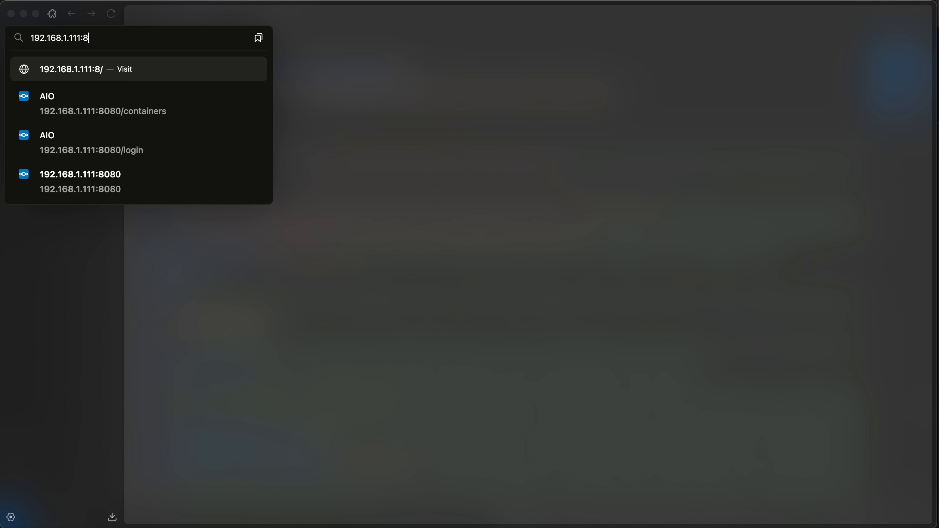
Navigate to the AIO interface at 192.168.1.111:8080.
{"action": "key", "text": "Backspace"}
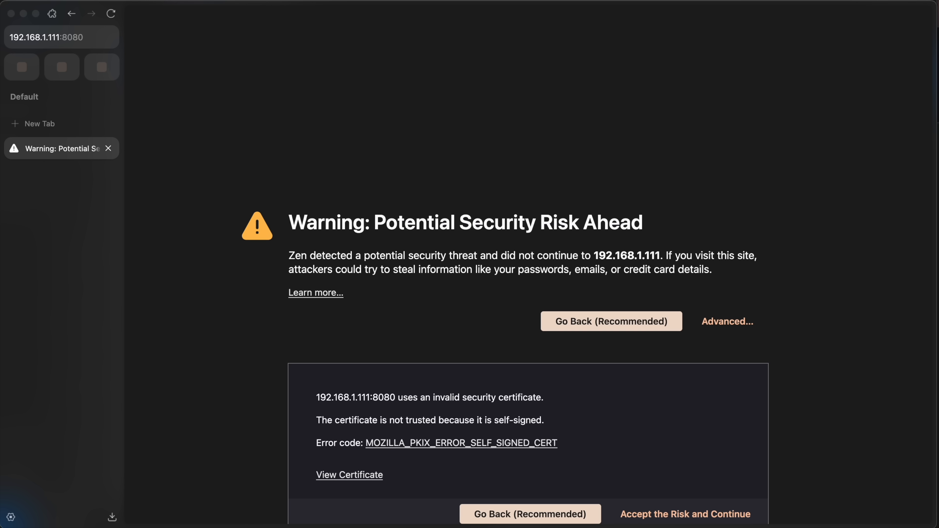
Accept the self-signed certificate risk and continue to the AIO setup page.
{"action": "left_click", "coordinate": [685, 514]}
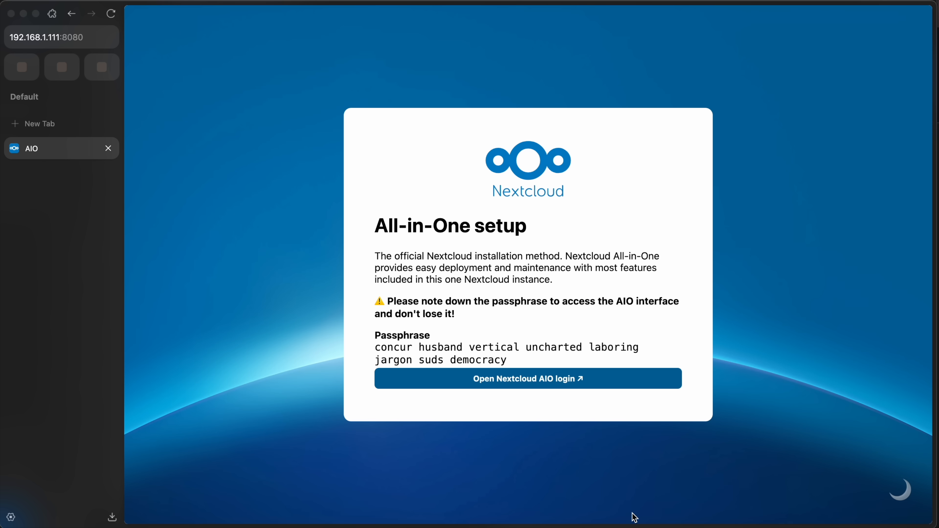
Log in to Nextcloud All-in-One with the copied setup passphrase.
{"action": "left_click_drag", "start_coordinate": [374, 347], "coordinate": [507, 360]}
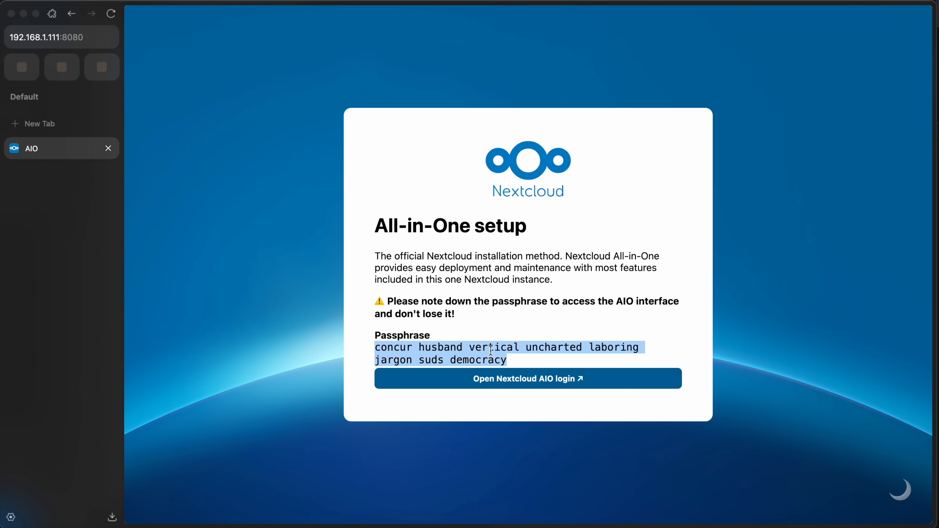
{"action": "mouse_move", "coordinate": [523, 379]}
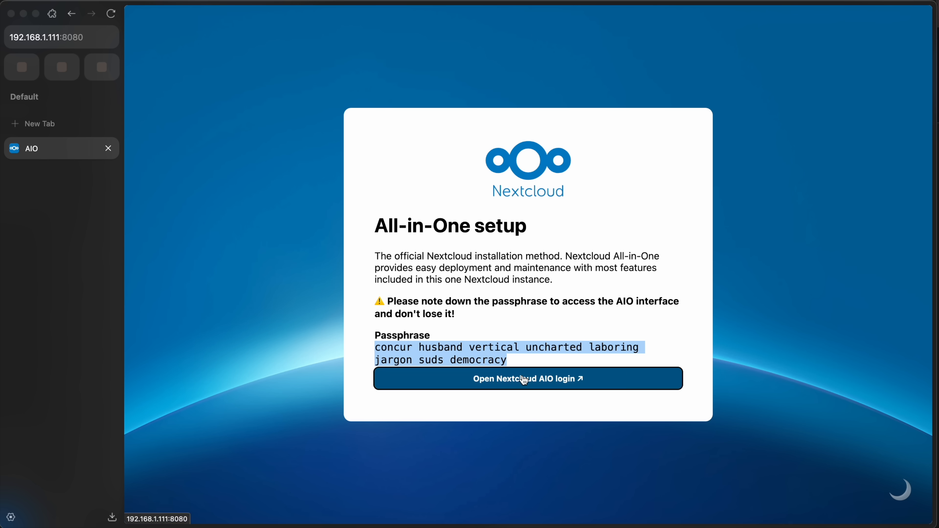
{"action": "left_click", "coordinate": [527, 379]}
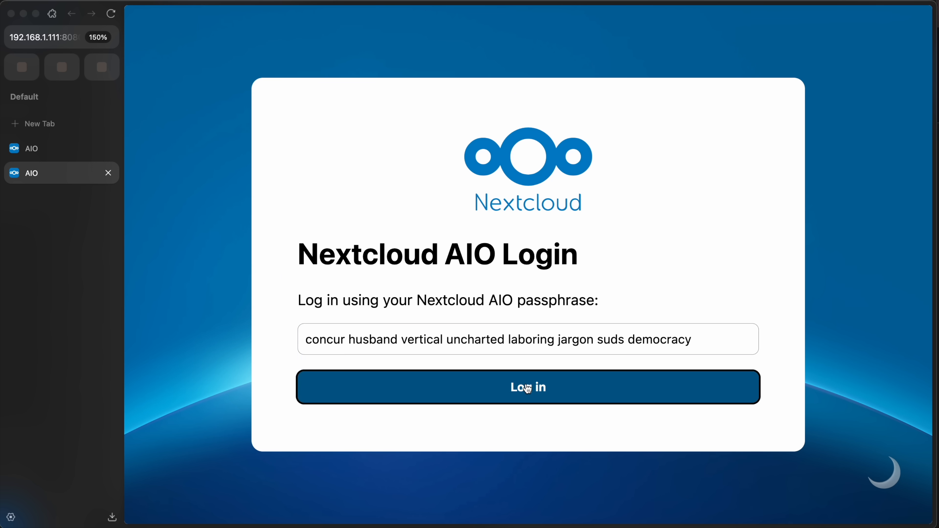
{"action": "left_click", "coordinate": [528, 387]}
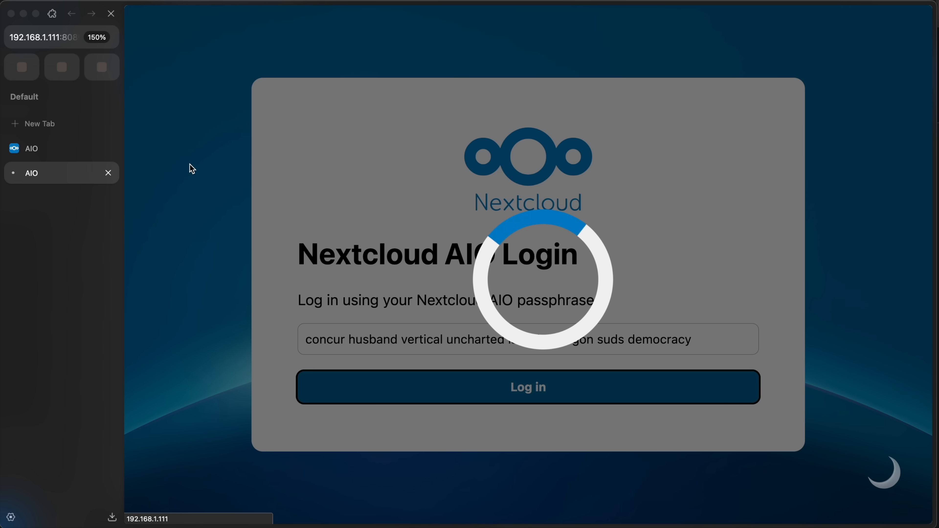
{"action": "left_click", "coordinate": [527, 386]}
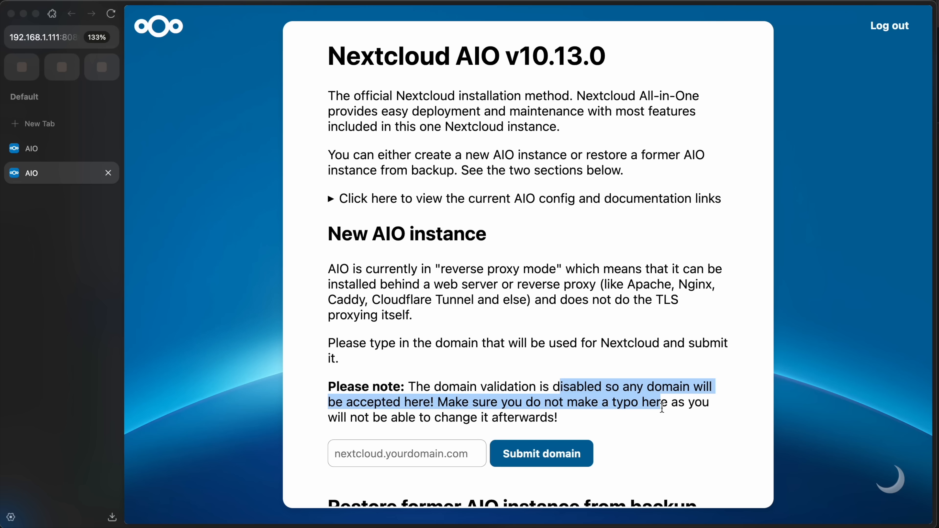
Submit family.cloud as the Nextcloud domain.
{"action": "type", "text": "famil"}
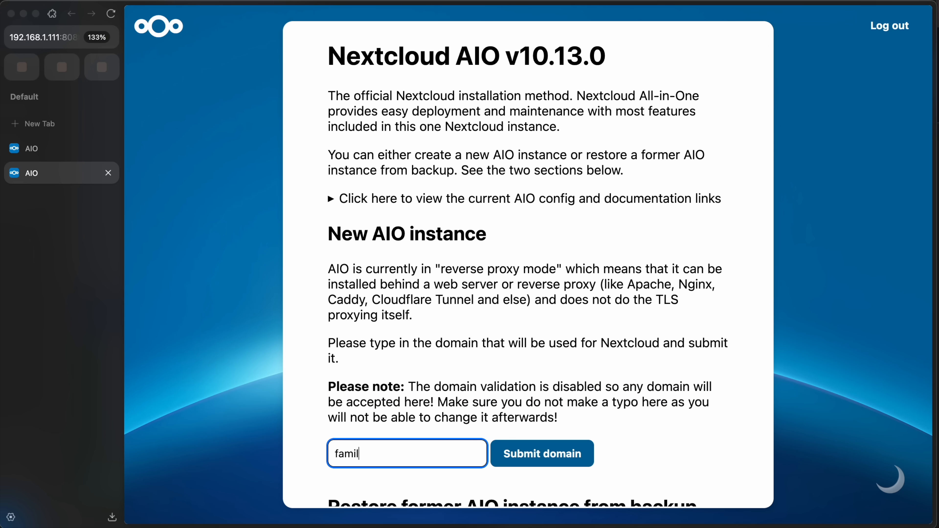
{"action": "type", "text": "y.cloud"}
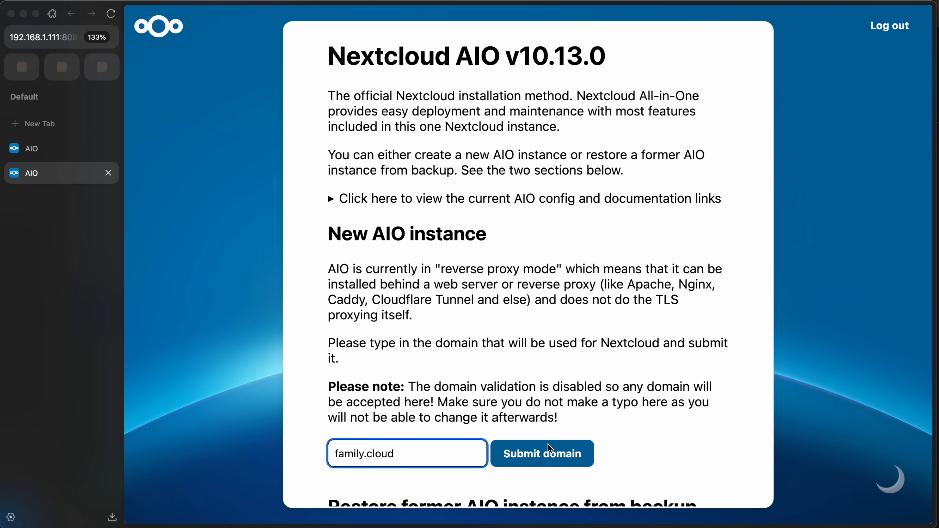
{"action": "left_click", "coordinate": [541, 453]}
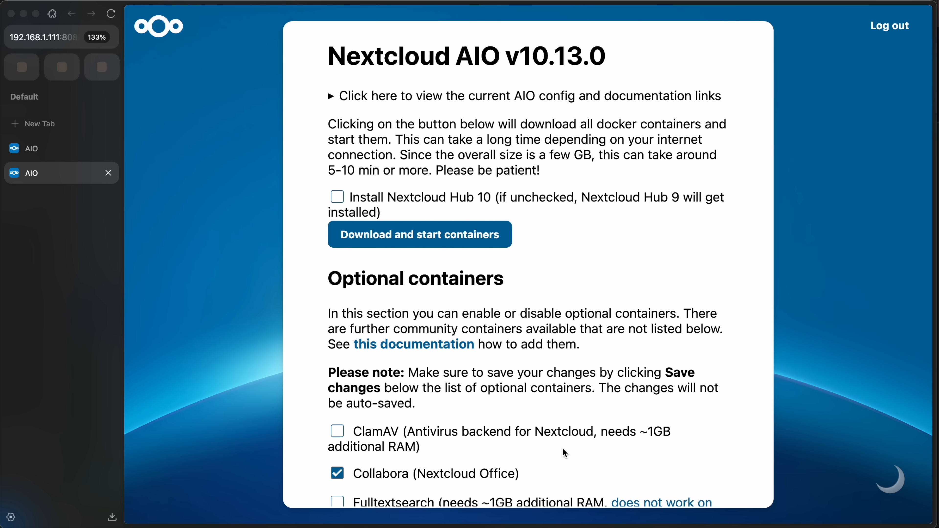
{"action": "mouse_move", "coordinate": [456, 224]}
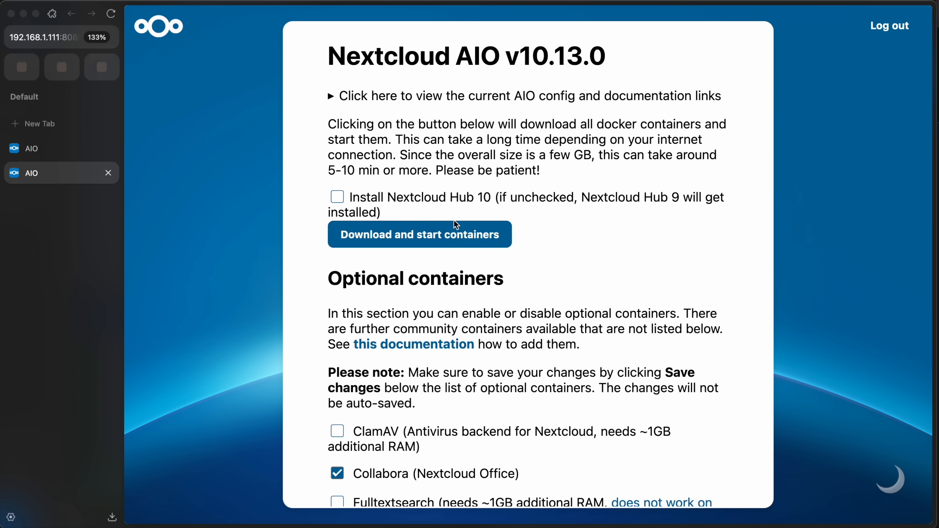
{"action": "mouse_move", "coordinate": [498, 206]}
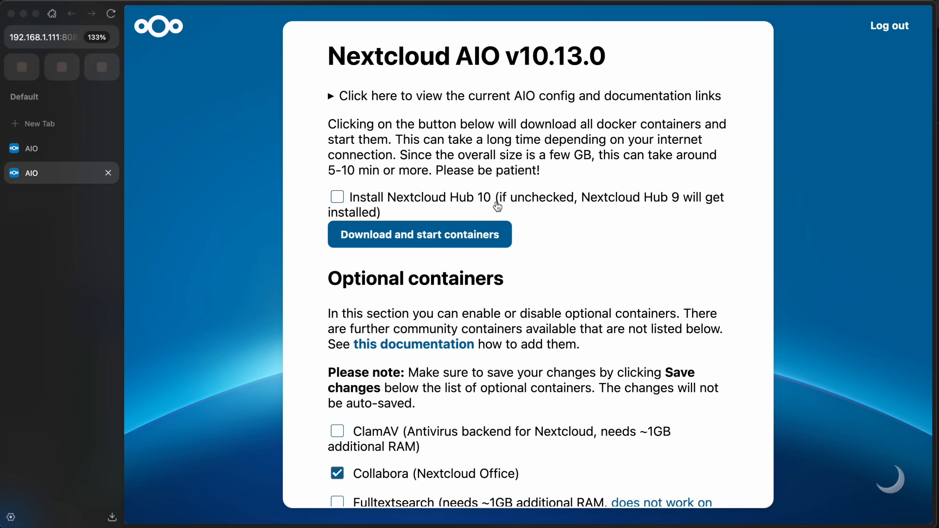
Choose Install Nextcloud Hub 10 with Collabora off and start the container download.
{"action": "scroll", "scroll_direction": "down", "scroll_amount": 3}
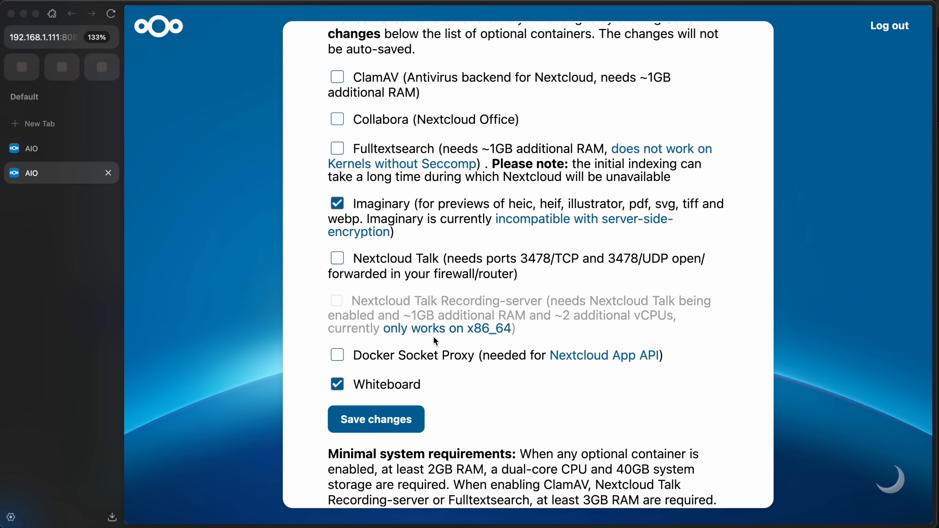
{"action": "scroll", "scroll_direction": "up", "scroll_amount": 3}
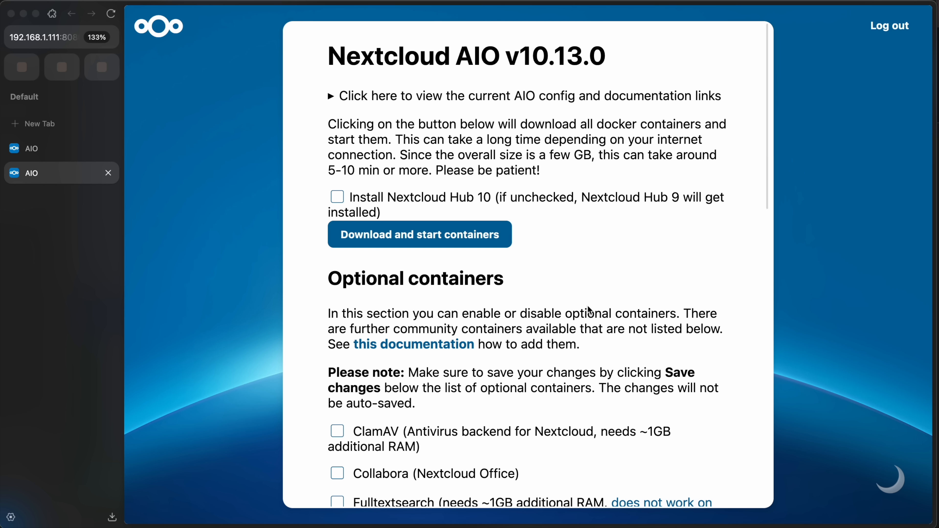
{"action": "mouse_move", "coordinate": [533, 210]}
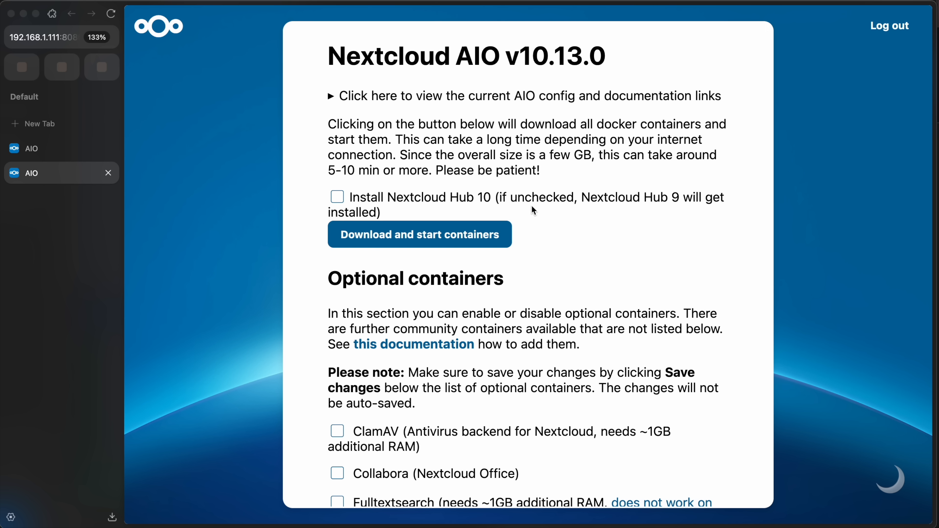
{"action": "left_click", "coordinate": [336, 197]}
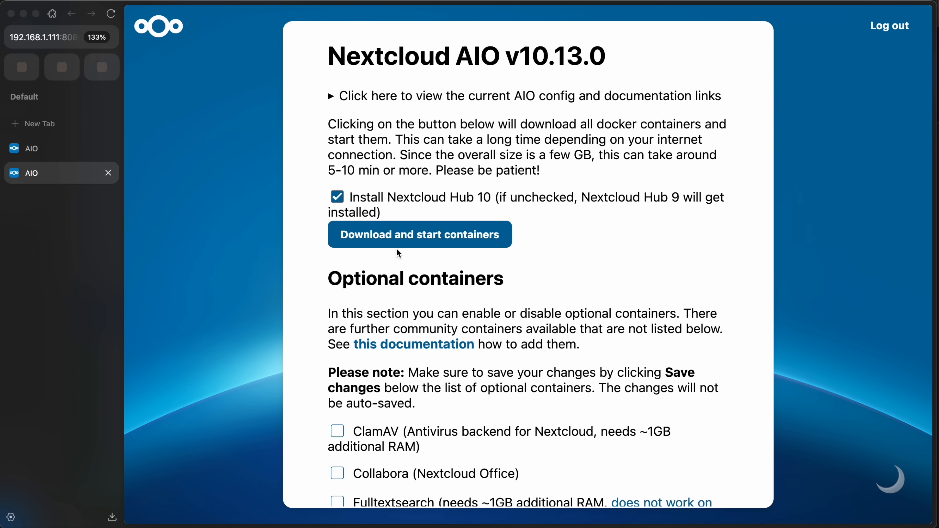
{"action": "mouse_move", "coordinate": [420, 234]}
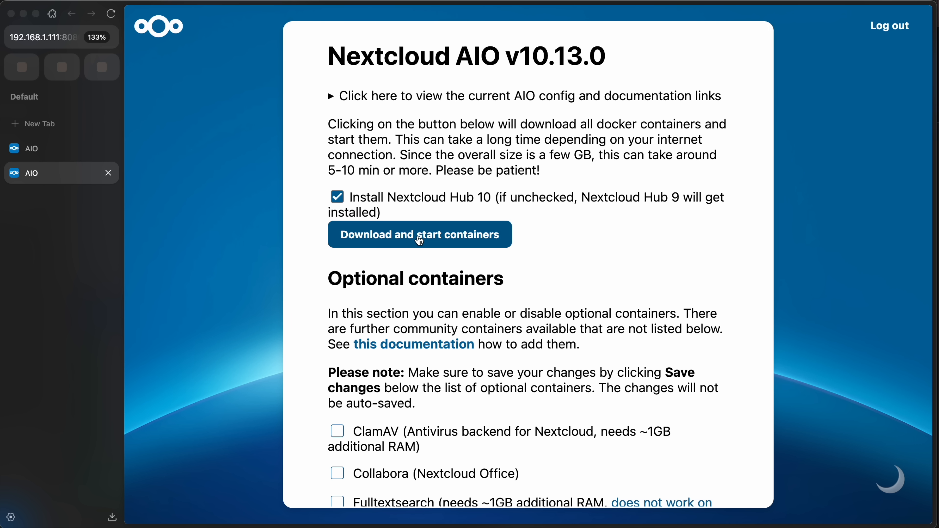
{"action": "left_click", "coordinate": [419, 234]}
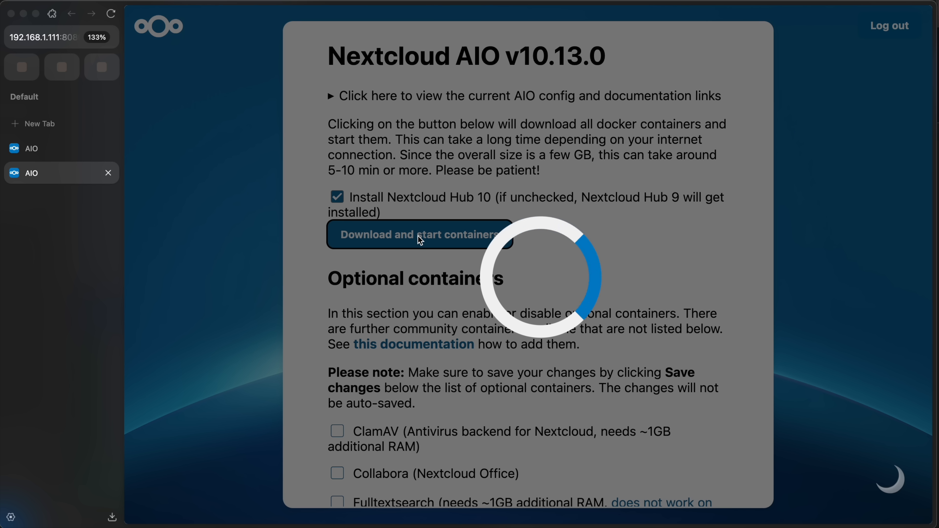
Confirm downloading and starting the Nextcloud containers.
{"action": "left_click", "coordinate": [419, 234]}
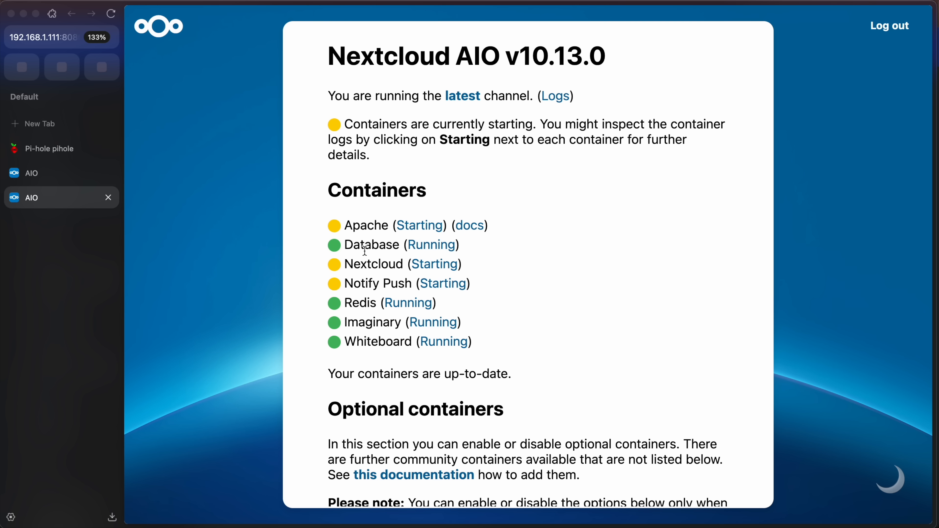
{"action": "mouse_move", "coordinate": [408, 214]}
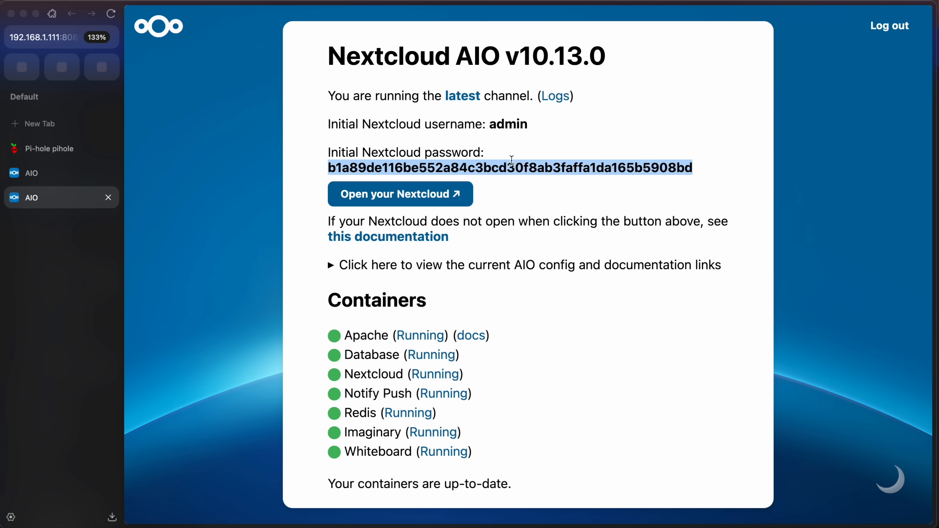
{"action": "mouse_move", "coordinate": [489, 157]}
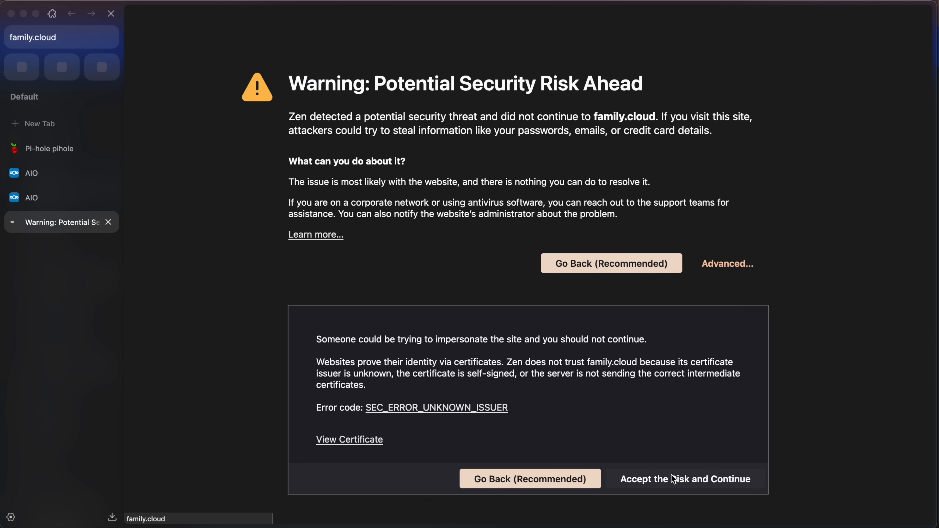
Accept the family.cloud certificate risk and log in as admin with the initial password.
{"action": "left_click", "coordinate": [685, 480]}
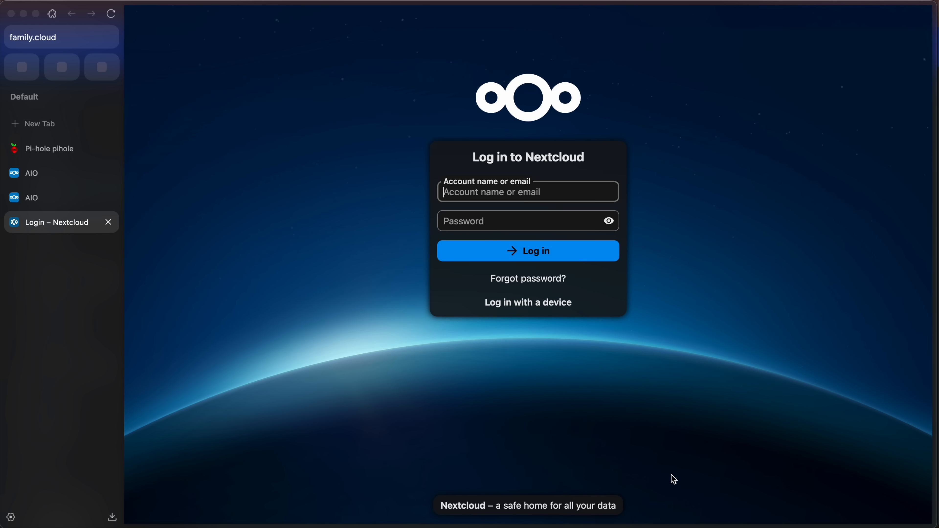
{"action": "type", "text": "admin"}
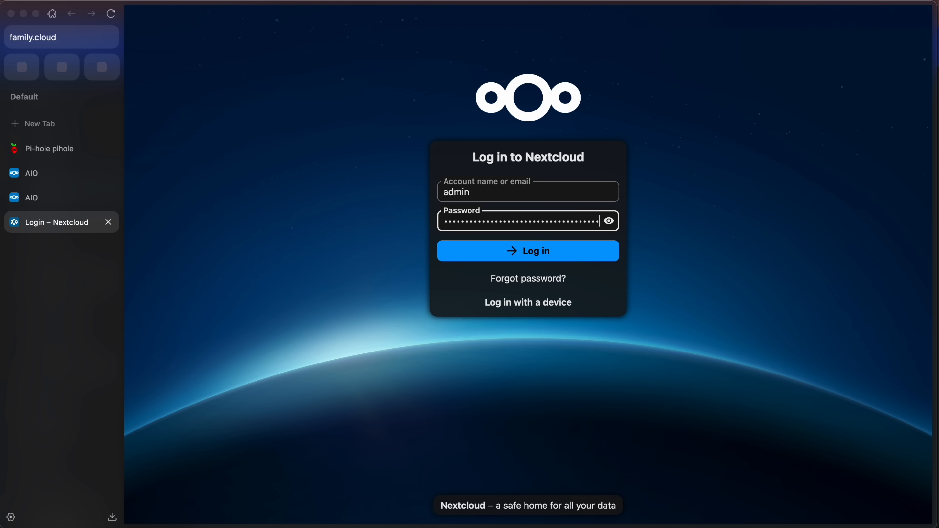
{"action": "left_click", "coordinate": [527, 251]}
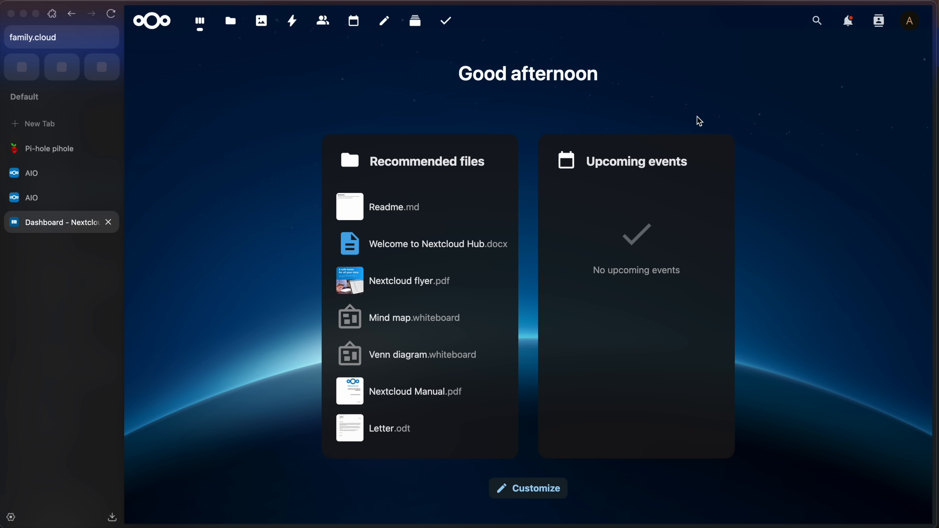
{"action": "mouse_move", "coordinate": [223, 123]}
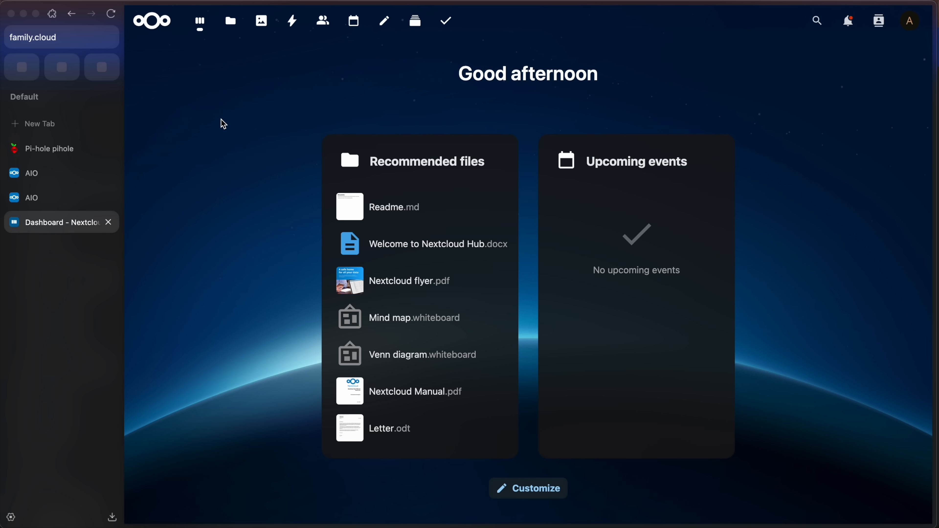
Inspect the not-secure connection details, then bring up the admin account menu.
{"action": "left_click", "coordinate": [107, 37]}
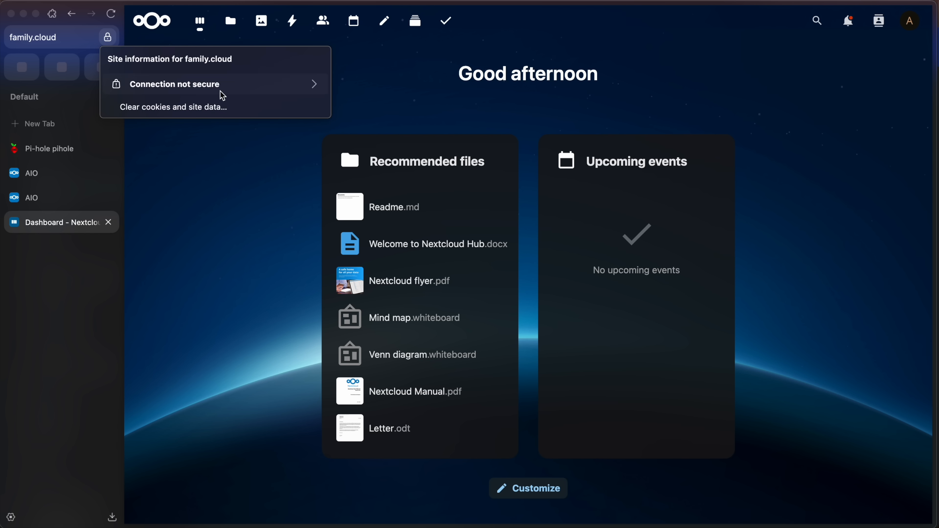
{"action": "left_click", "coordinate": [216, 83]}
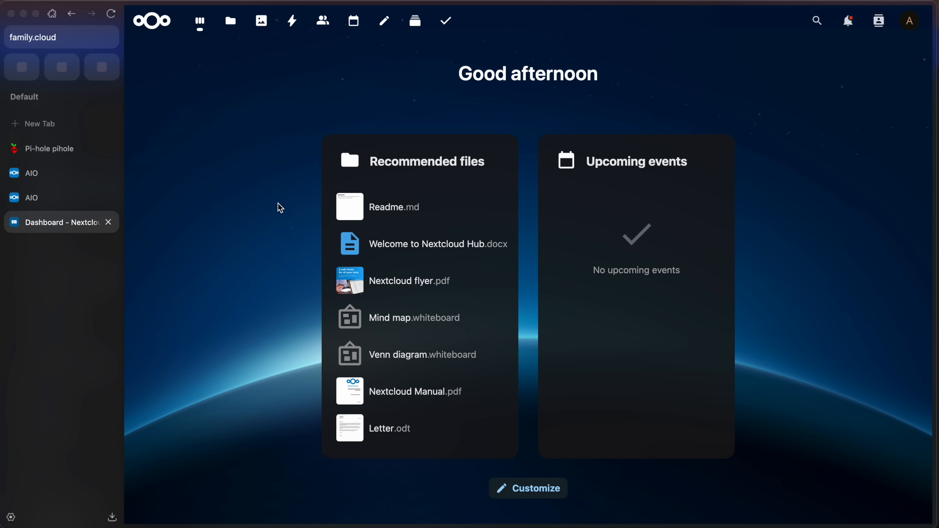
{"action": "left_click", "coordinate": [909, 20]}
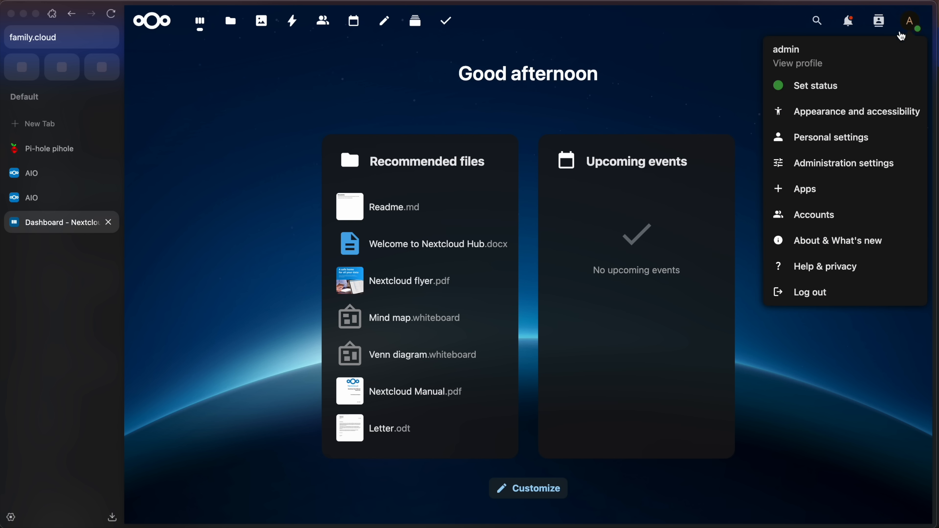
{"action": "mouse_move", "coordinate": [909, 21]}
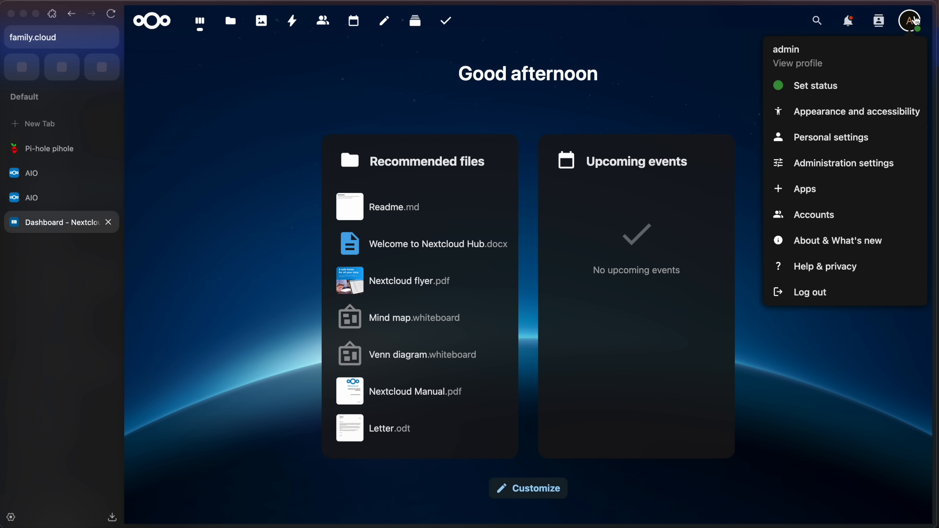
Create a new Nextcloud account Travis in the admin group.
{"action": "left_click", "coordinate": [813, 215]}
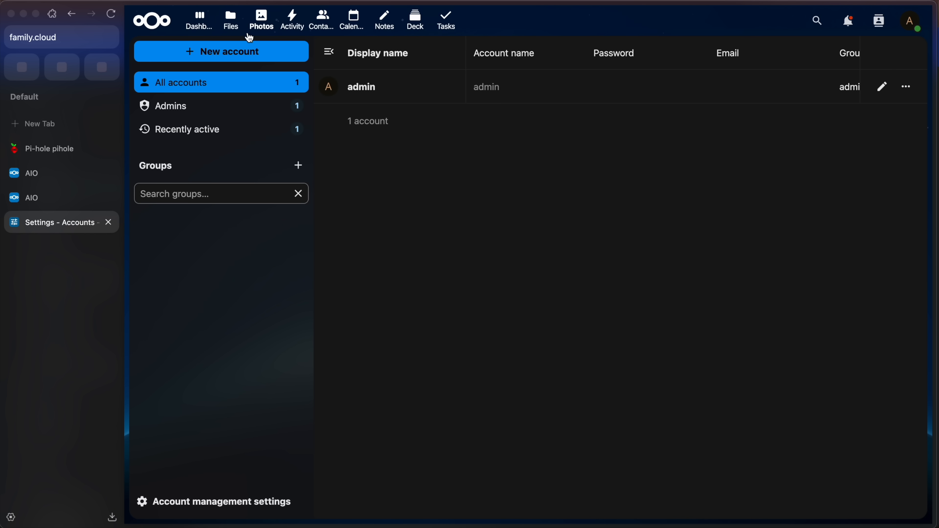
{"action": "type", "text": "tra"}
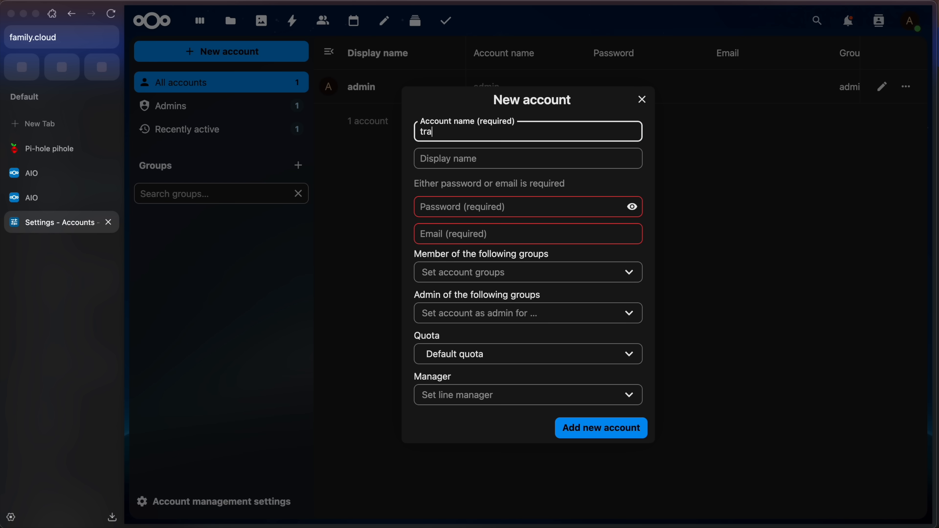
{"action": "type", "text": "Travis"}
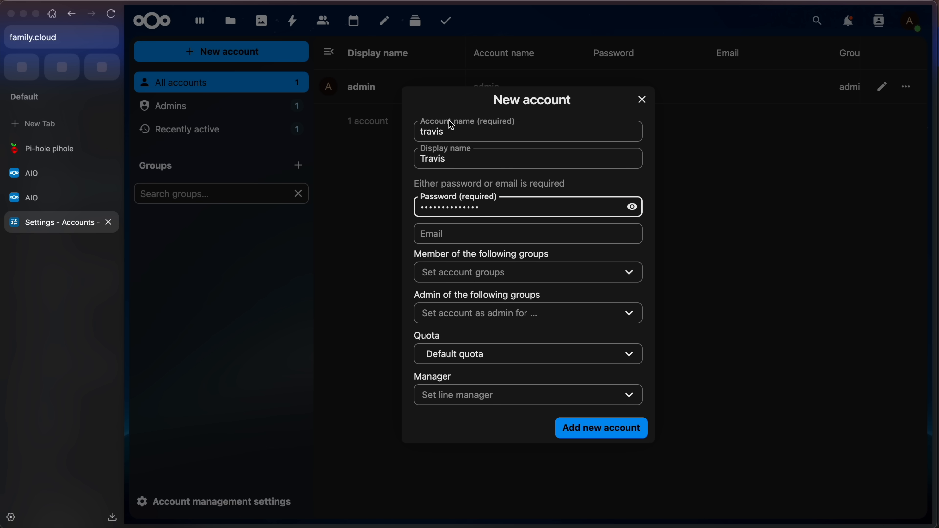
{"action": "left_click", "coordinate": [527, 272]}
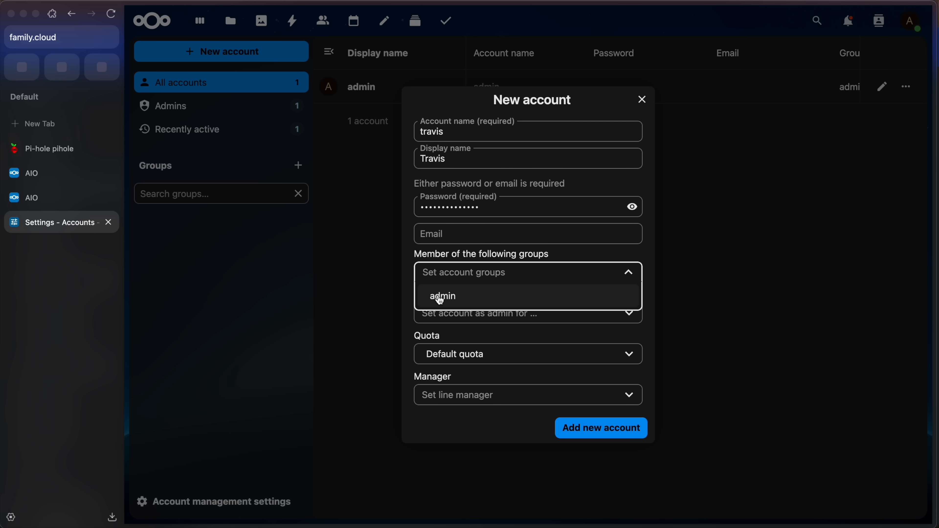
{"action": "left_click", "coordinate": [442, 296]}
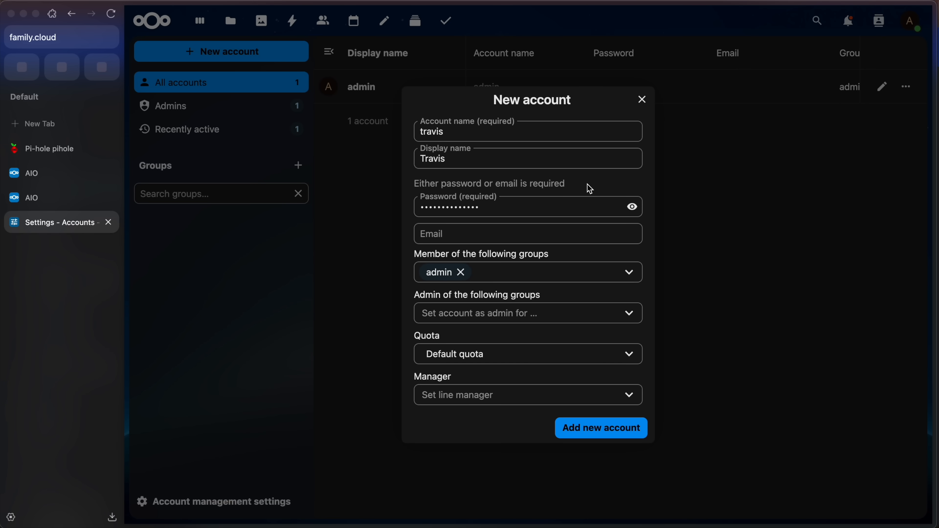
{"action": "left_click", "coordinate": [601, 428]}
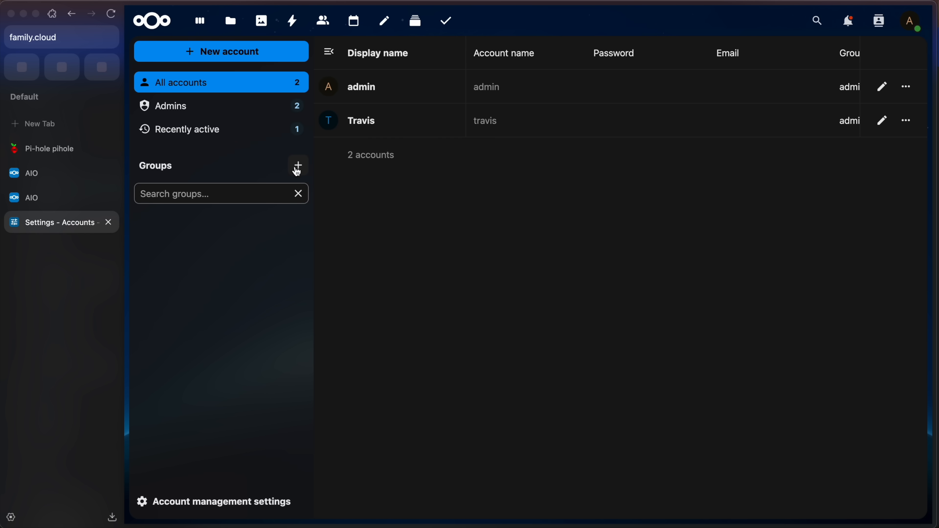
Create a Family group and add a new account Ben to it.
{"action": "type", "text": "Family"}
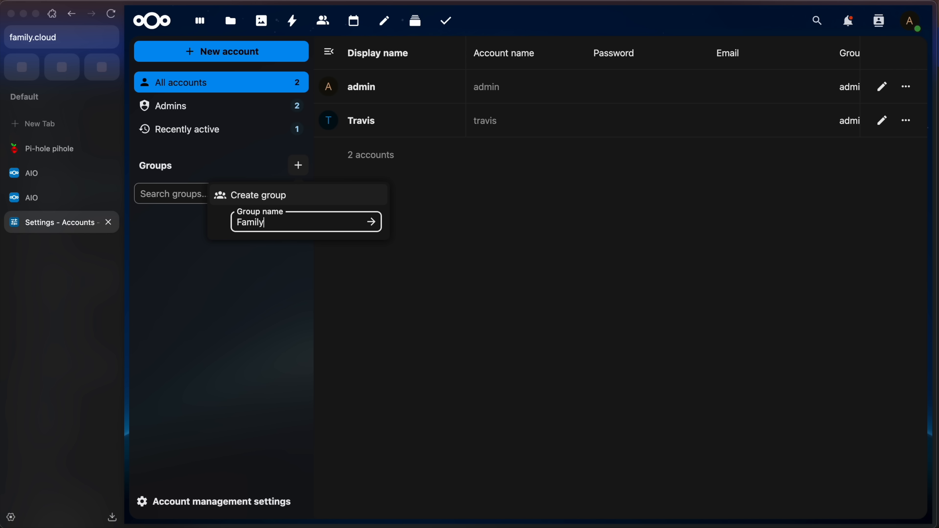
{"action": "left_click", "coordinate": [370, 221]}
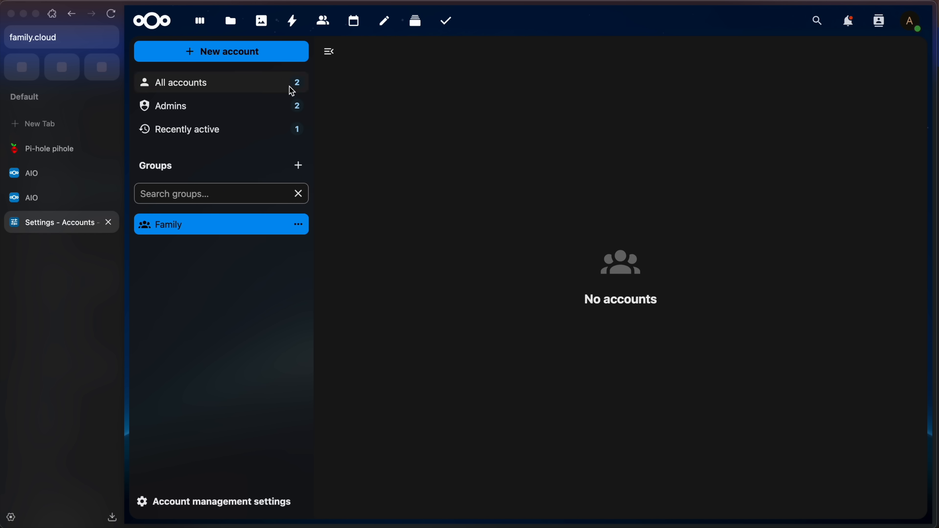
{"action": "type", "text": "be"}
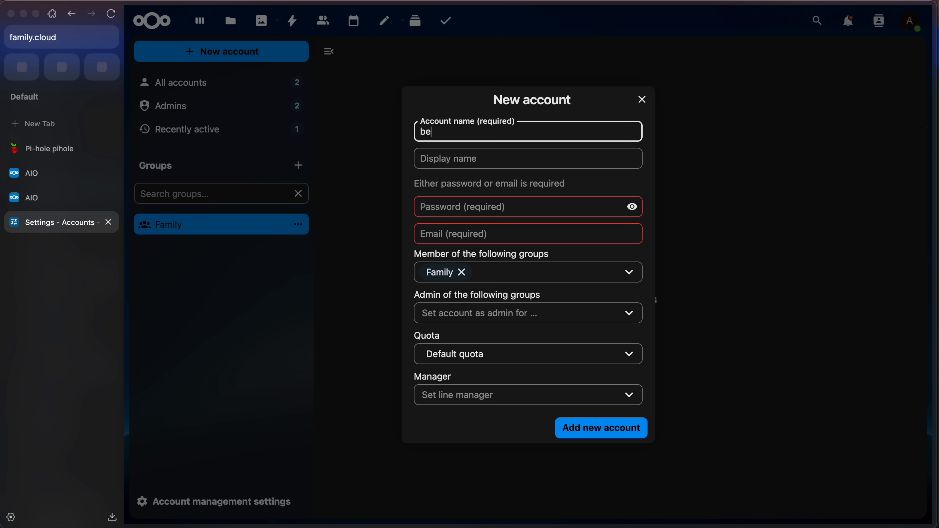
{"action": "left_click", "coordinate": [528, 206]}
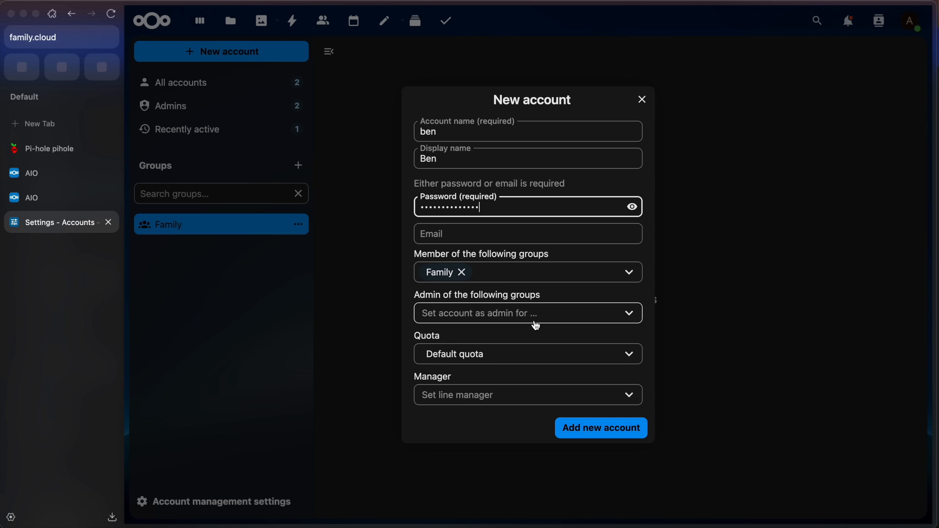
{"action": "left_click", "coordinate": [601, 427]}
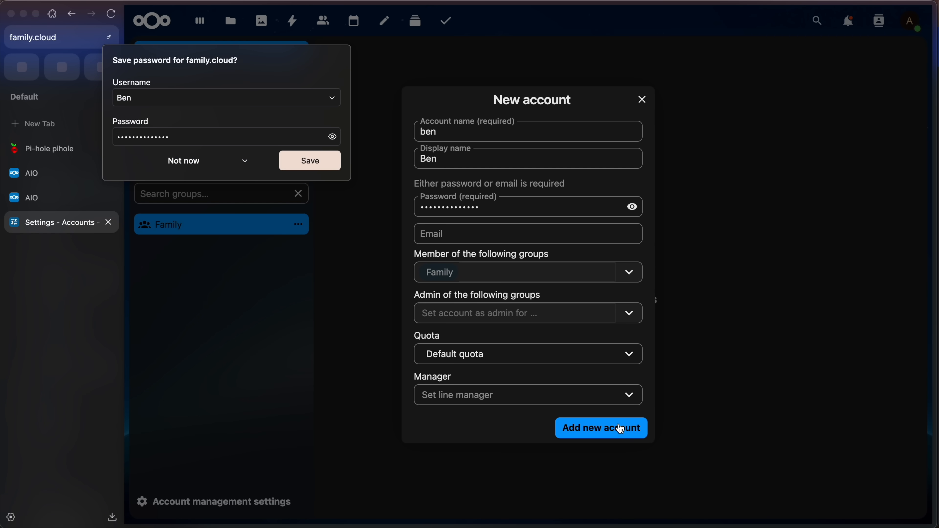
{"action": "left_click", "coordinate": [600, 427]}
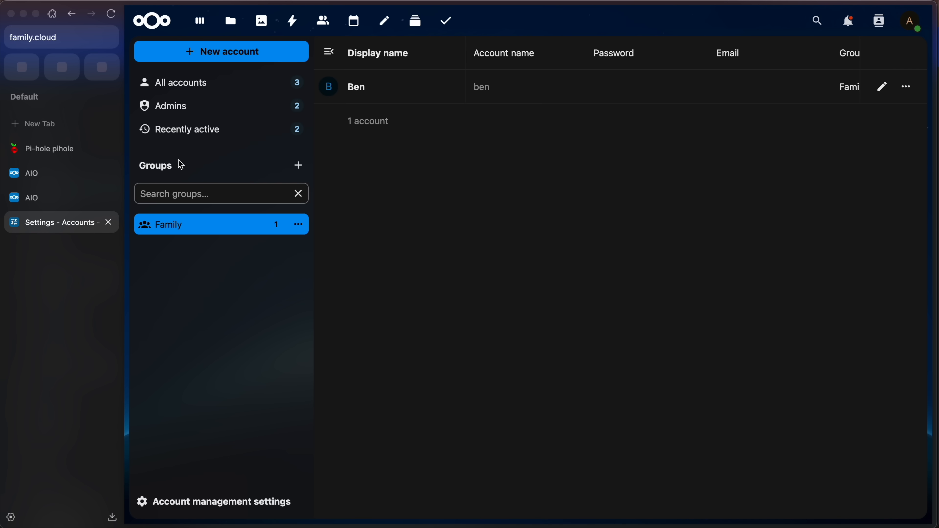
Add a second Family account Mom and return to the dashboard.
{"action": "left_click", "coordinate": [221, 51]}
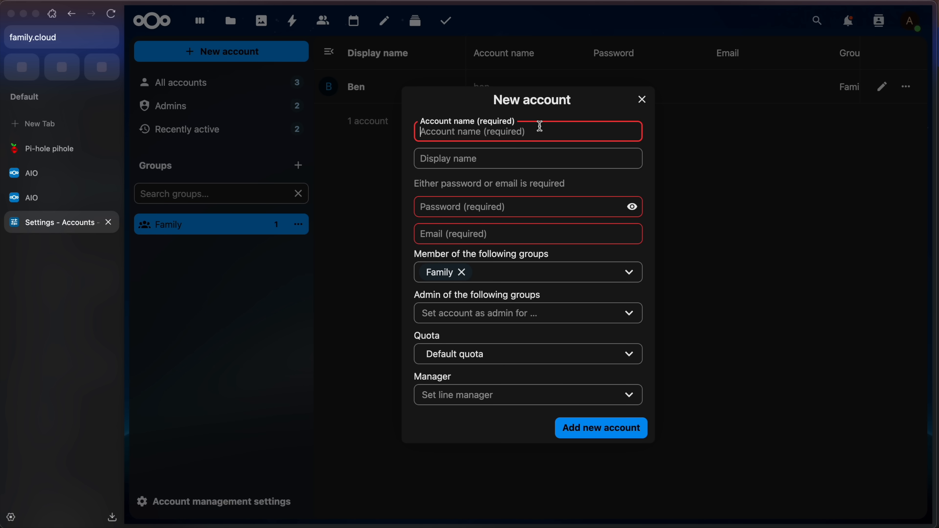
{"action": "type", "text": "Mom"}
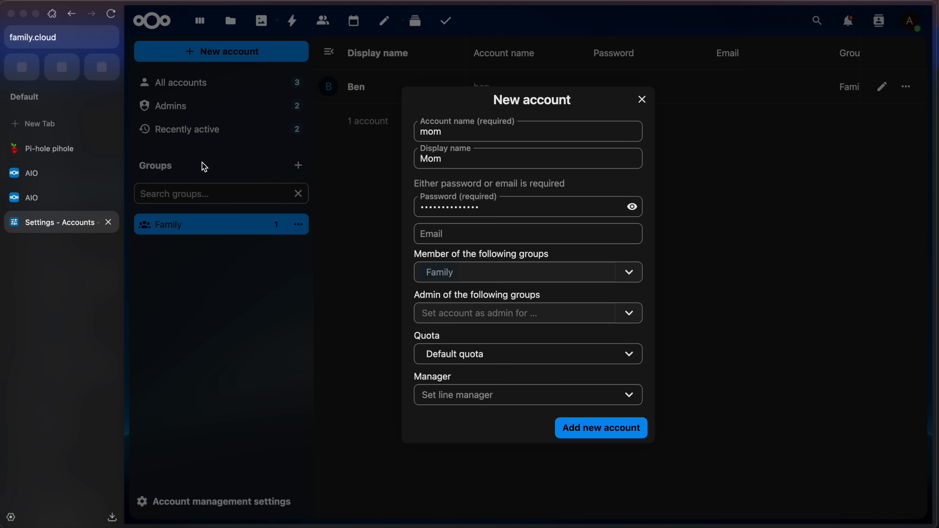
{"action": "left_click", "coordinate": [601, 427]}
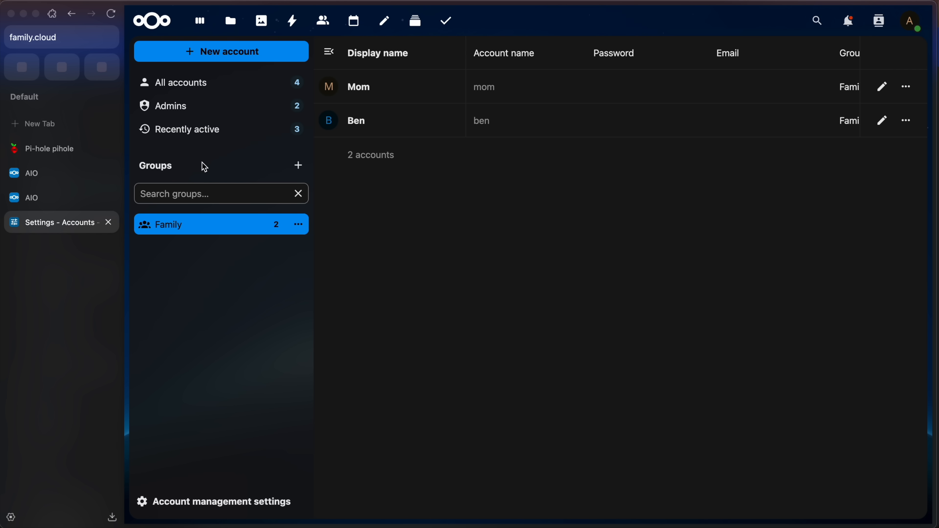
{"action": "left_click", "coordinate": [197, 21]}
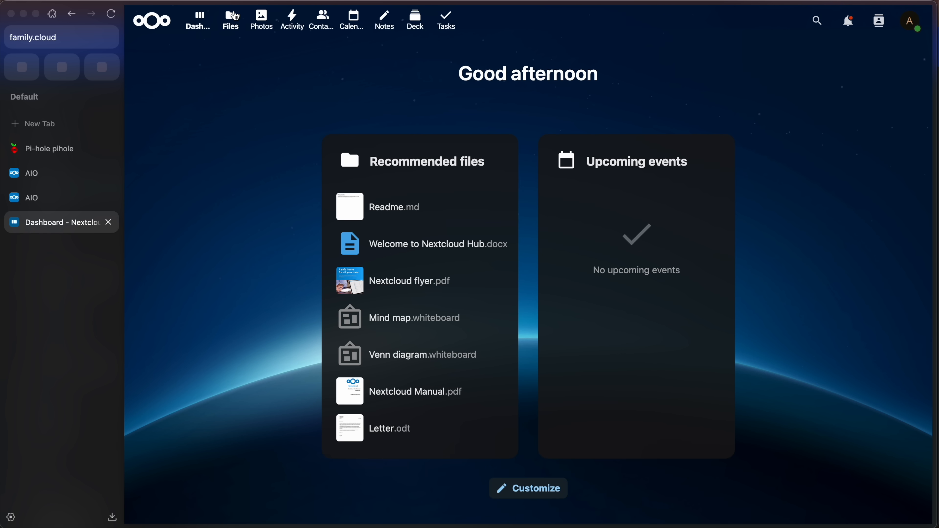
Browse the Nextcloud Files list with its default folders.
{"action": "left_click", "coordinate": [230, 19]}
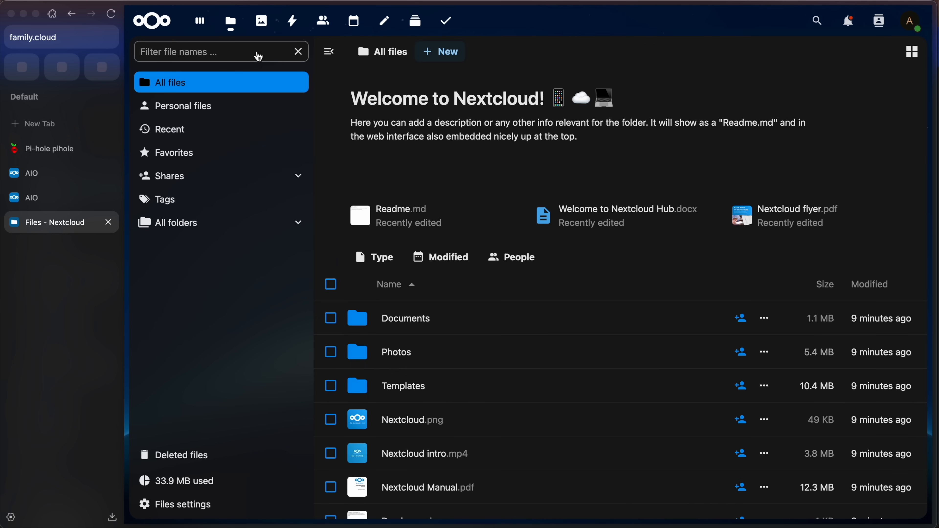
{"action": "left_click", "coordinate": [261, 20]}
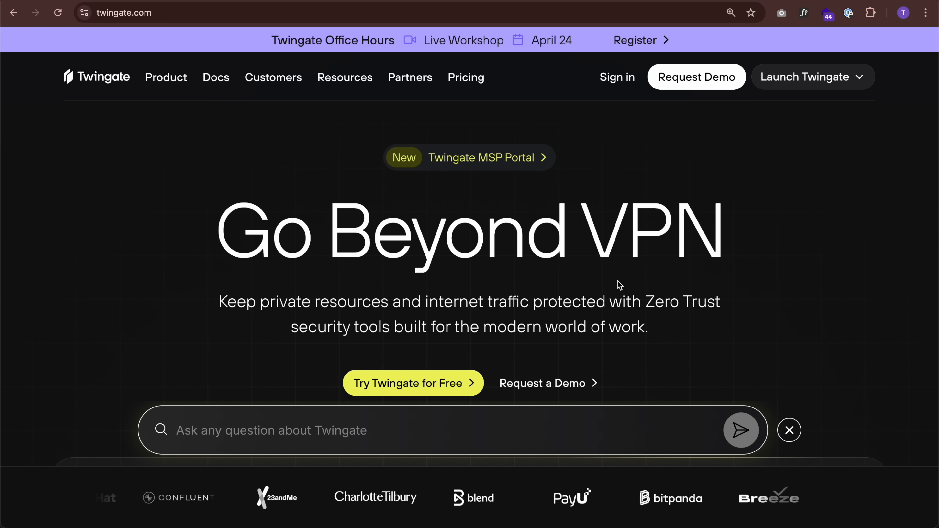
In the Twingate admin console, review users and add a group named Family.
{"action": "left_click", "coordinate": [412, 383]}
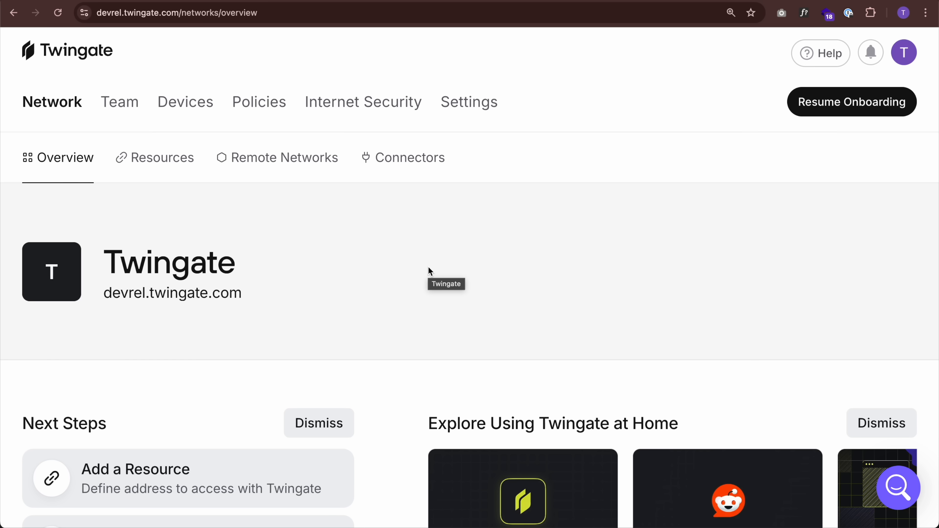
{"action": "left_click", "coordinate": [119, 102]}
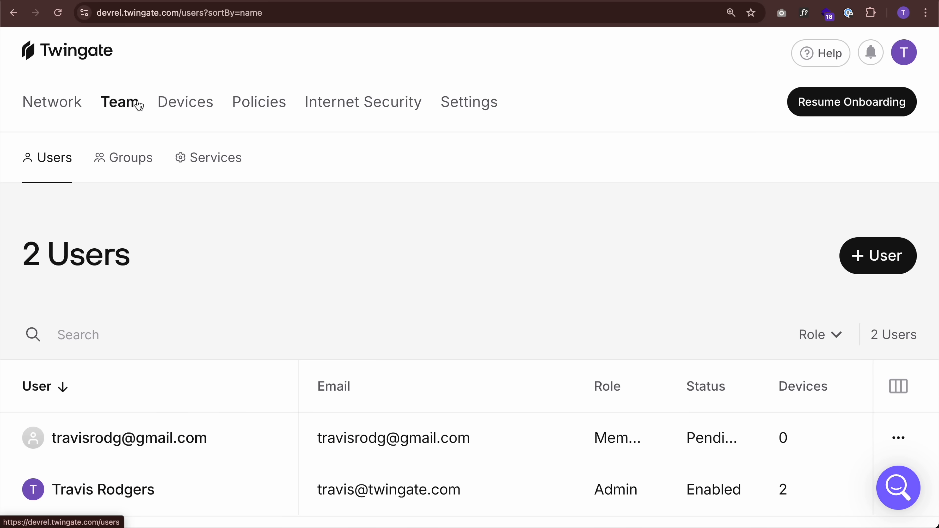
{"action": "left_click", "coordinate": [122, 157]}
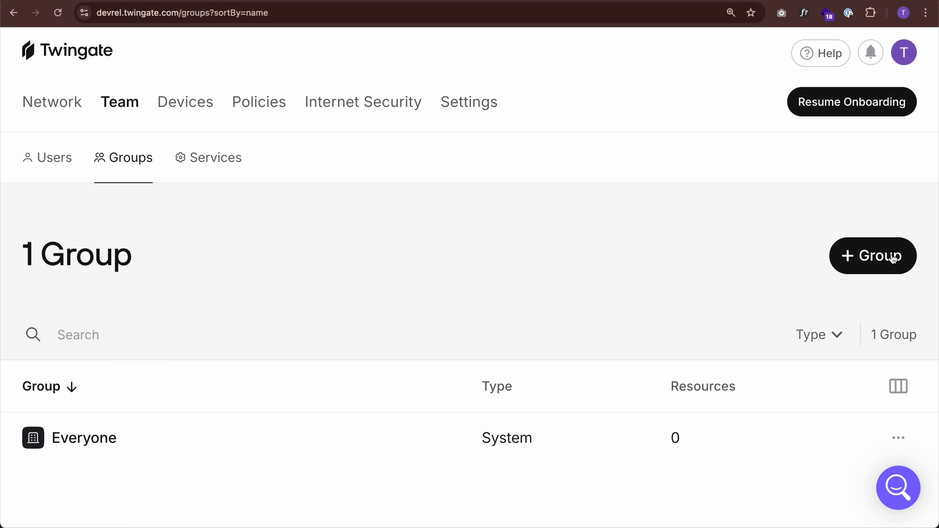
{"action": "type", "text": "Fam"}
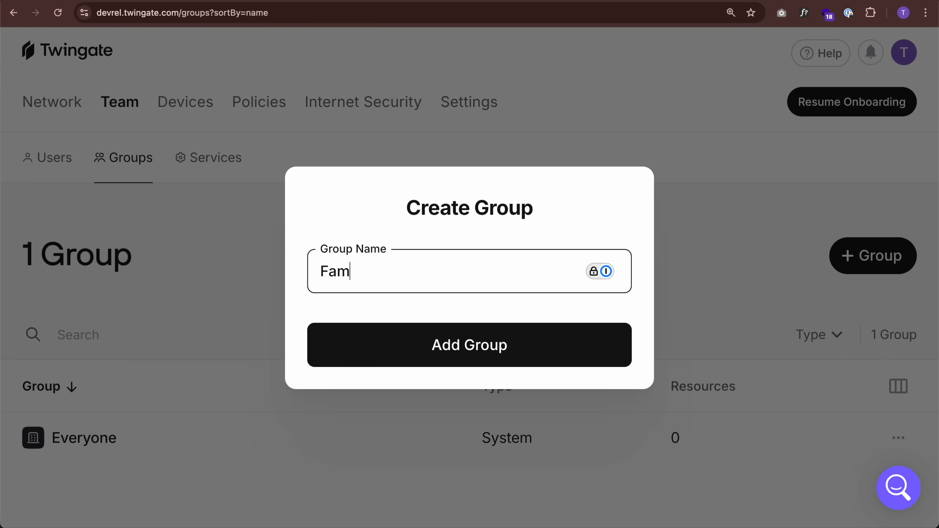
{"action": "left_click", "coordinate": [469, 344]}
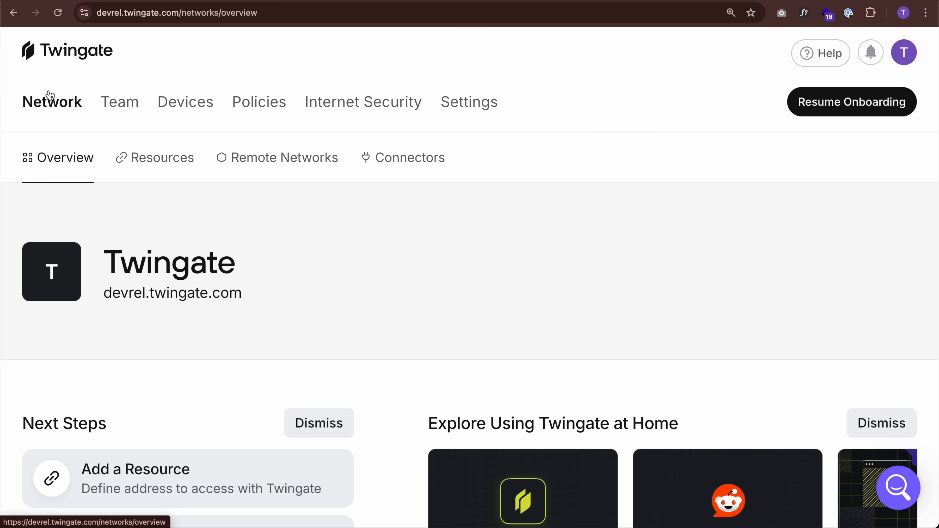
Add an On-Premise remote network named FamilyCloud.
{"action": "left_click", "coordinate": [277, 157]}
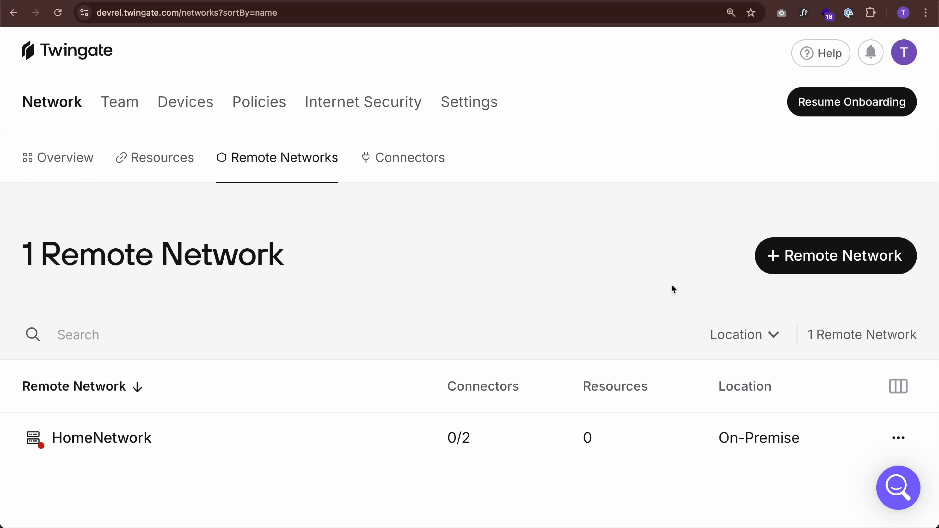
{"action": "mouse_move", "coordinate": [813, 277]}
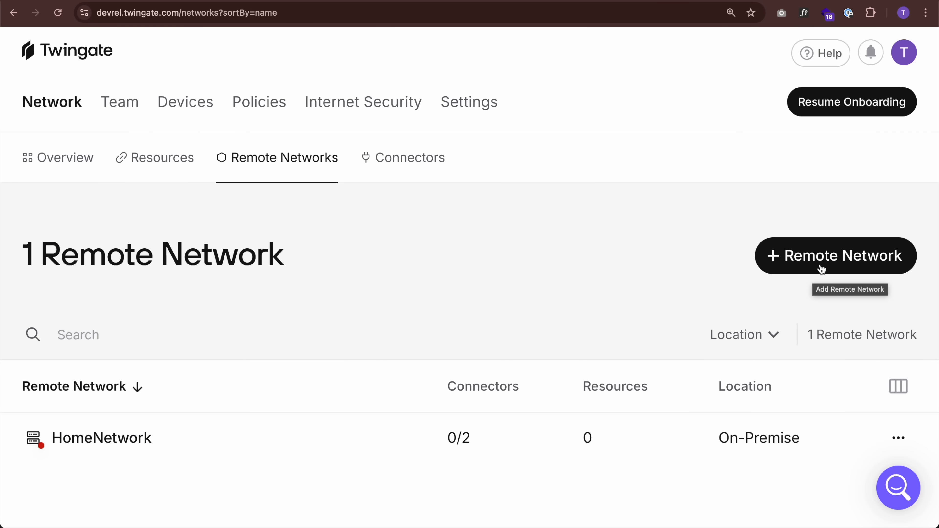
{"action": "left_click", "coordinate": [834, 256]}
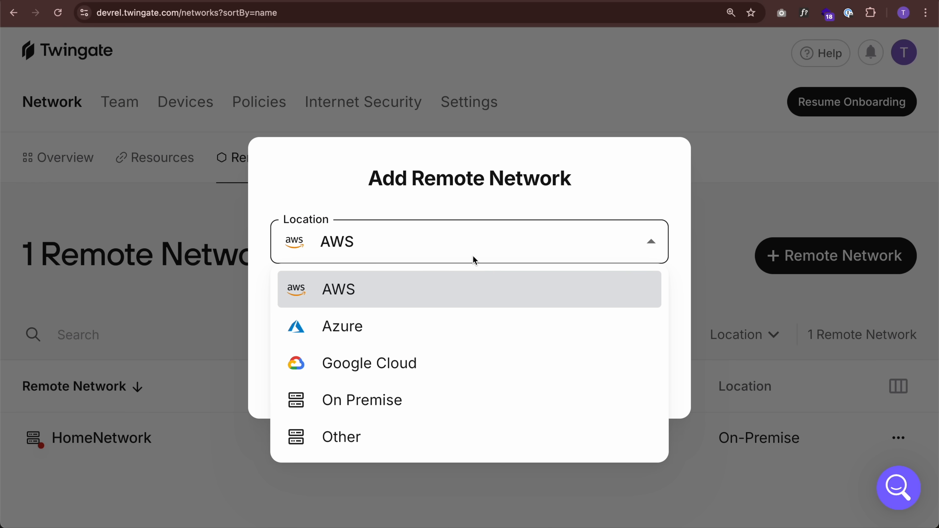
{"action": "left_click", "coordinate": [362, 400]}
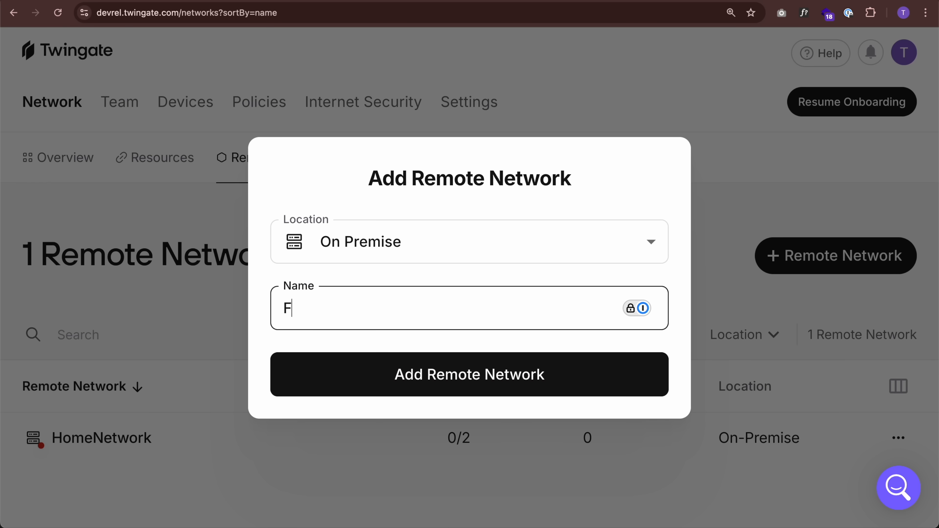
{"action": "type", "text": "amilyCloud"}
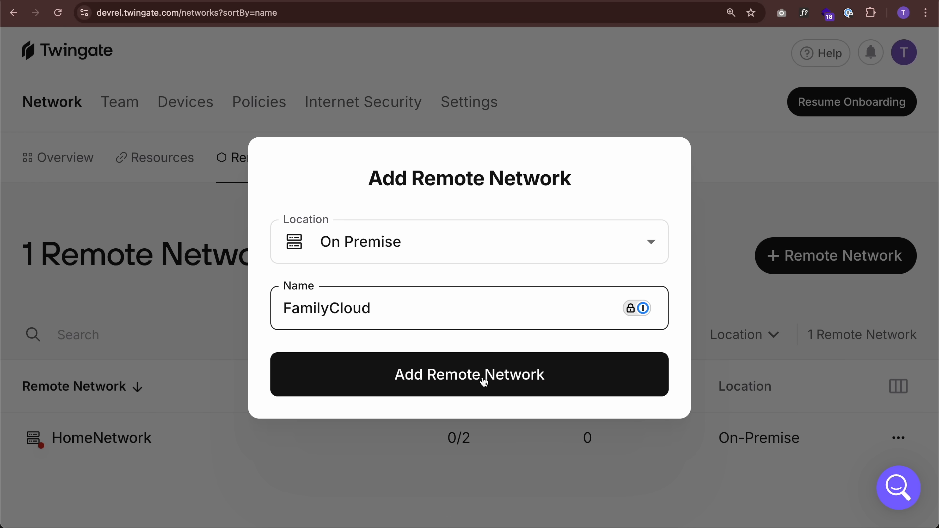
{"action": "left_click", "coordinate": [469, 374]}
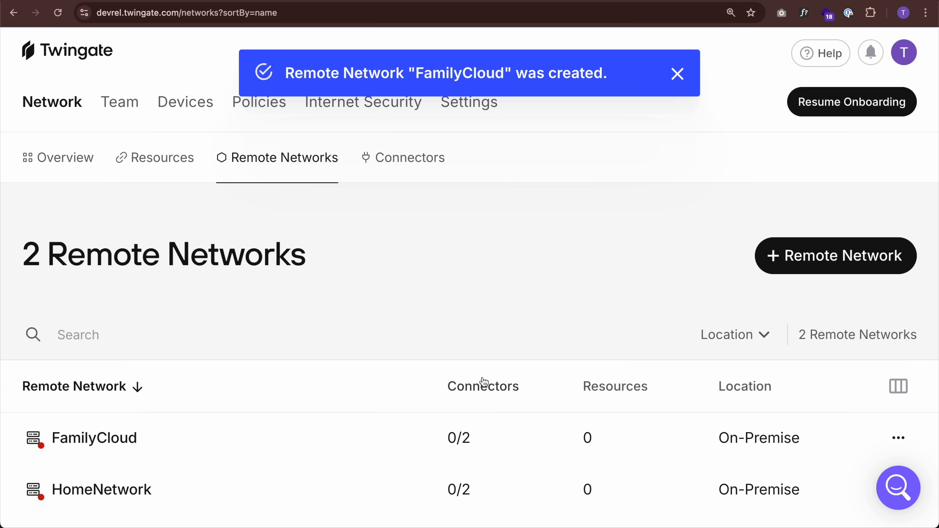
{"action": "left_click", "coordinate": [678, 73]}
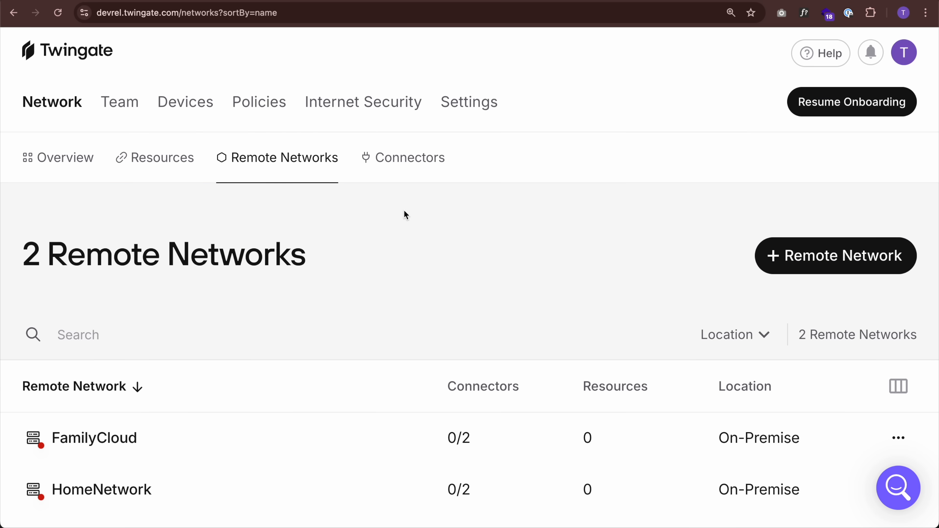
{"action": "scroll", "scroll_direction": "down", "scroll_amount": 3}
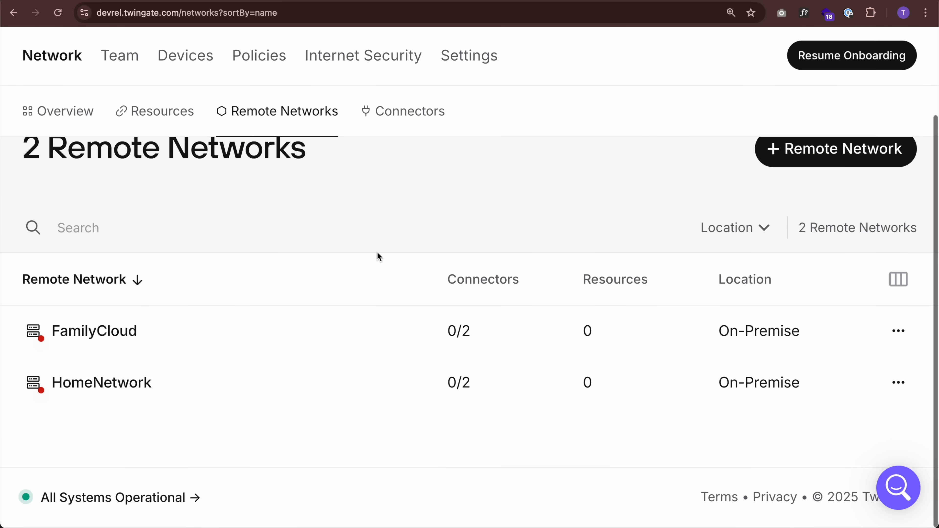
In FamilyCloud's details, reach the smoky-mussel connector and its actions menu.
{"action": "left_click", "coordinate": [95, 331]}
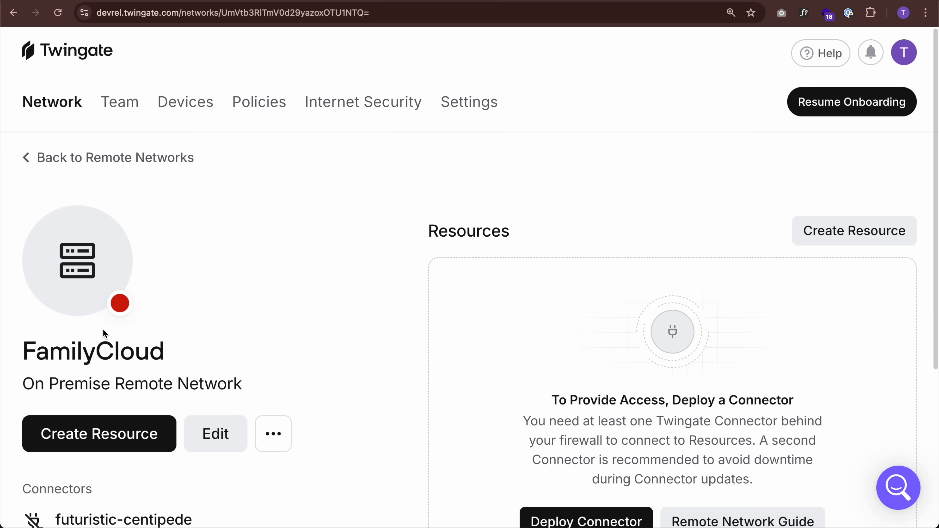
{"action": "scroll", "scroll_direction": "down", "scroll_amount": 3}
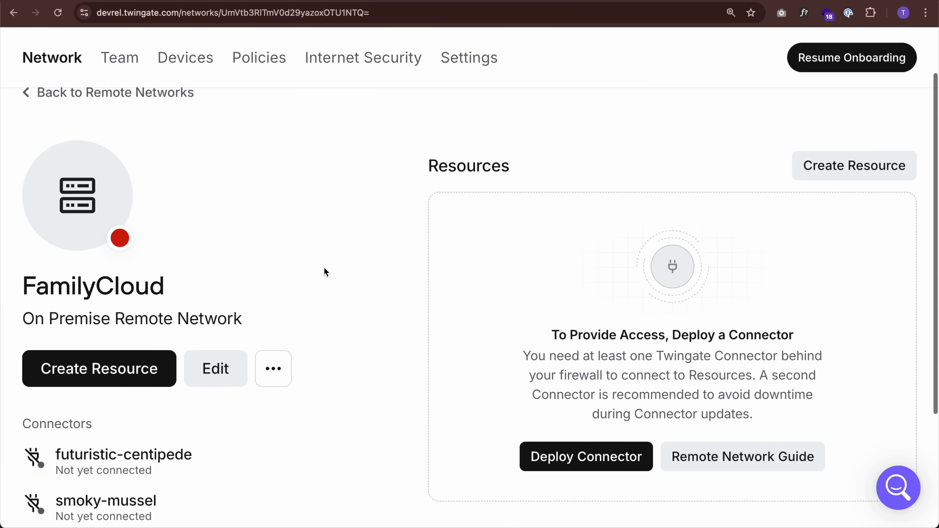
{"action": "scroll", "scroll_direction": "down", "scroll_amount": 3}
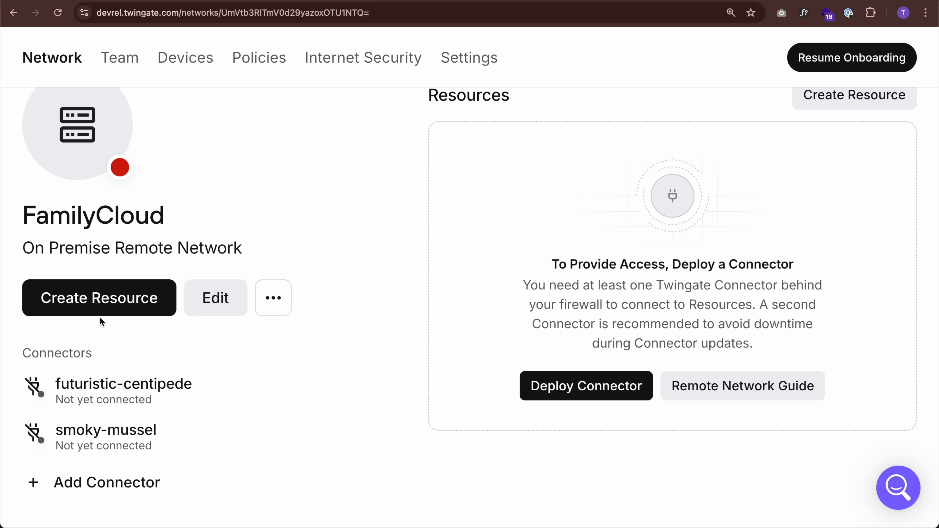
{"action": "left_click", "coordinate": [273, 297]}
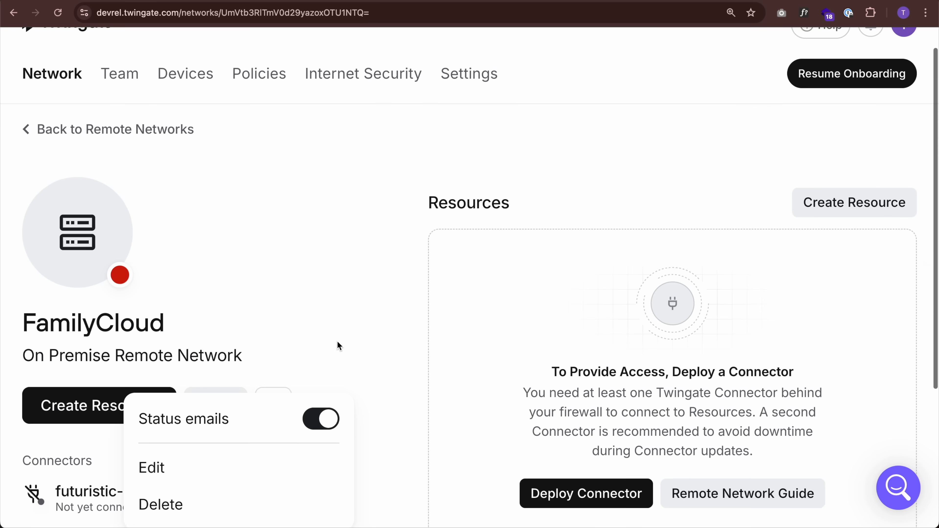
Delete the smoky-mussel connector, leaving futuristic-centipede as the only connector.
{"action": "left_click", "coordinate": [161, 504]}
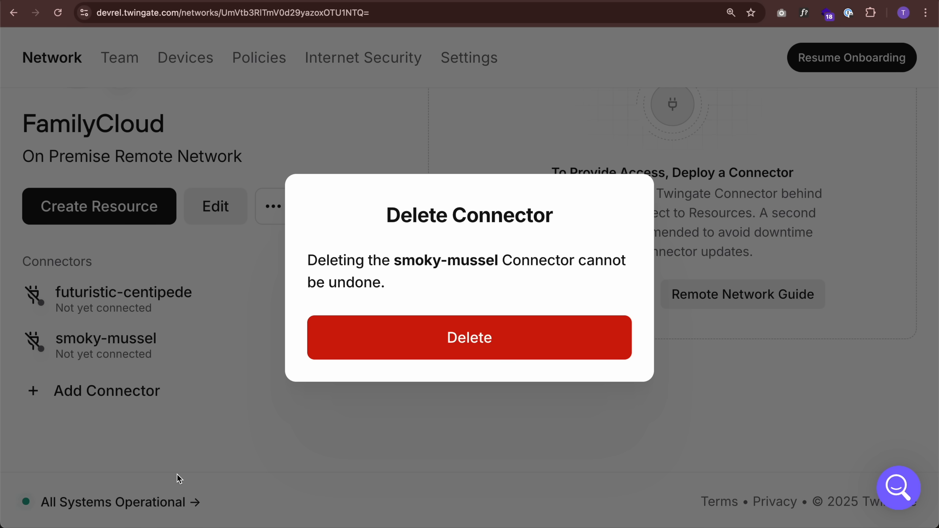
{"action": "left_click", "coordinate": [469, 337]}
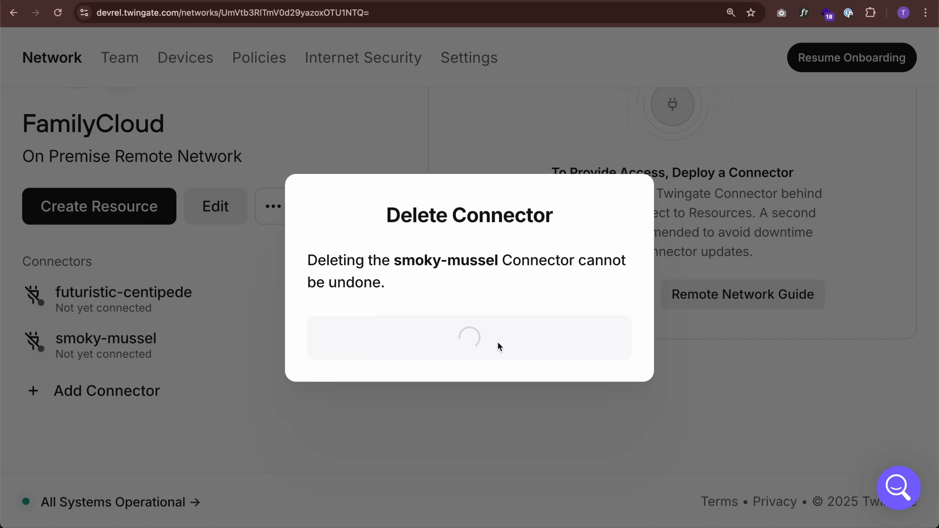
{"action": "left_click", "coordinate": [469, 337]}
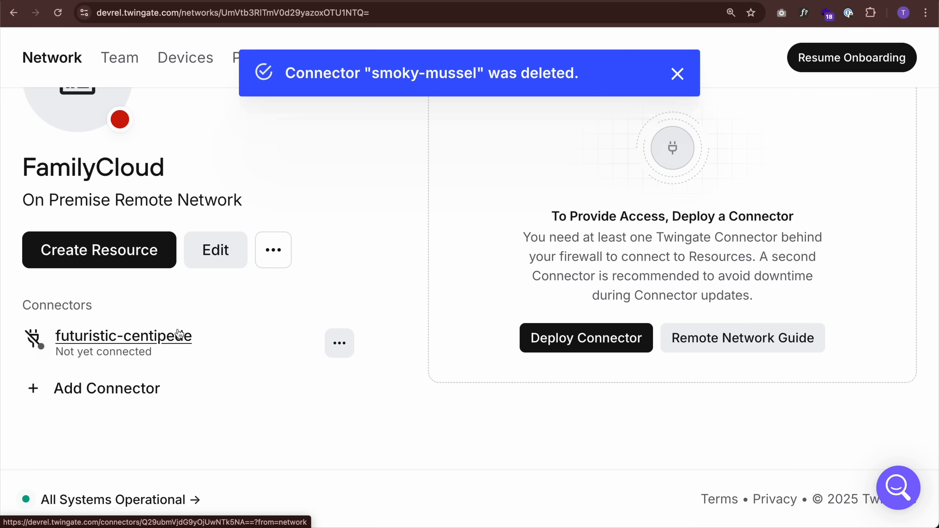
{"action": "left_click", "coordinate": [273, 250]}
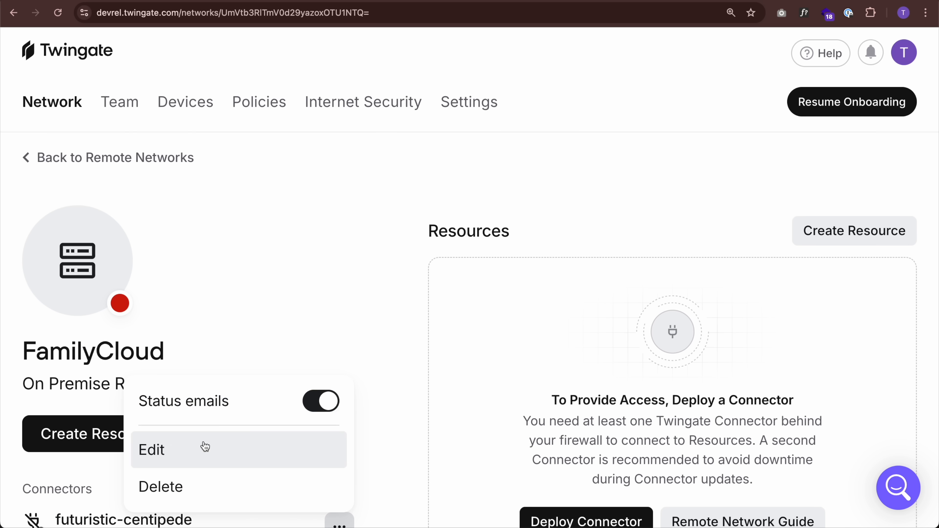
Rename the futuristic-centipede connector to family-connector and view its details.
{"action": "left_click", "coordinate": [151, 450]}
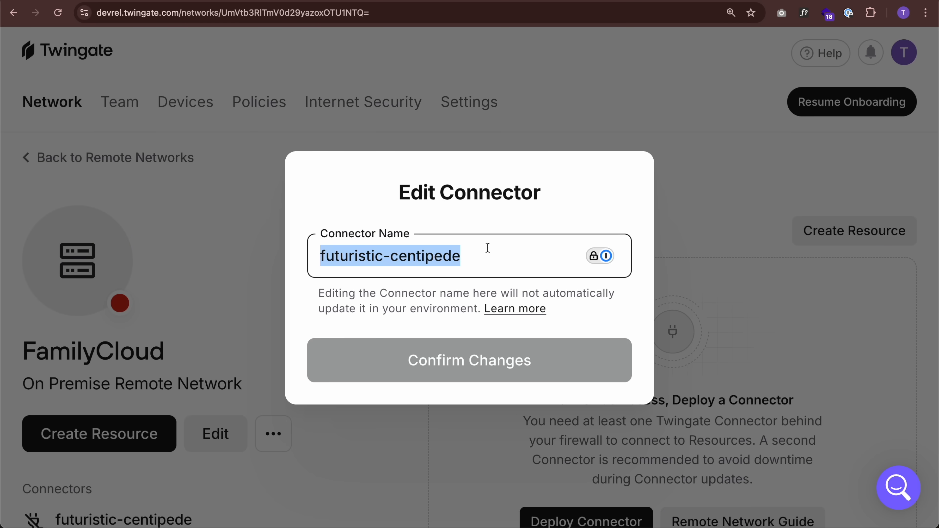
{"action": "type", "text": "family-conne"}
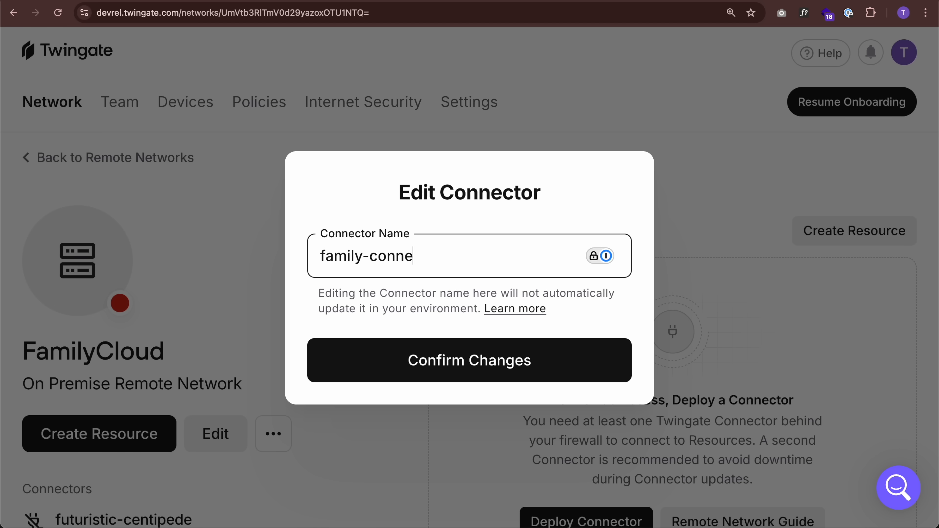
{"action": "left_click", "coordinate": [470, 360]}
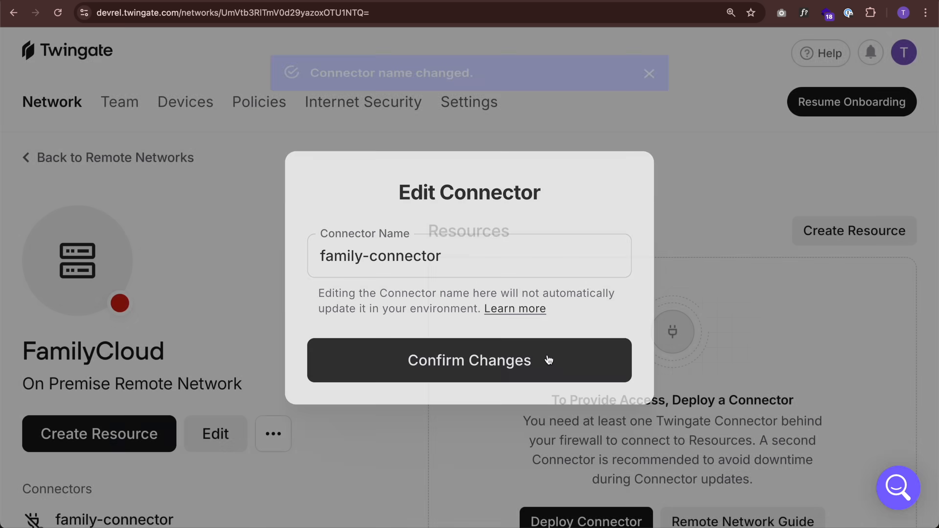
{"action": "left_click", "coordinate": [469, 360]}
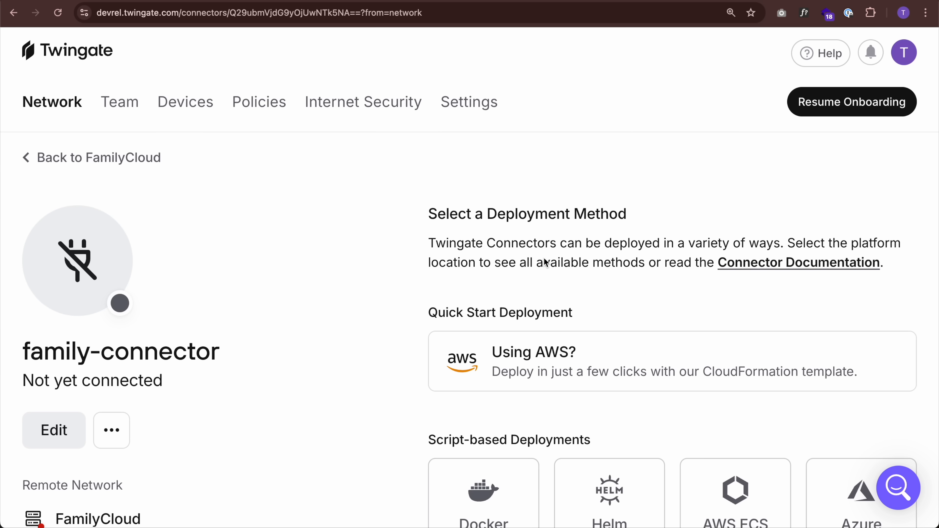
Choose Docker deployment for family-connector and generate its access and refresh tokens.
{"action": "scroll", "scroll_direction": "down", "scroll_amount": 3}
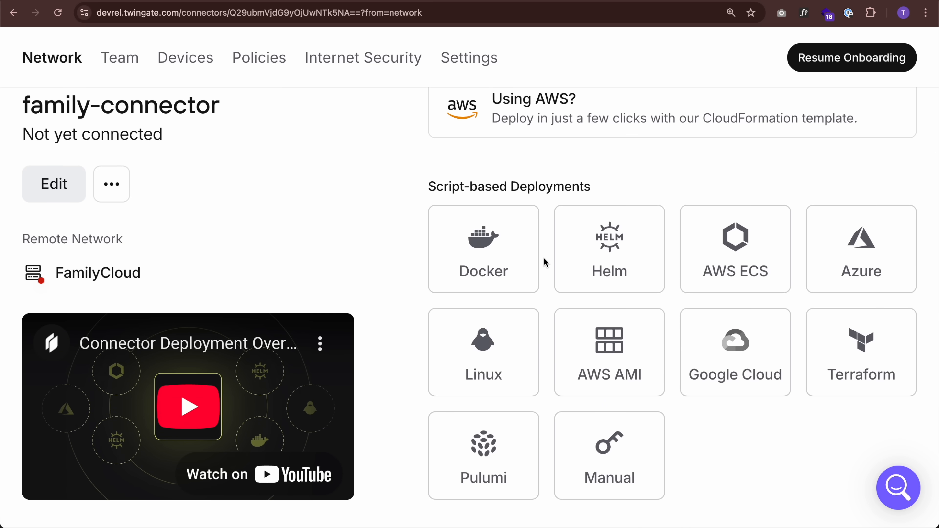
{"action": "mouse_move", "coordinate": [637, 274]}
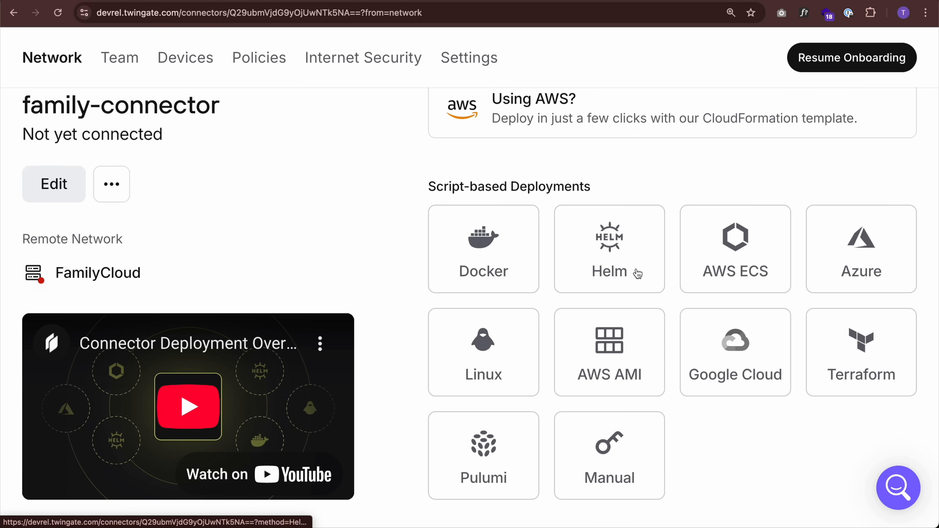
{"action": "mouse_move", "coordinate": [483, 363]}
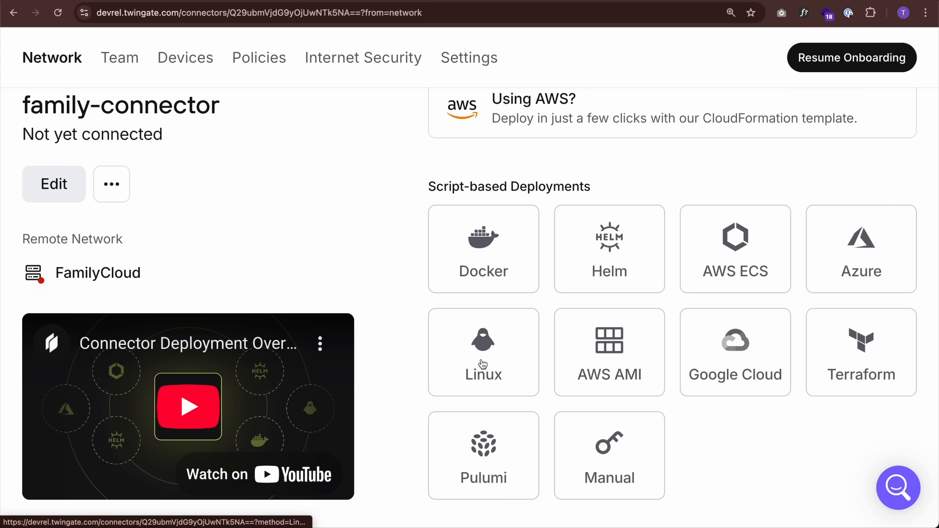
{"action": "left_click", "coordinate": [482, 249]}
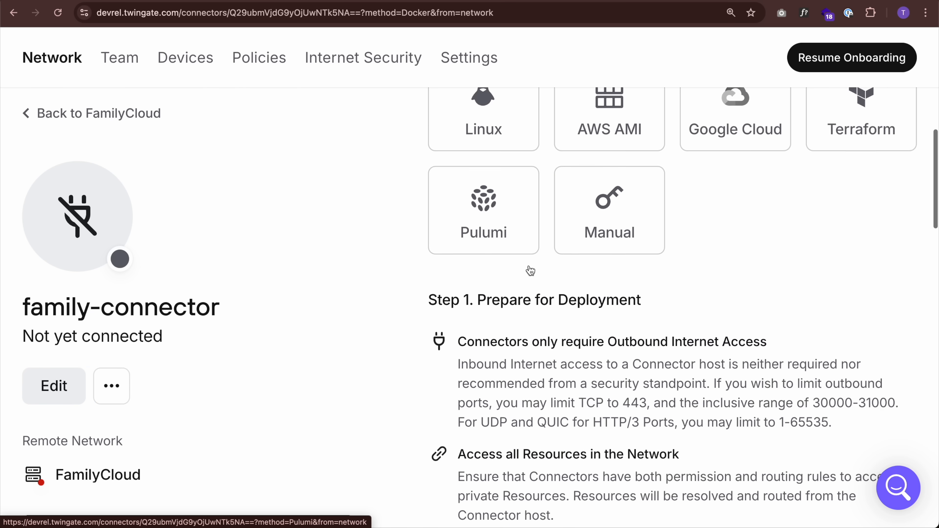
{"action": "scroll", "scroll_direction": "down", "scroll_amount": 3}
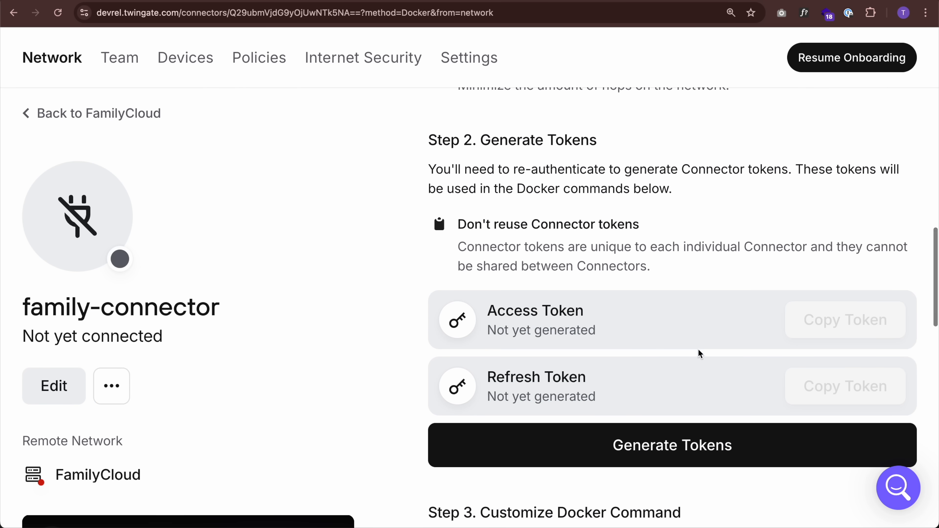
{"action": "left_click", "coordinate": [672, 445]}
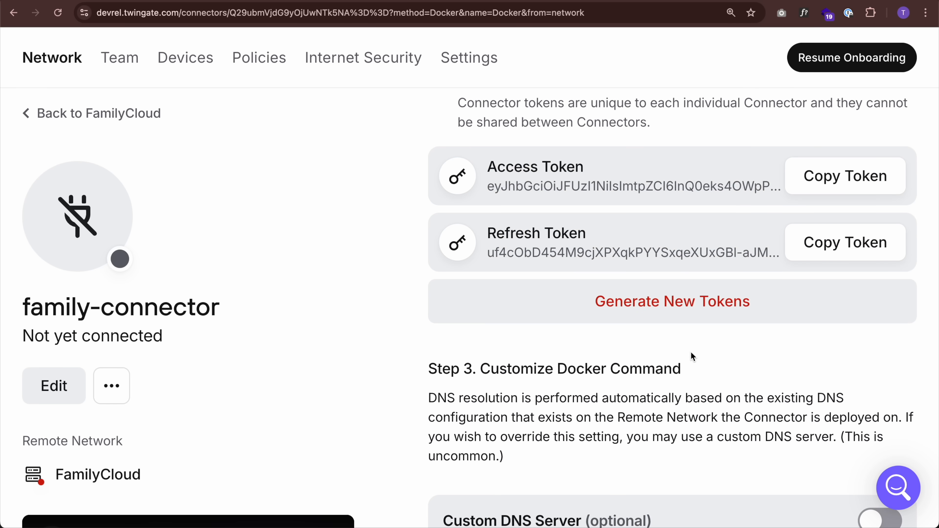
Copy the generated docker run command for family-connector.
{"action": "scroll", "scroll_direction": "down", "scroll_amount": 3}
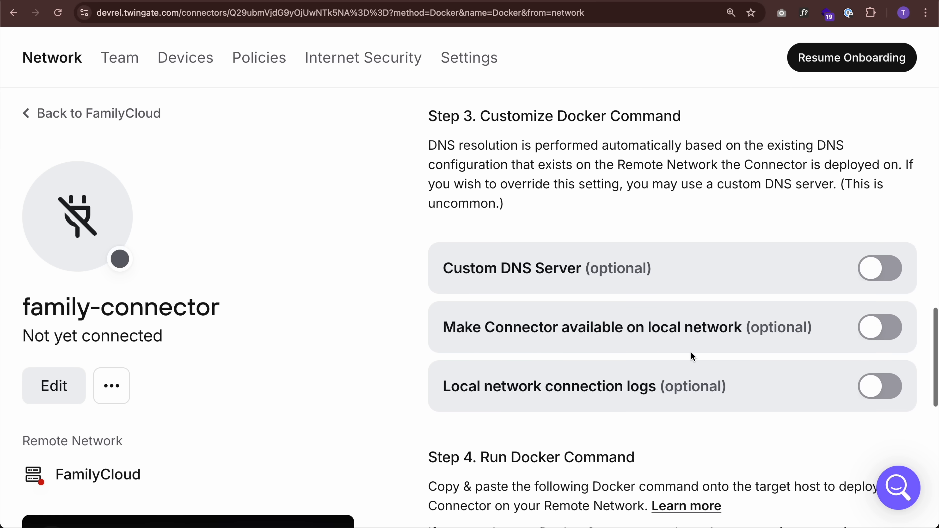
{"action": "scroll", "scroll_direction": "down", "scroll_amount": 3}
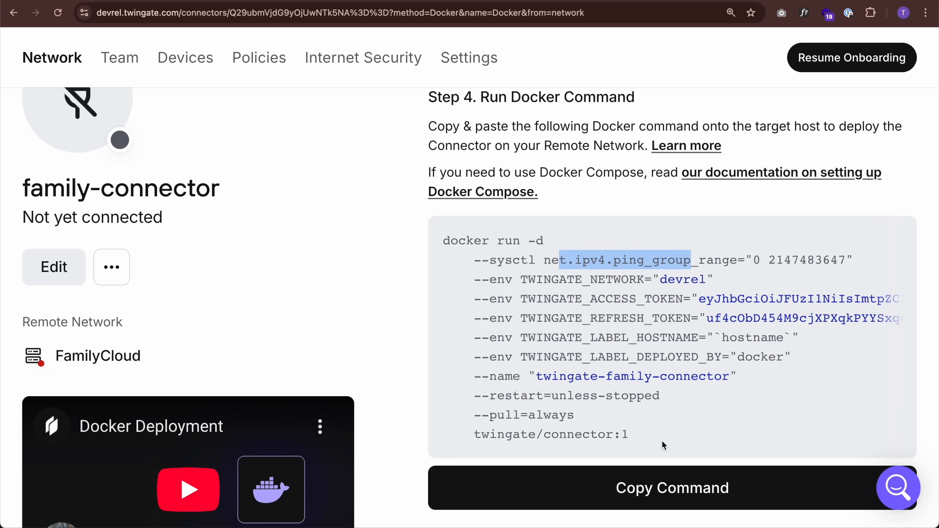
{"action": "left_click", "coordinate": [671, 488]}
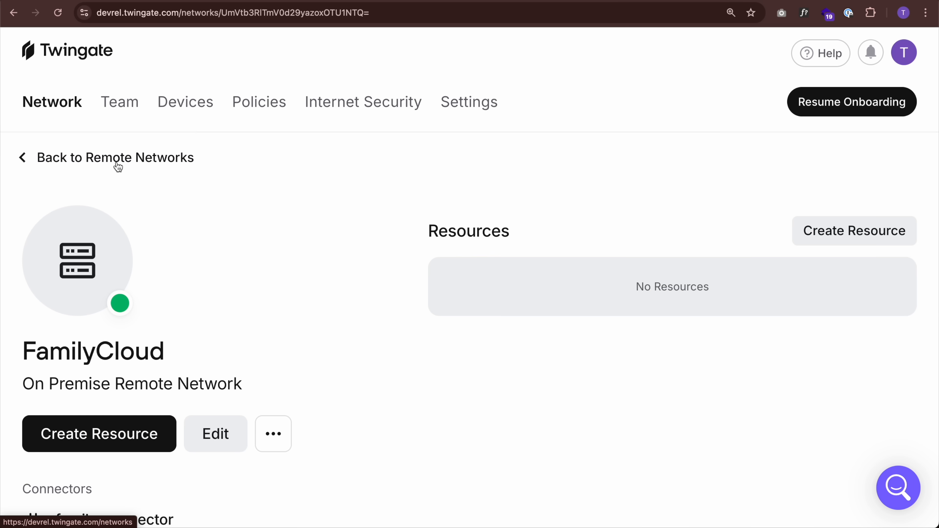
Start a new resource labelled Nextcloud with address family.cloud.
{"action": "scroll", "scroll_direction": "down", "scroll_amount": 3}
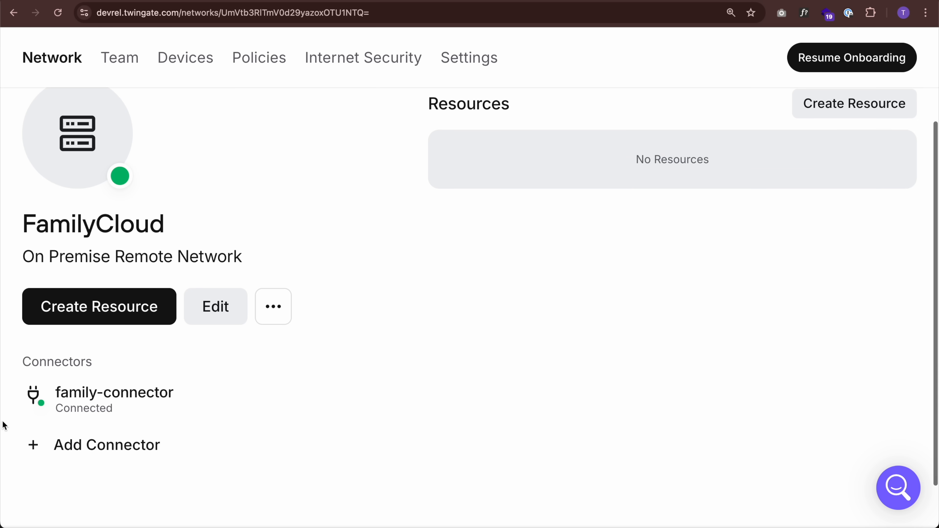
{"action": "mouse_move", "coordinate": [115, 347]}
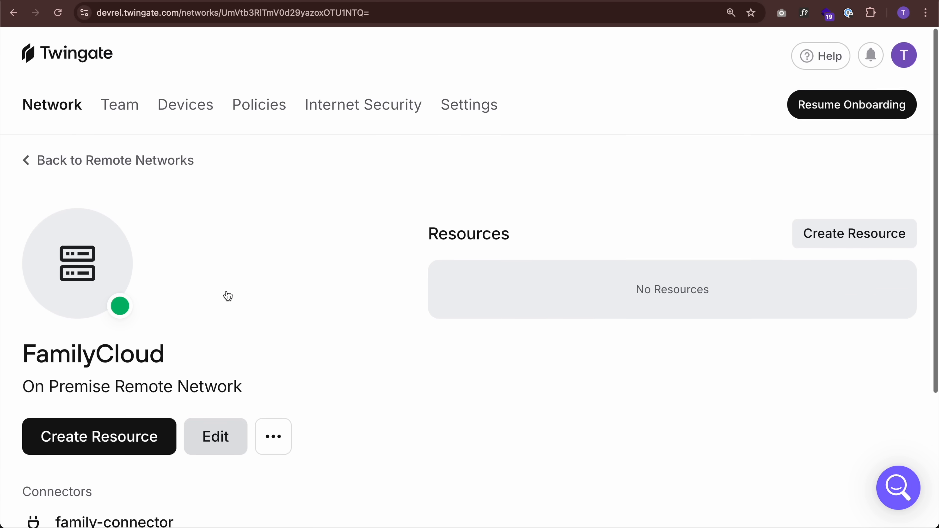
{"action": "left_click", "coordinate": [113, 160]}
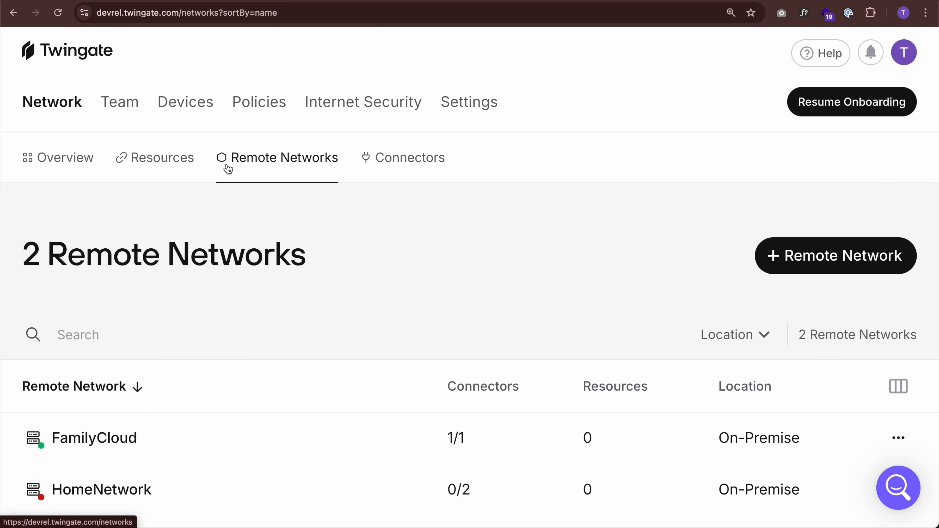
{"action": "left_click", "coordinate": [162, 158]}
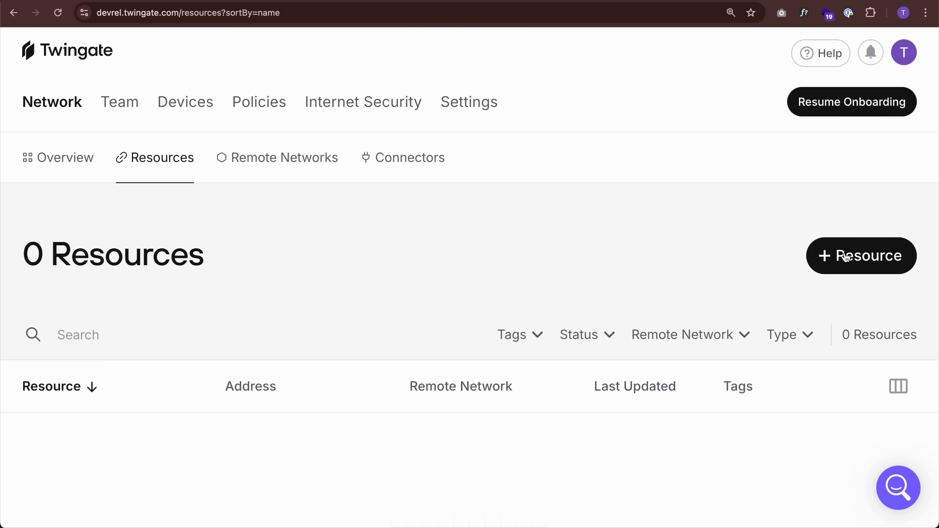
{"action": "left_click", "coordinate": [861, 255]}
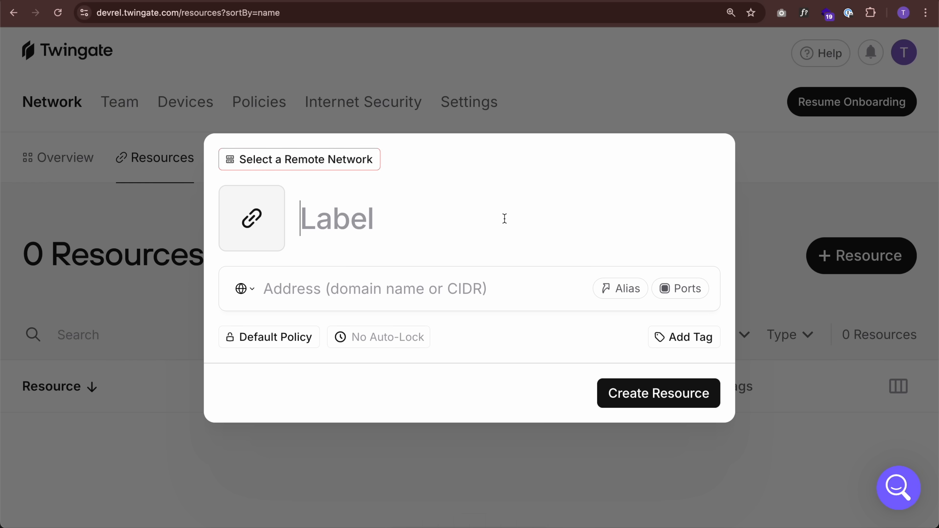
{"action": "type", "text": "Nextcl"}
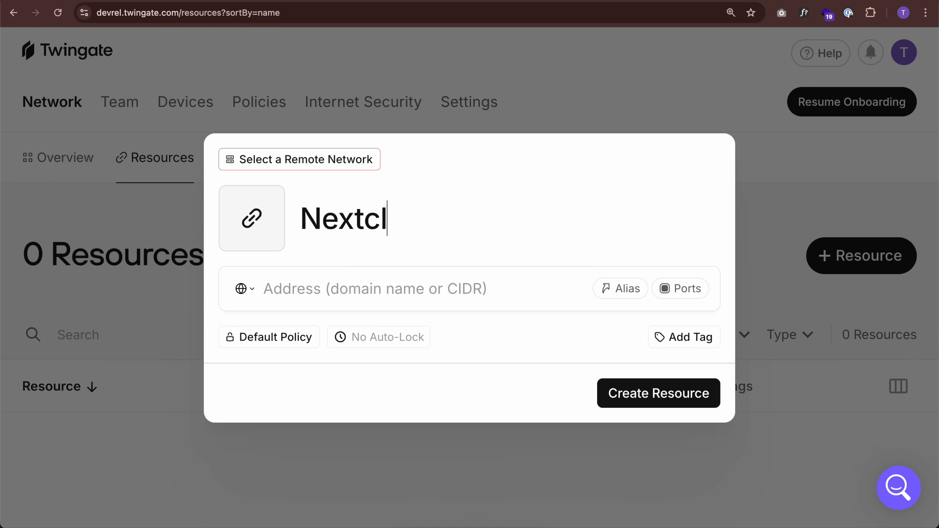
{"action": "type", "text": "oud"}
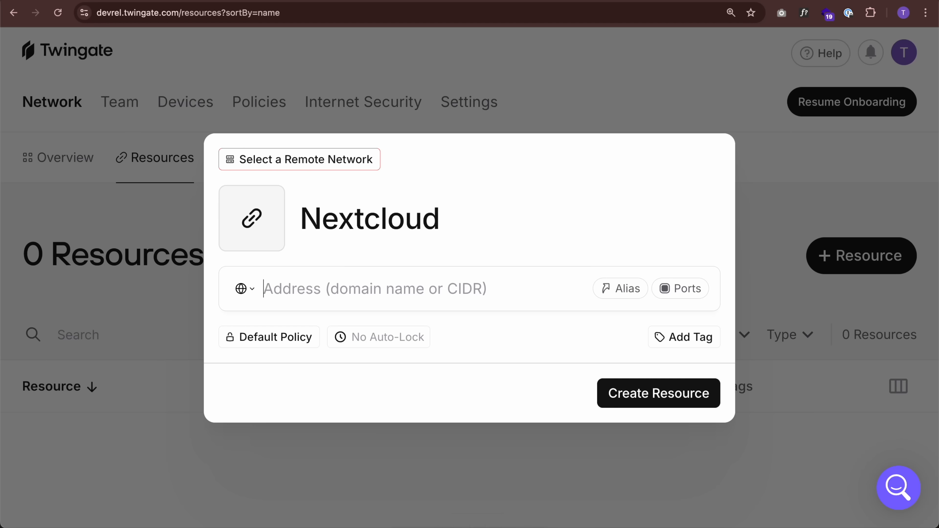
{"action": "type", "text": "family.lc"}
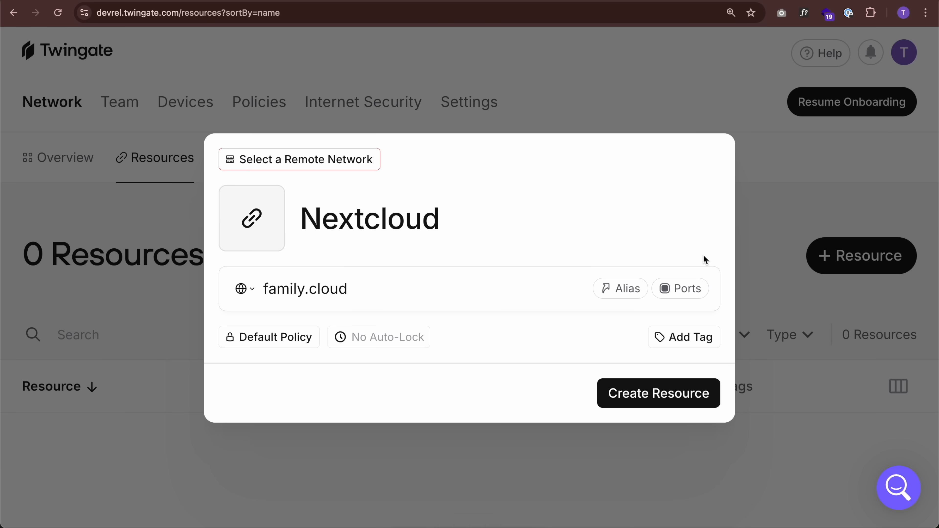
Remove port restrictions, assign the resource to FamilyCloud and create it.
{"action": "left_click", "coordinate": [680, 288]}
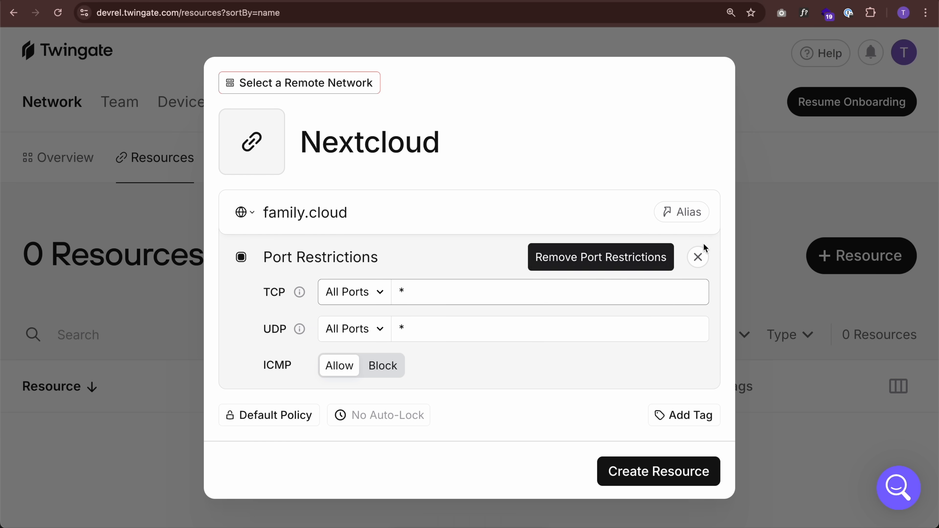
{"action": "left_click", "coordinate": [697, 256]}
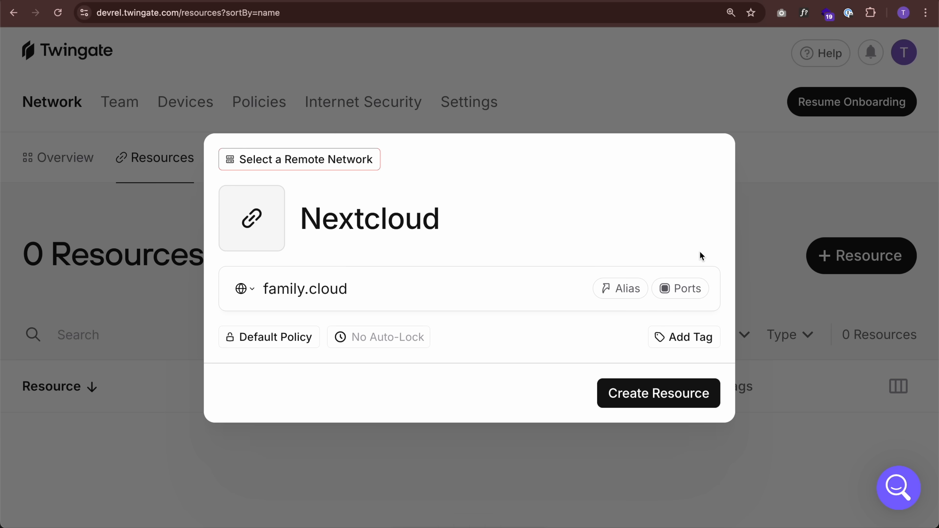
{"action": "left_click", "coordinate": [657, 393]}
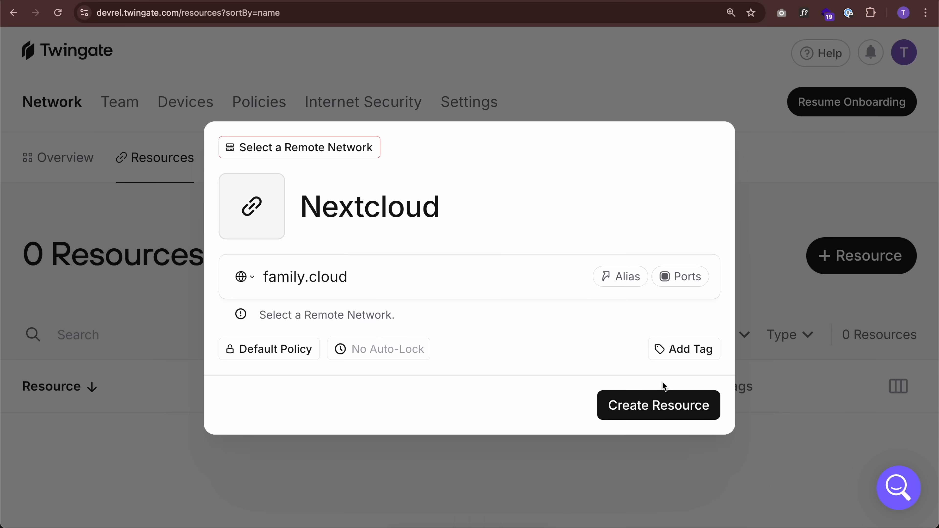
{"action": "mouse_move", "coordinate": [342, 152]}
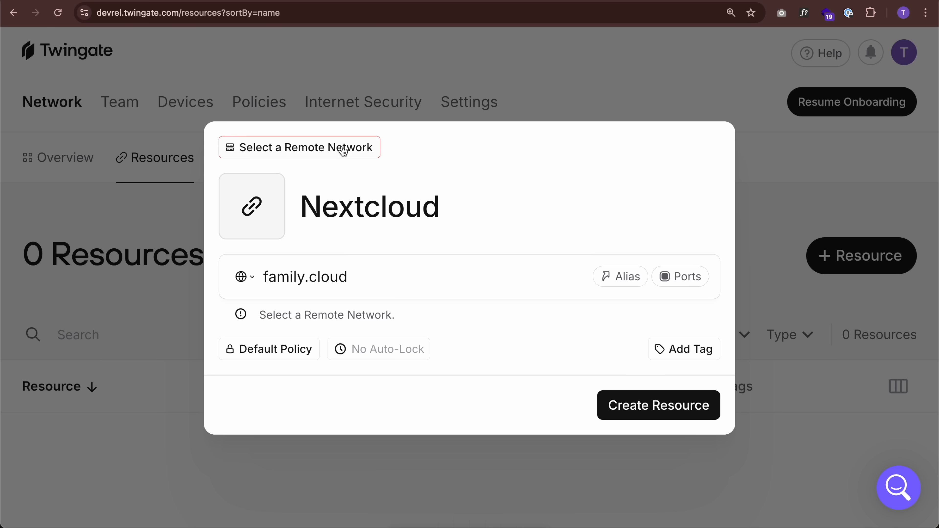
{"action": "left_click", "coordinate": [299, 147]}
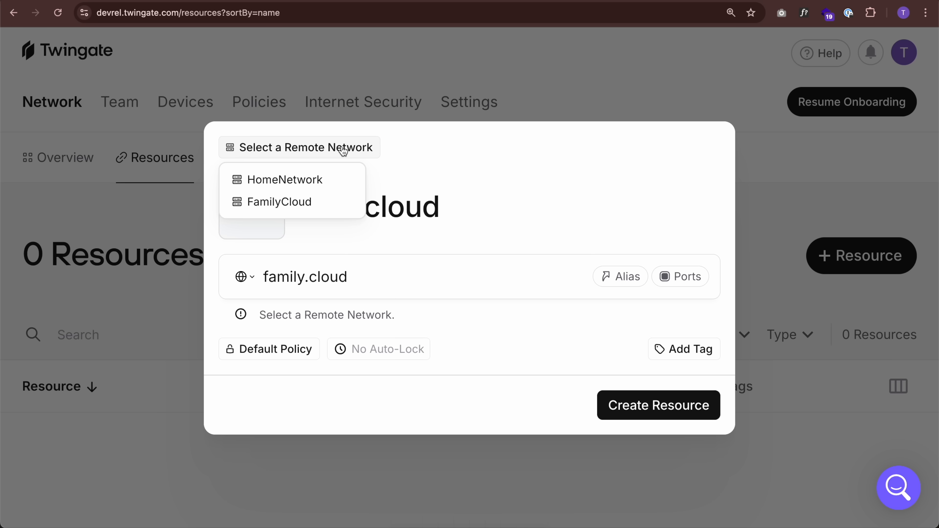
{"action": "left_click", "coordinate": [282, 202]}
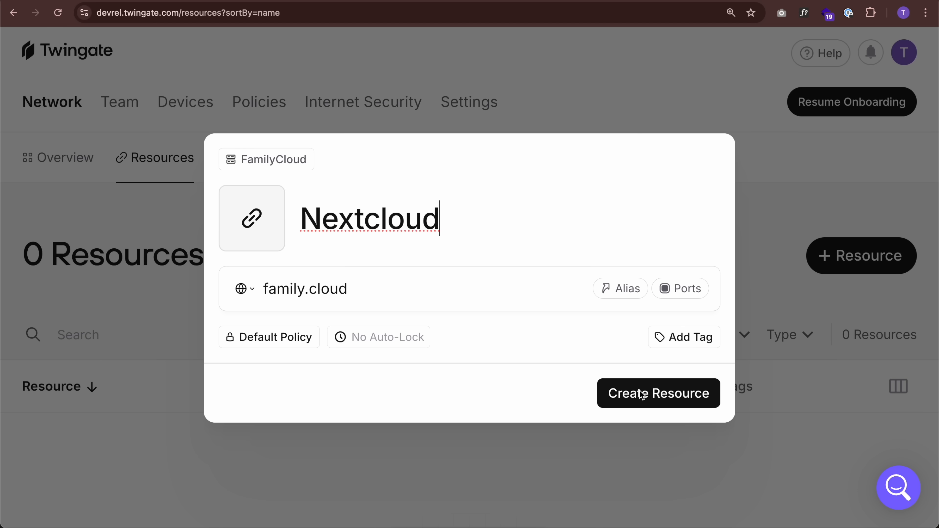
{"action": "left_click", "coordinate": [659, 393]}
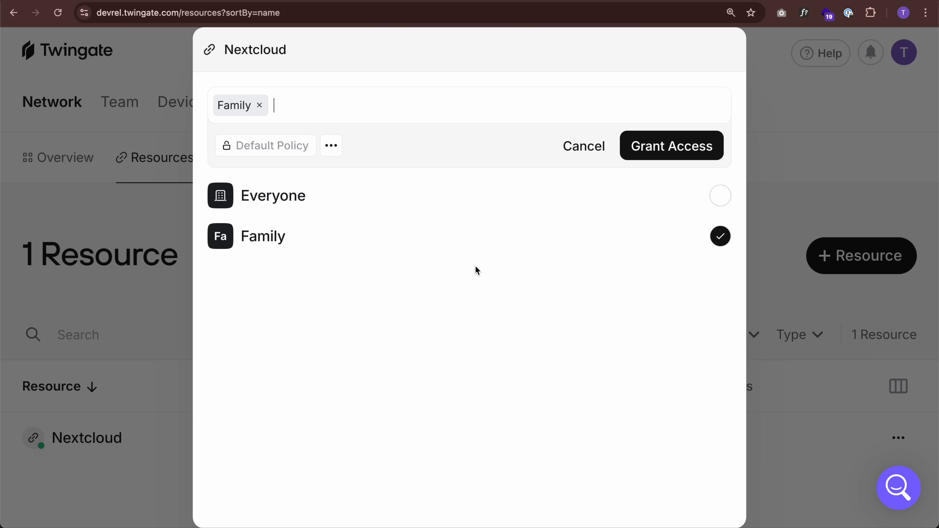
Grant the Family group access to the Nextcloud resource.
{"action": "left_click", "coordinate": [671, 145]}
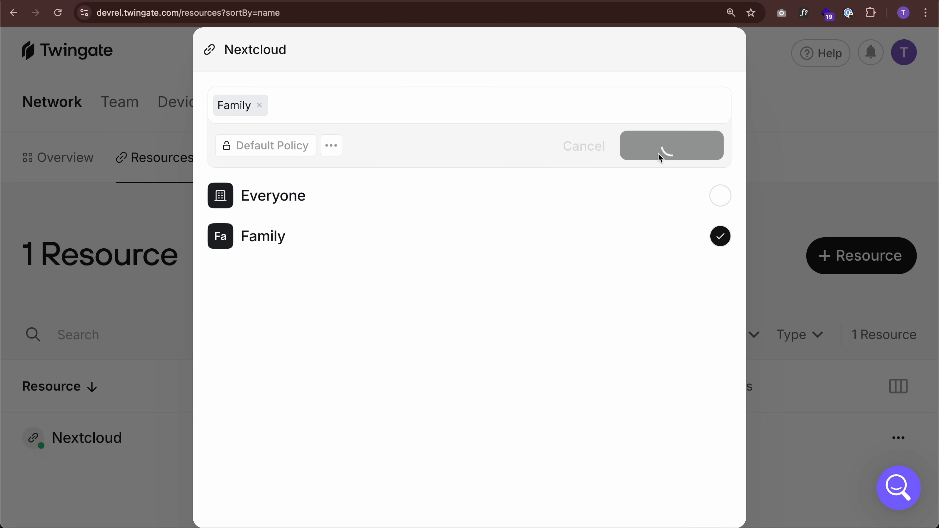
{"action": "left_click", "coordinate": [670, 146]}
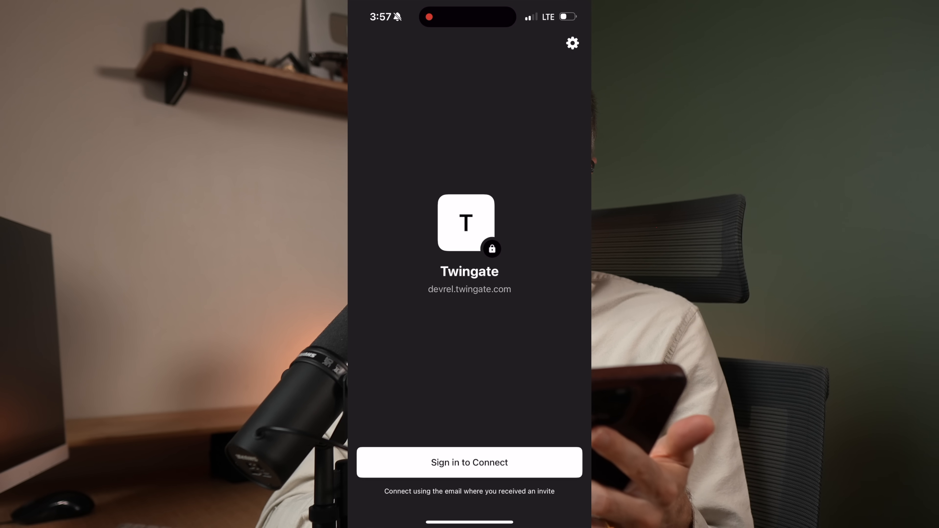
Sign in to the devrel.twingate.com network from the Twingate phone app.
{"action": "left_click", "coordinate": [469, 462]}
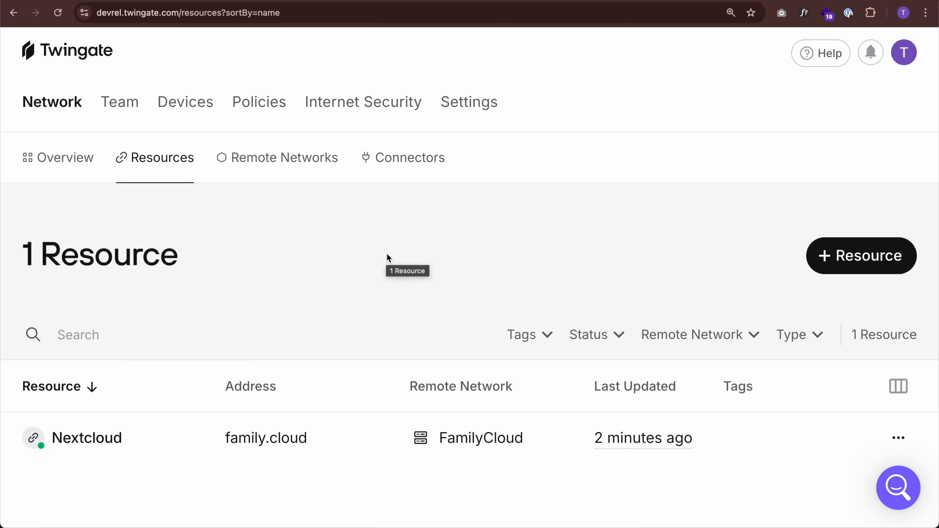
View the team's user list showing the single admin user.
{"action": "left_click", "coordinate": [119, 102]}
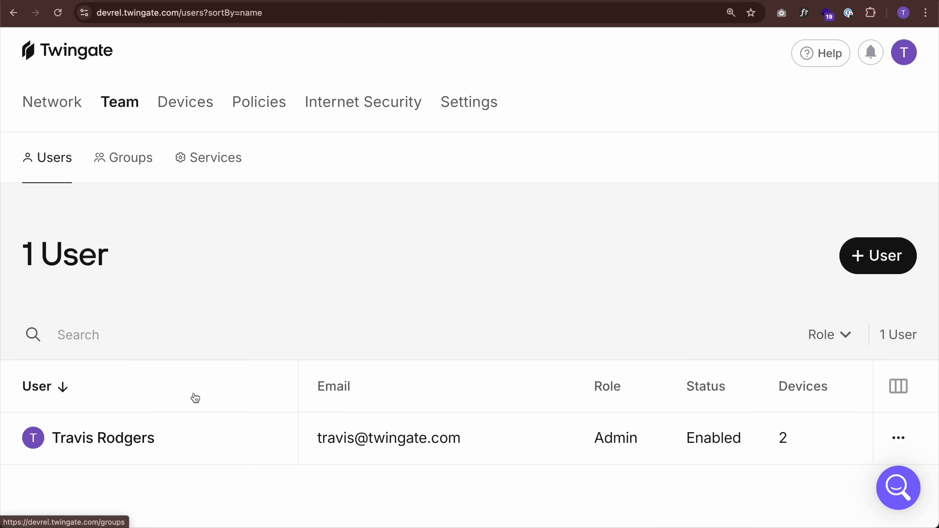
{"action": "left_click", "coordinate": [103, 438]}
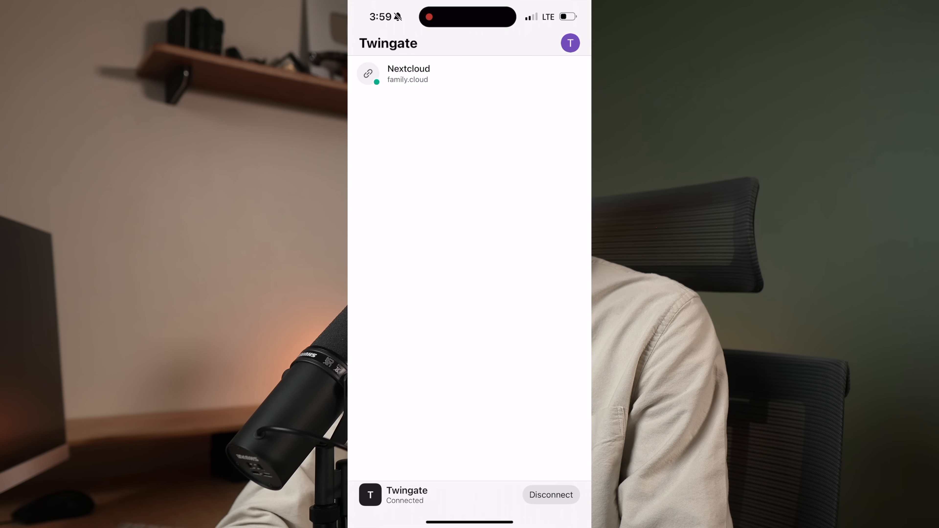
Finish signing in on the phone so Nextcloud (family.cloud) appears in its resources.
{"action": "left_click", "coordinate": [408, 74]}
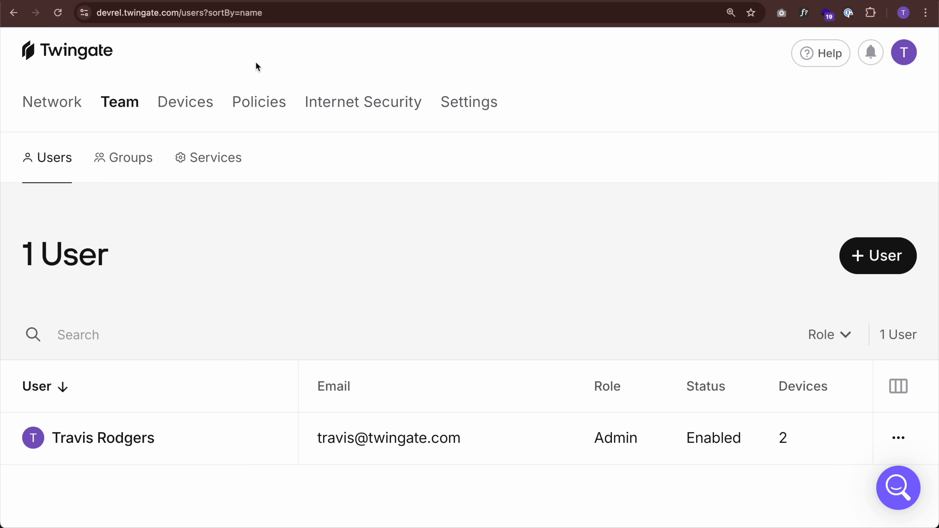
{"action": "mouse_move", "coordinate": [43, 162]}
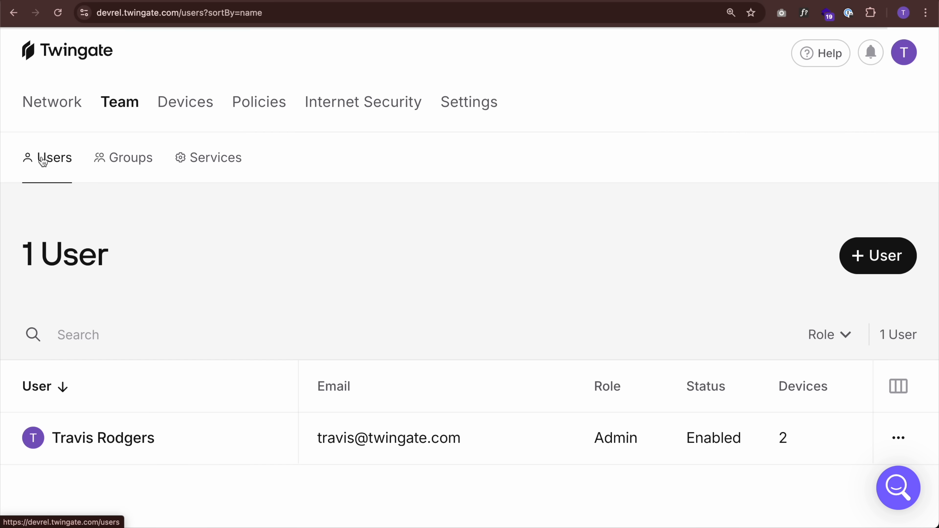
{"action": "left_click", "coordinate": [878, 256]}
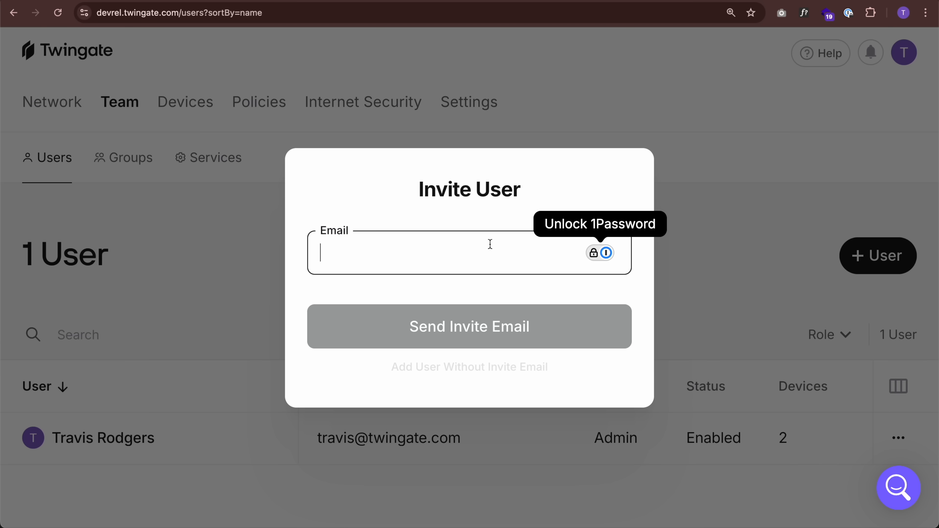
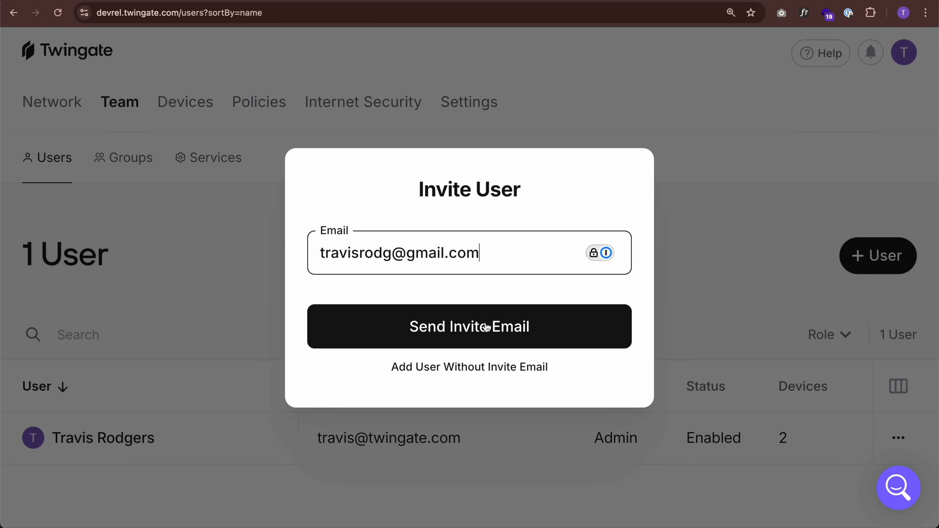
{"action": "mouse_move", "coordinate": [477, 366]}
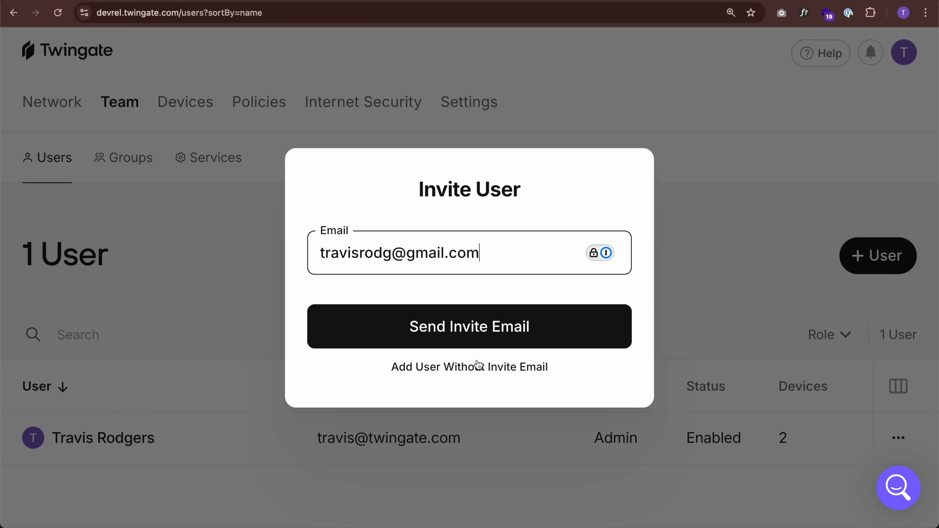
{"action": "left_click", "coordinate": [469, 327]}
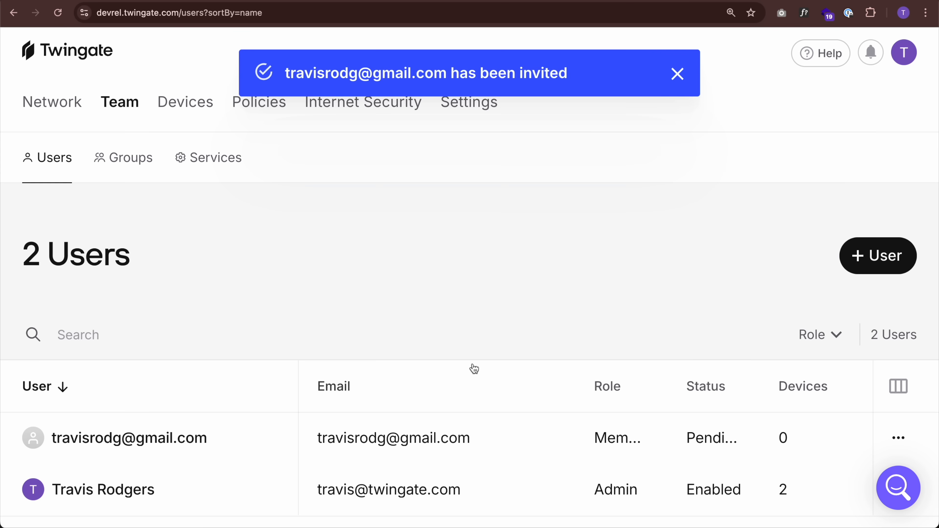
{"action": "mouse_move", "coordinate": [317, 473]}
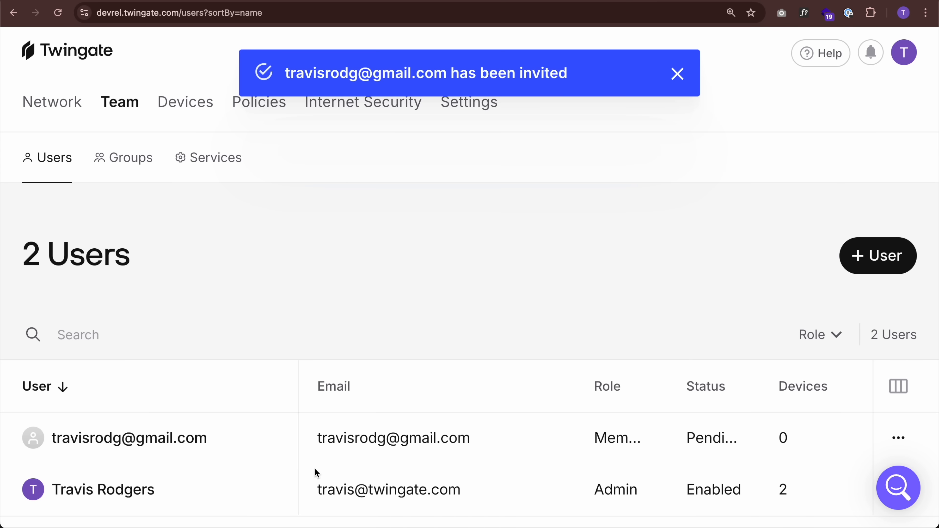
In the invited member's details, choose the Family group for them to join.
{"action": "left_click", "coordinate": [129, 438]}
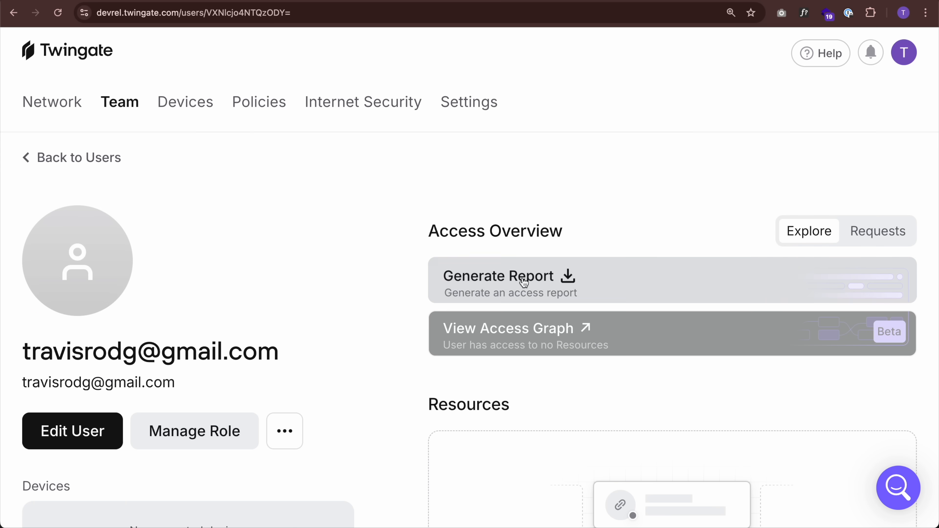
{"action": "scroll", "scroll_direction": "down", "scroll_amount": 3}
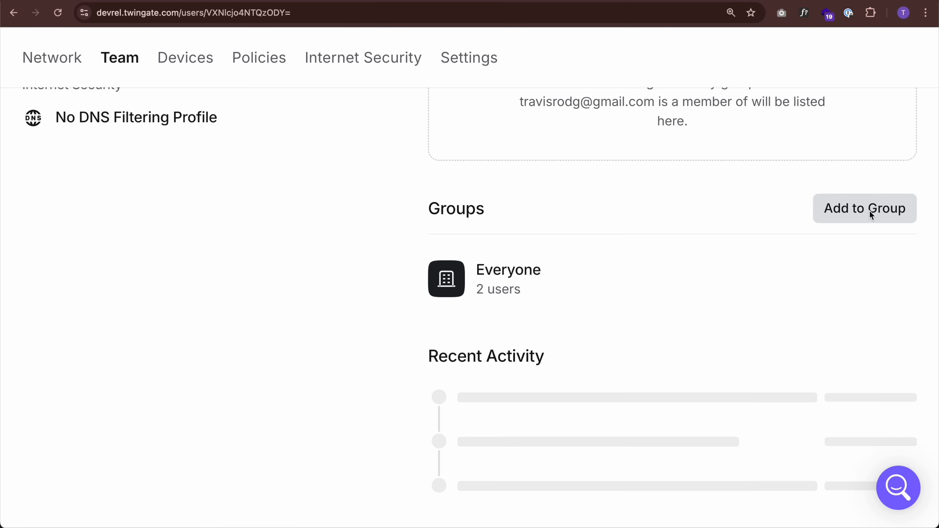
{"action": "left_click", "coordinate": [864, 208]}
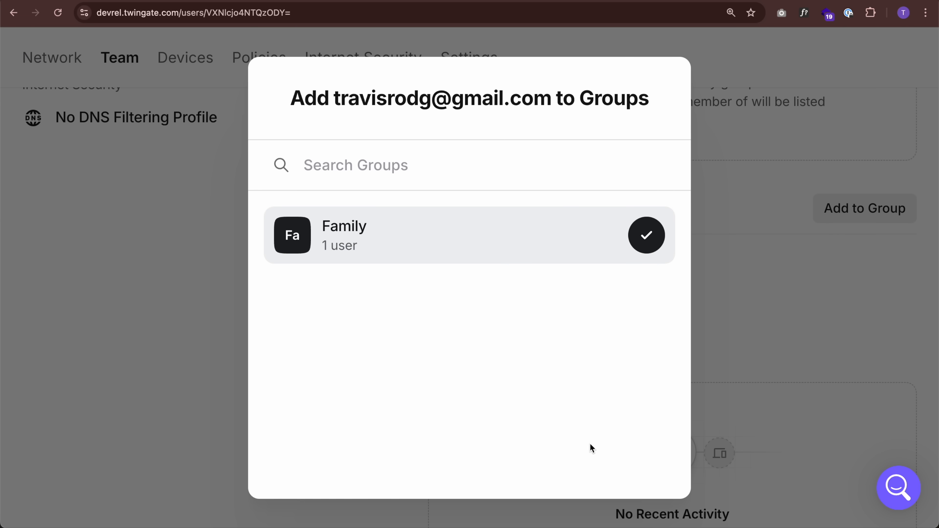